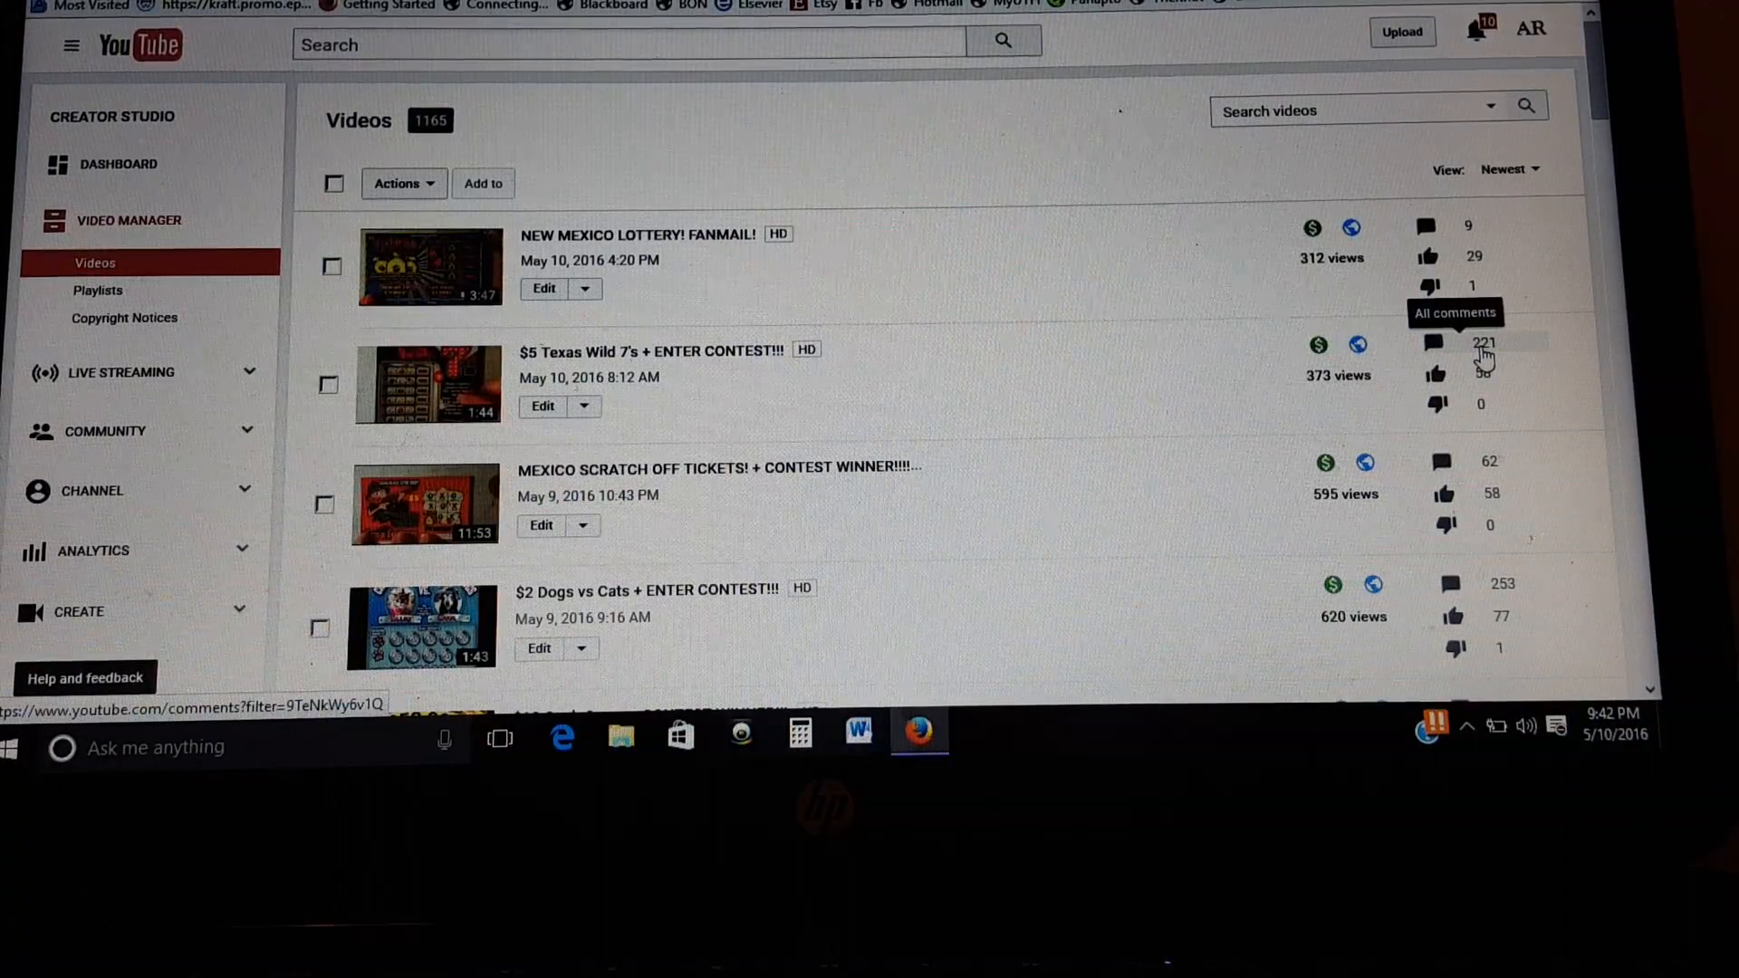
Step: Open the published comments for the $5 Texas Wild 7's + ENTER CONTEST!!! video
{"action": "left_click", "coordinate": [1484, 350]}
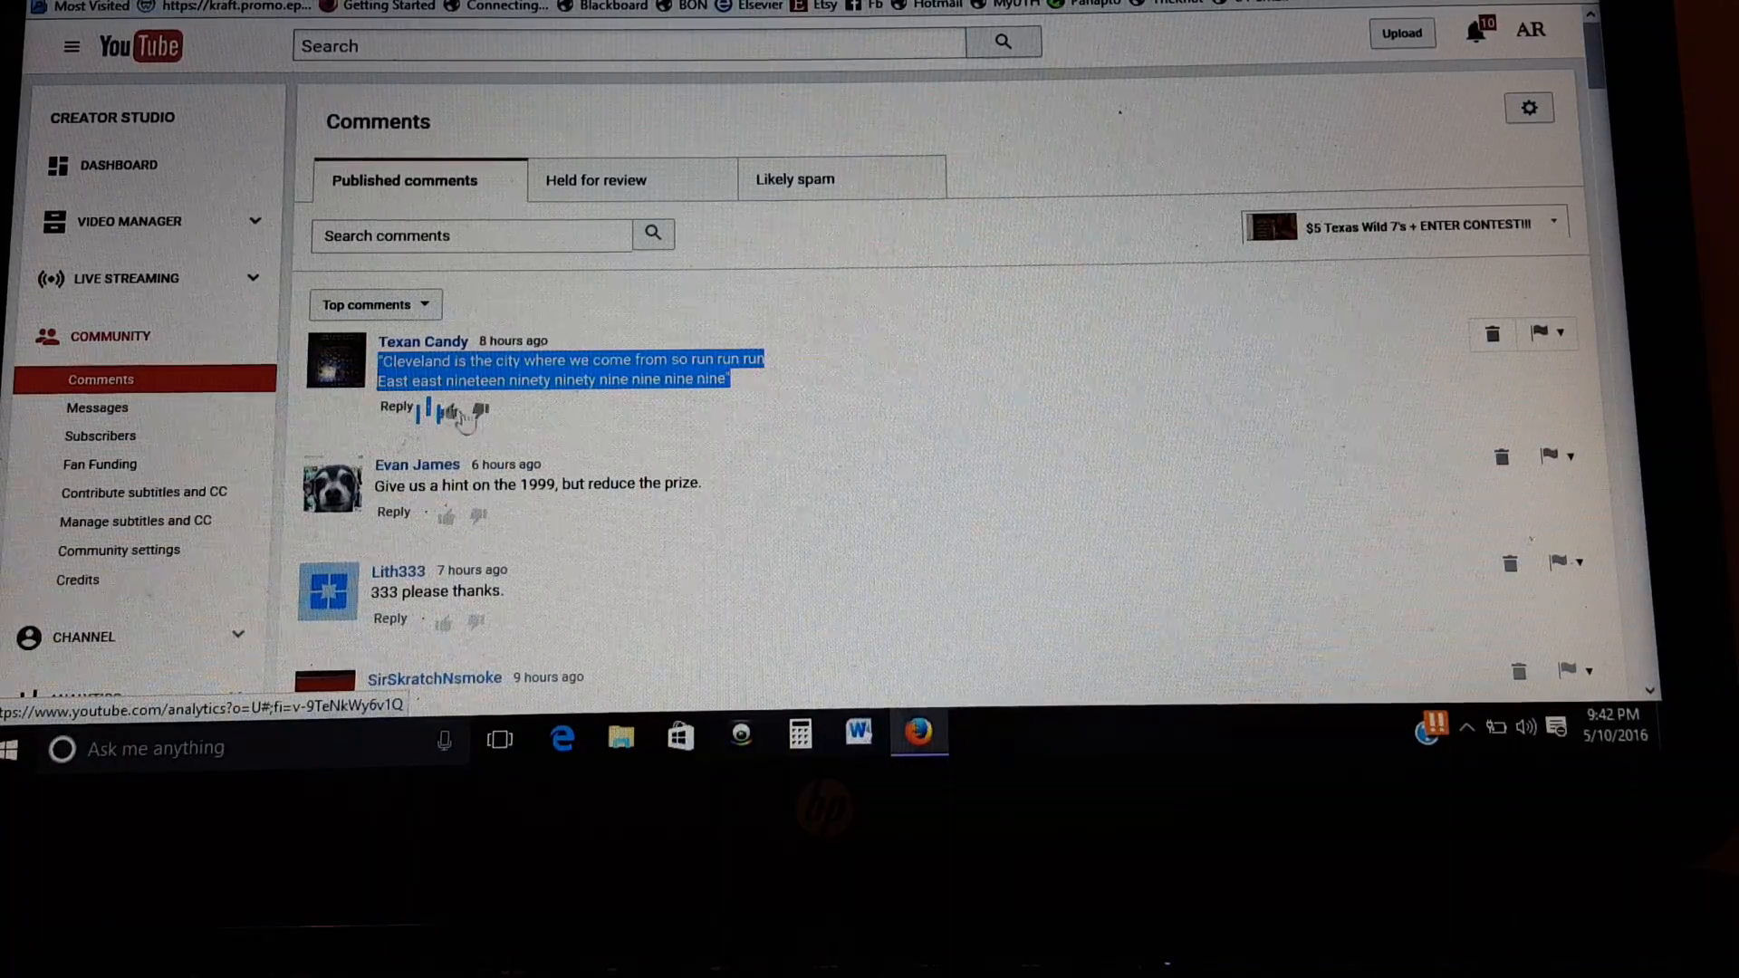
{"action": "mouse_move", "coordinate": [770, 411]}
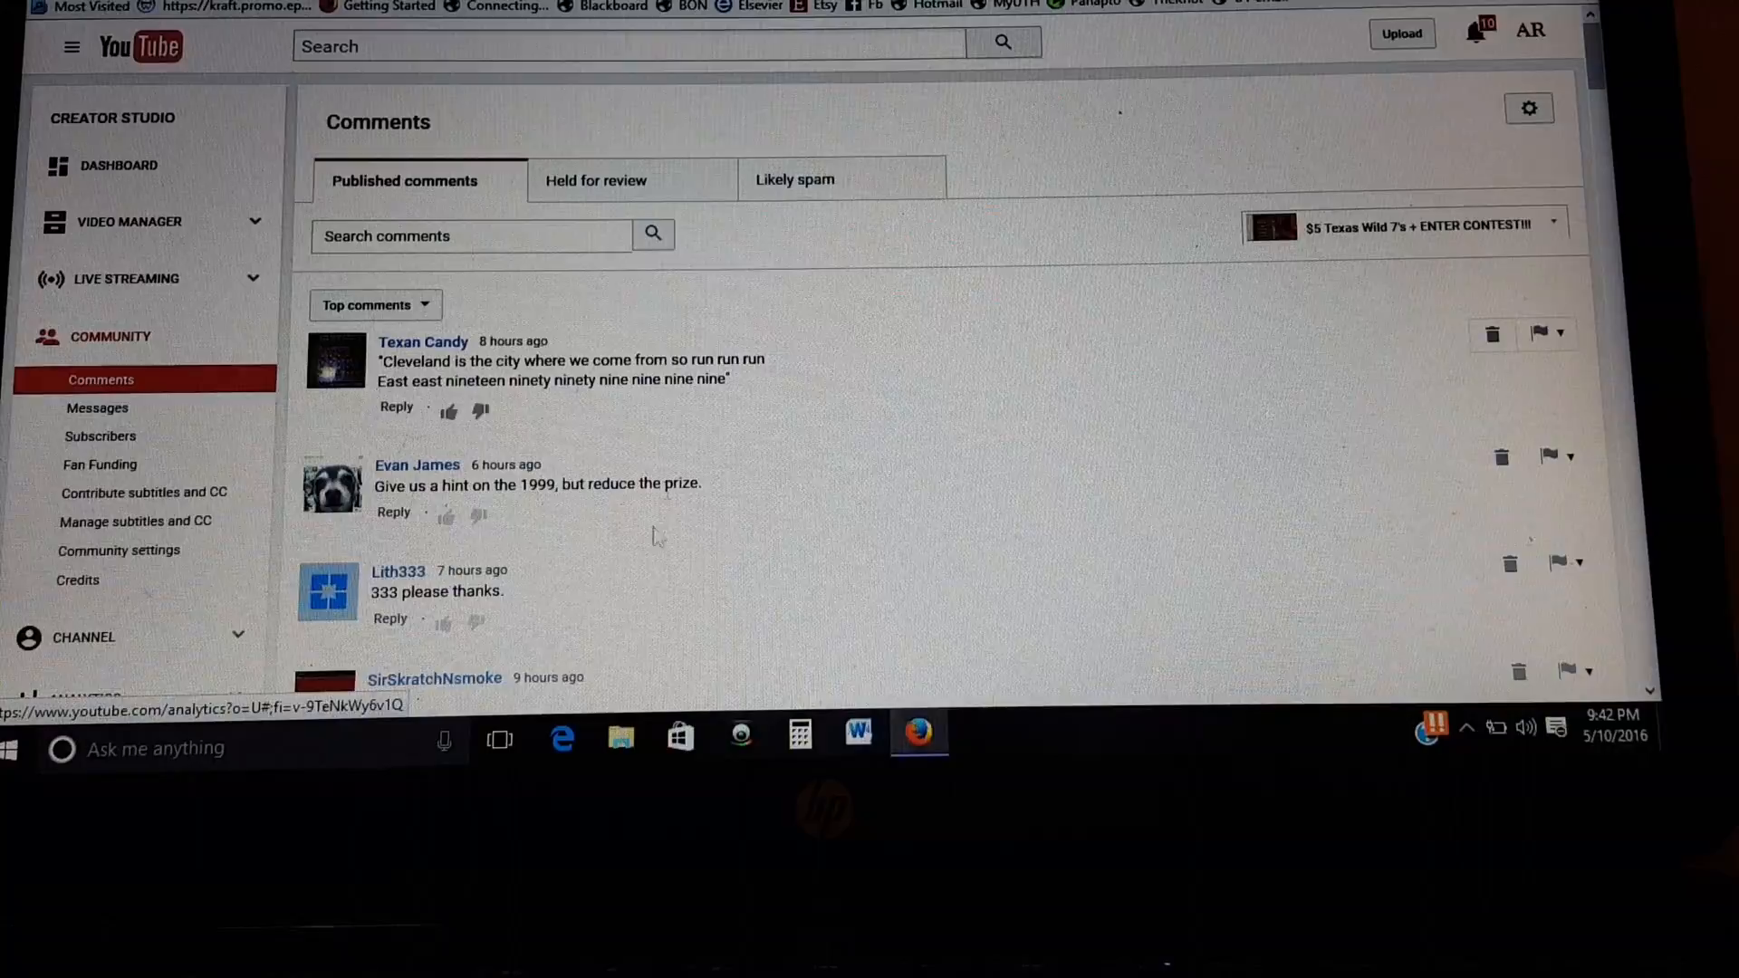
{"action": "mouse_move", "coordinate": [659, 545]}
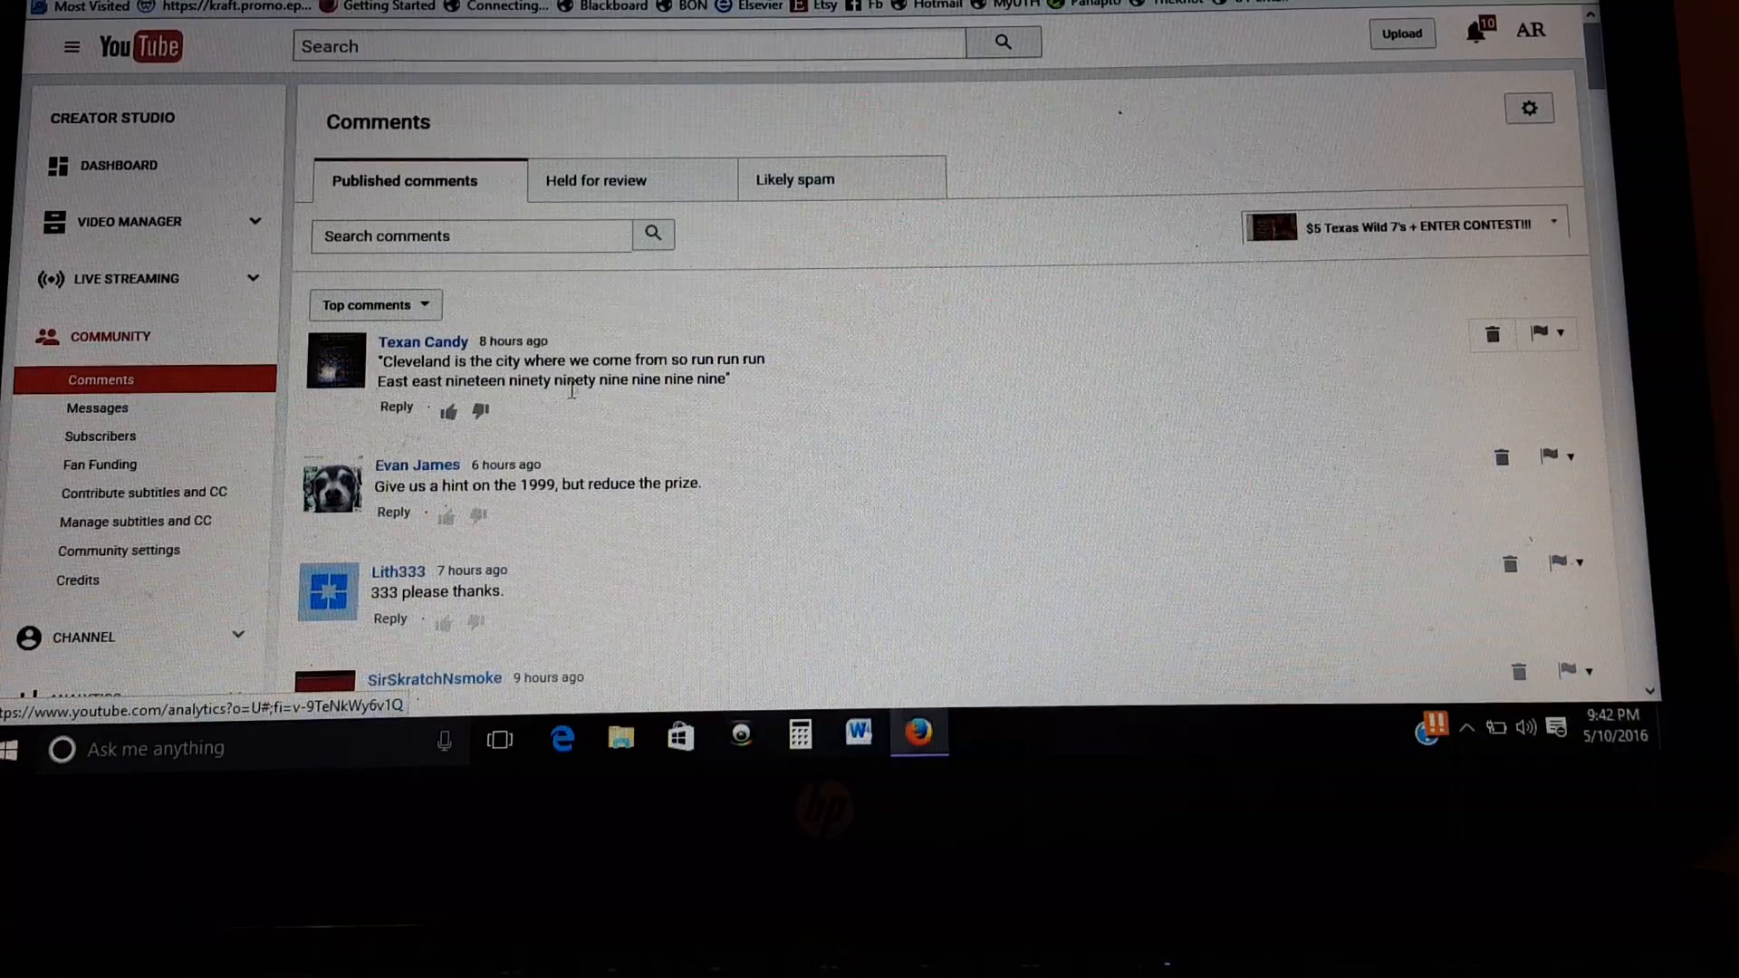
{"action": "mouse_move", "coordinate": [777, 383]}
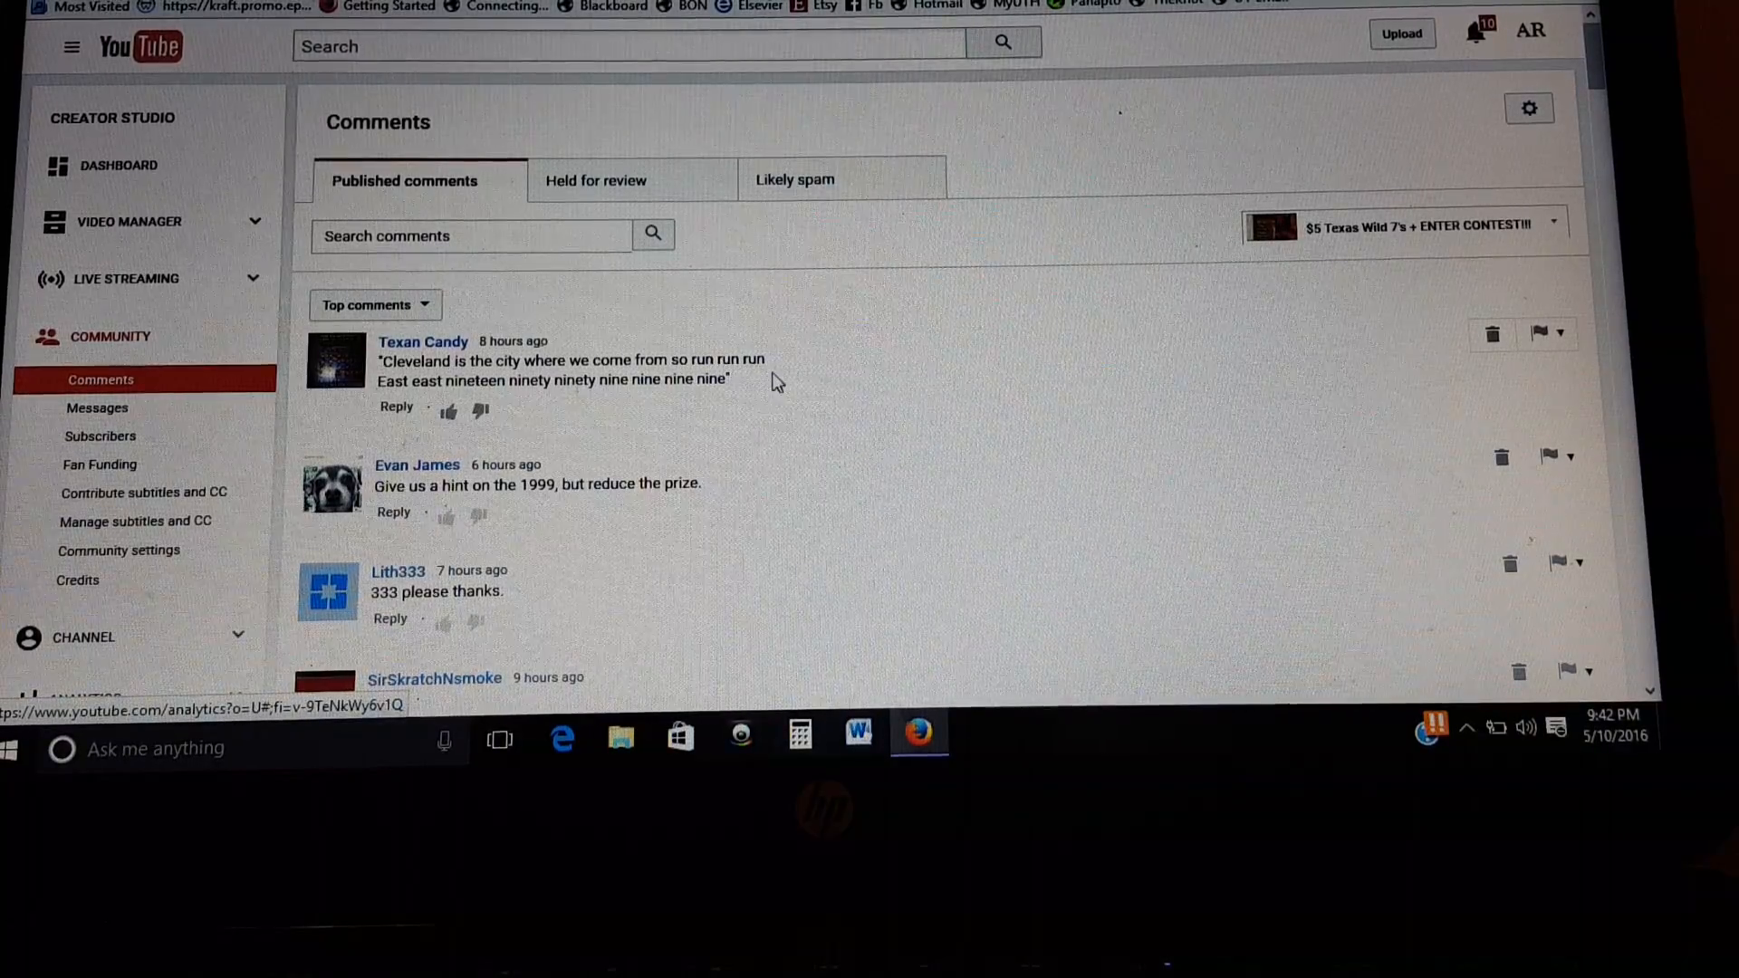
{"action": "scroll", "scroll_direction": "down", "scroll_amount": 3}
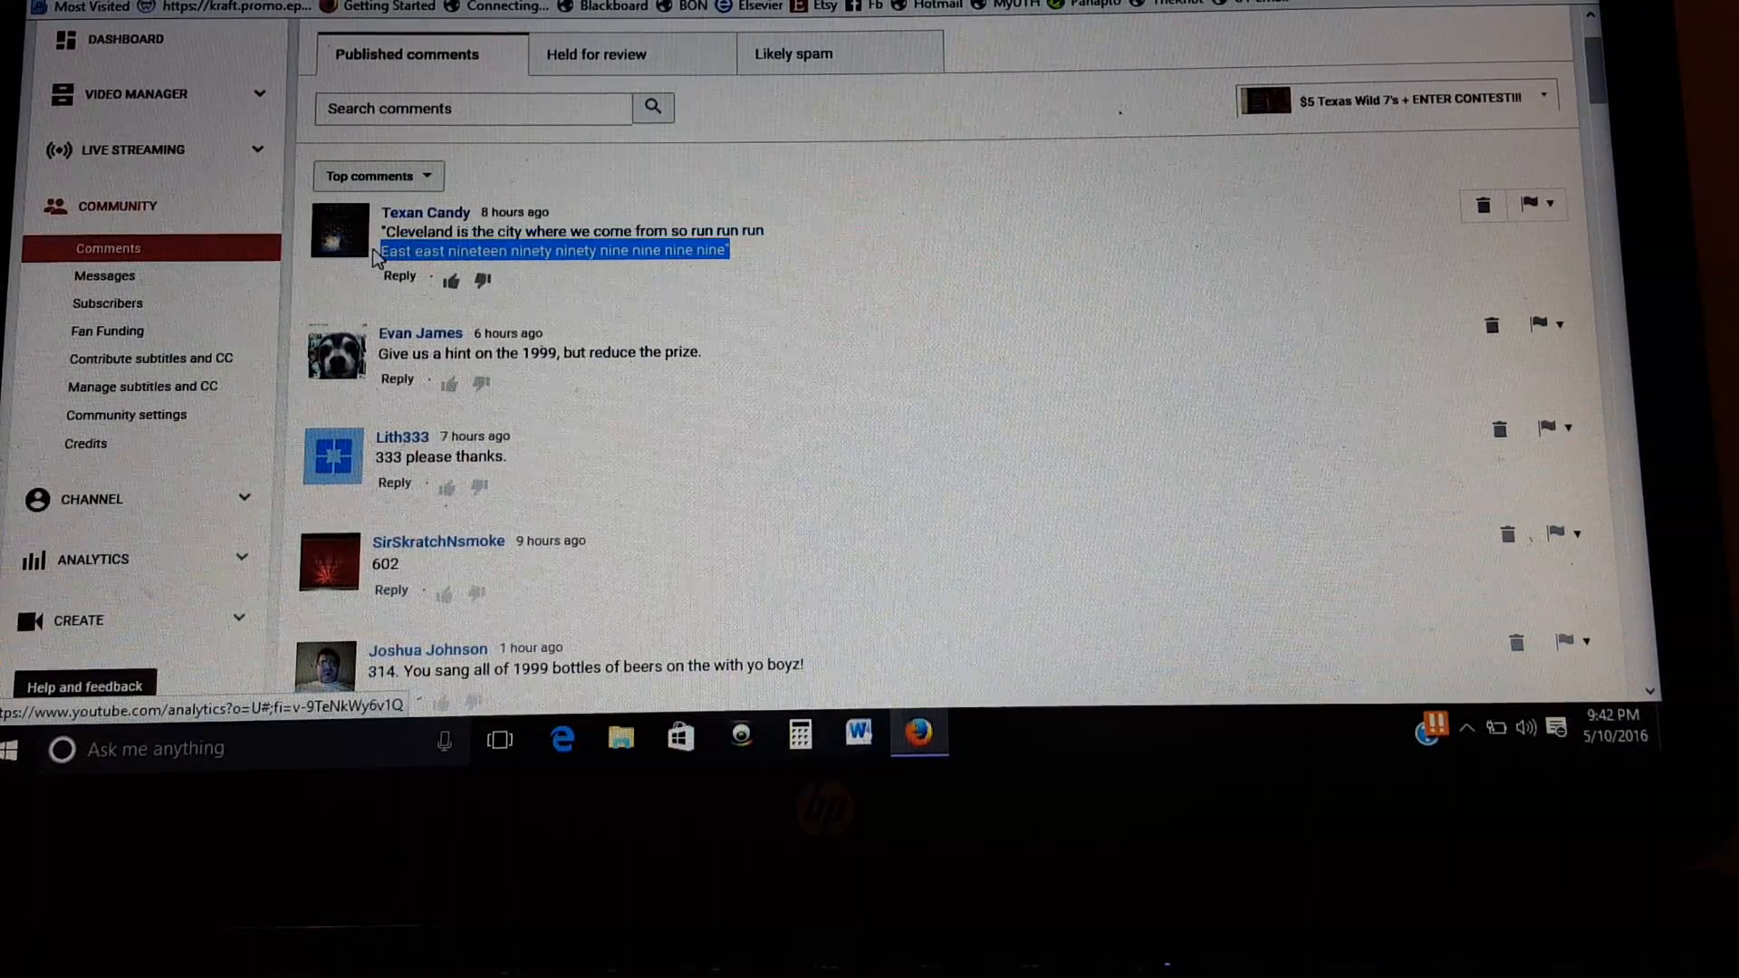
{"action": "scroll", "scroll_direction": "down", "scroll_amount": 3}
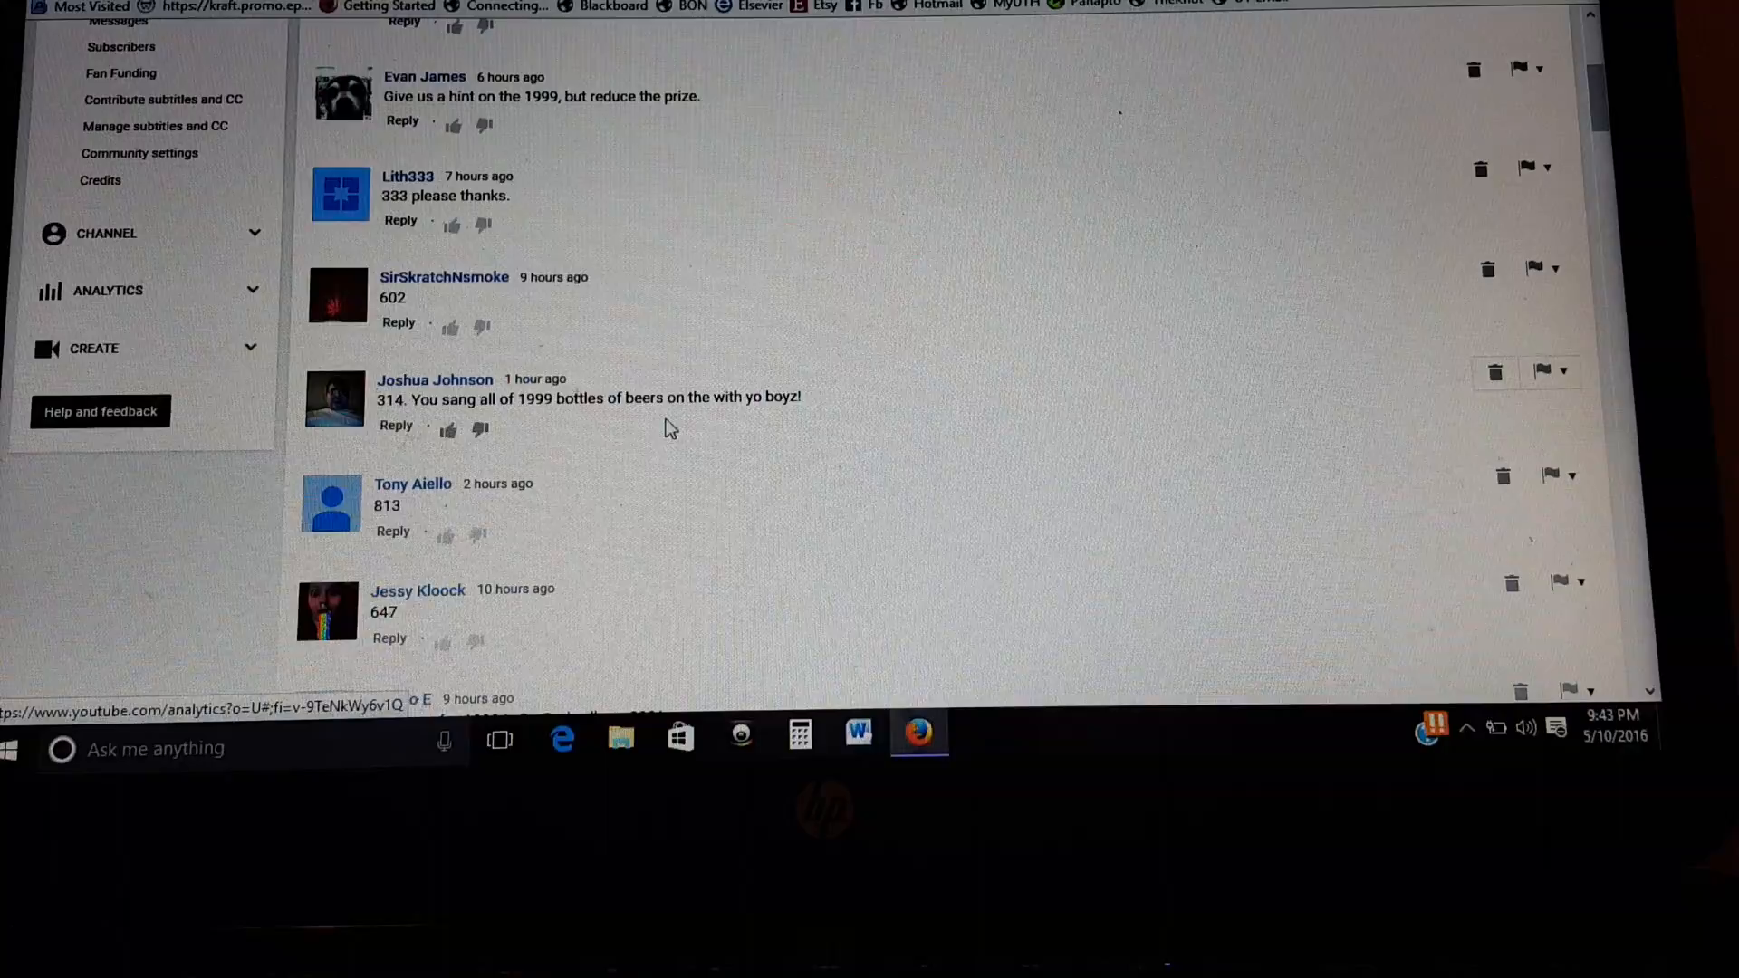
{"action": "scroll", "scroll_direction": "down", "scroll_amount": 3}
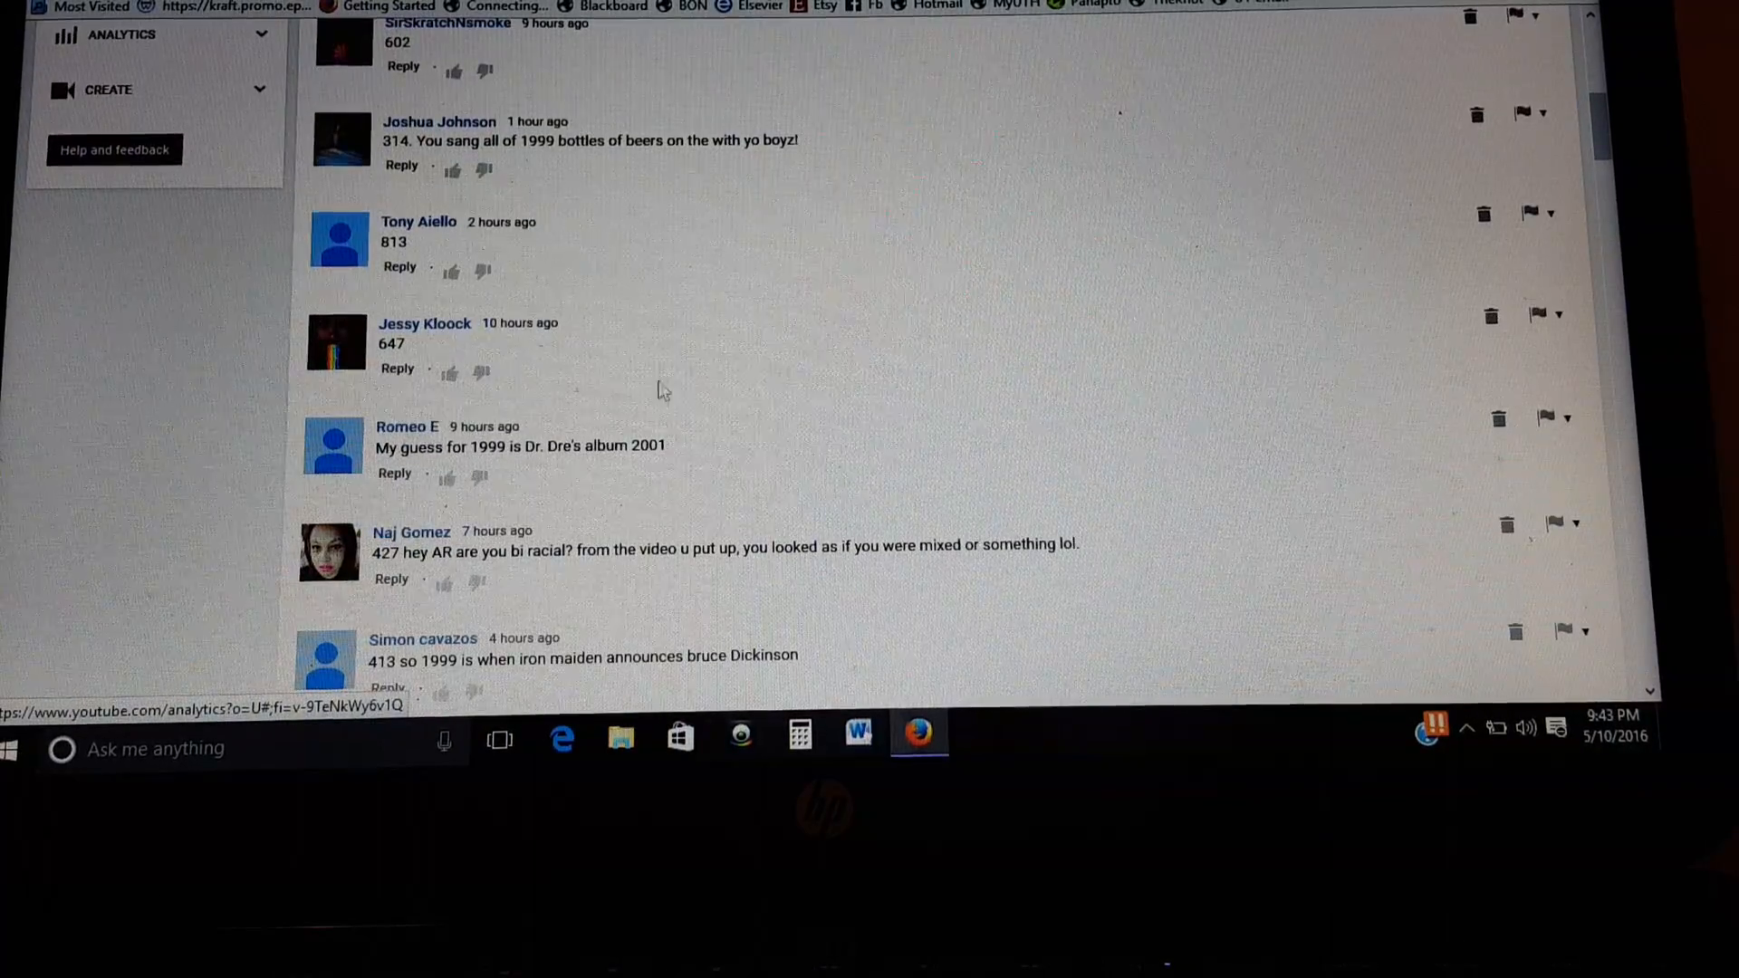
{"action": "mouse_move", "coordinate": [638, 408]}
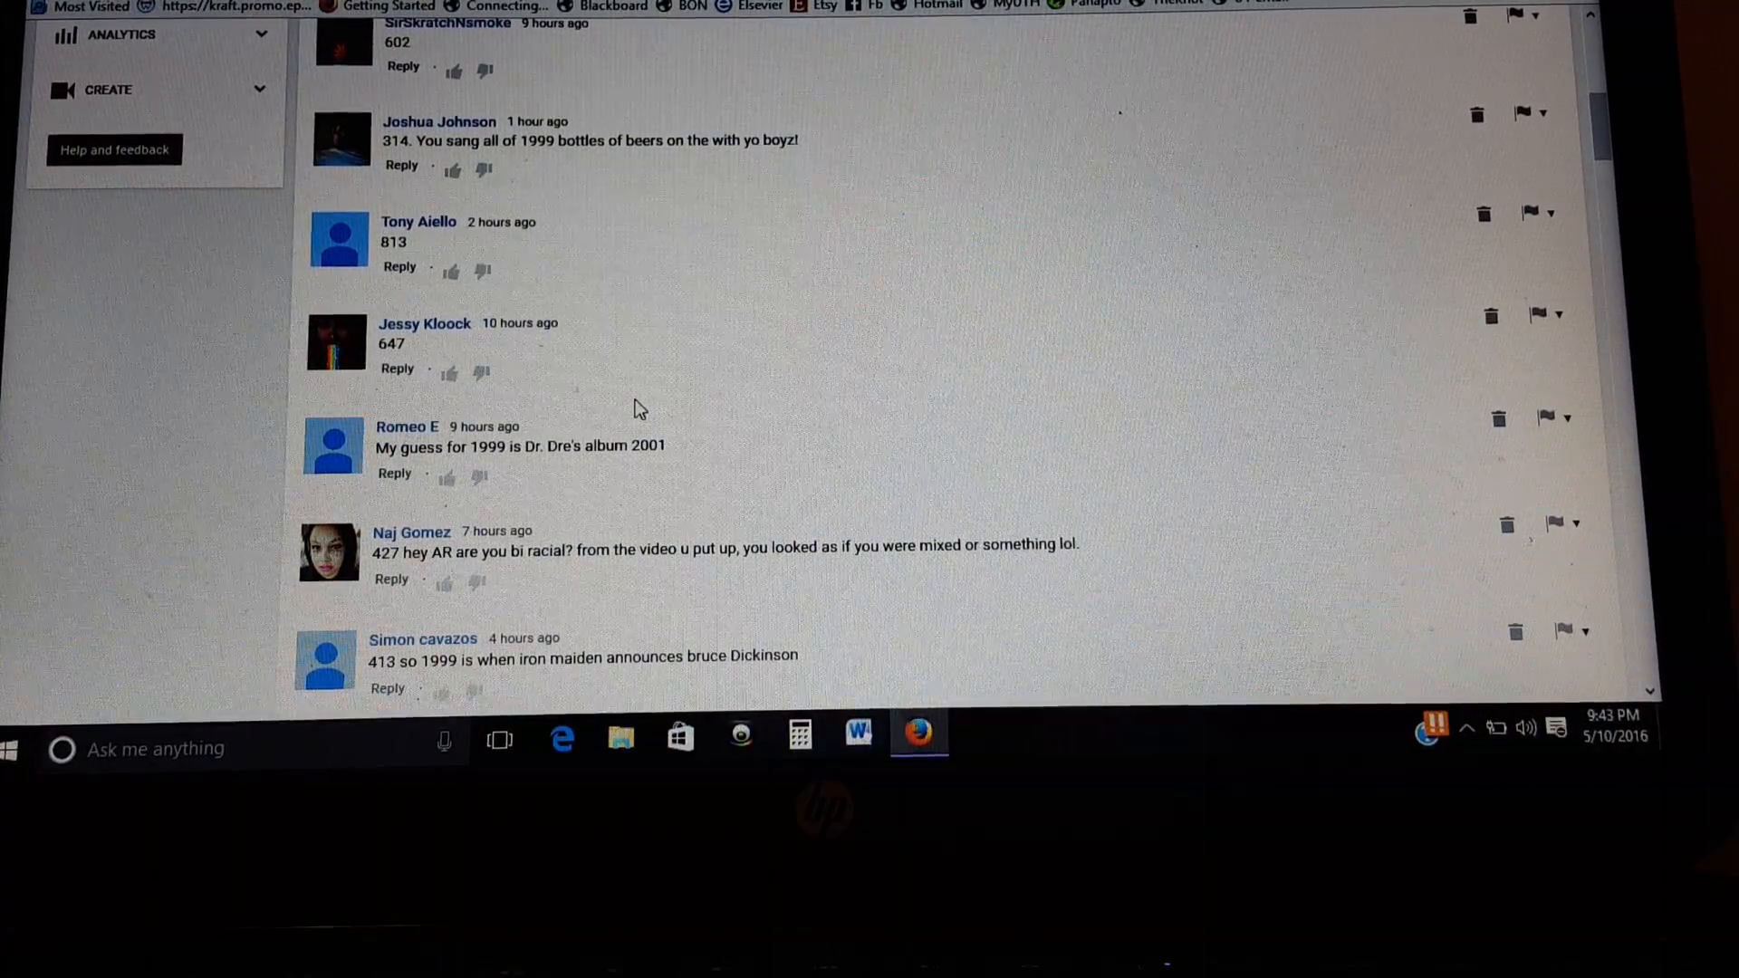
{"action": "scroll", "scroll_direction": "down", "scroll_amount": 3}
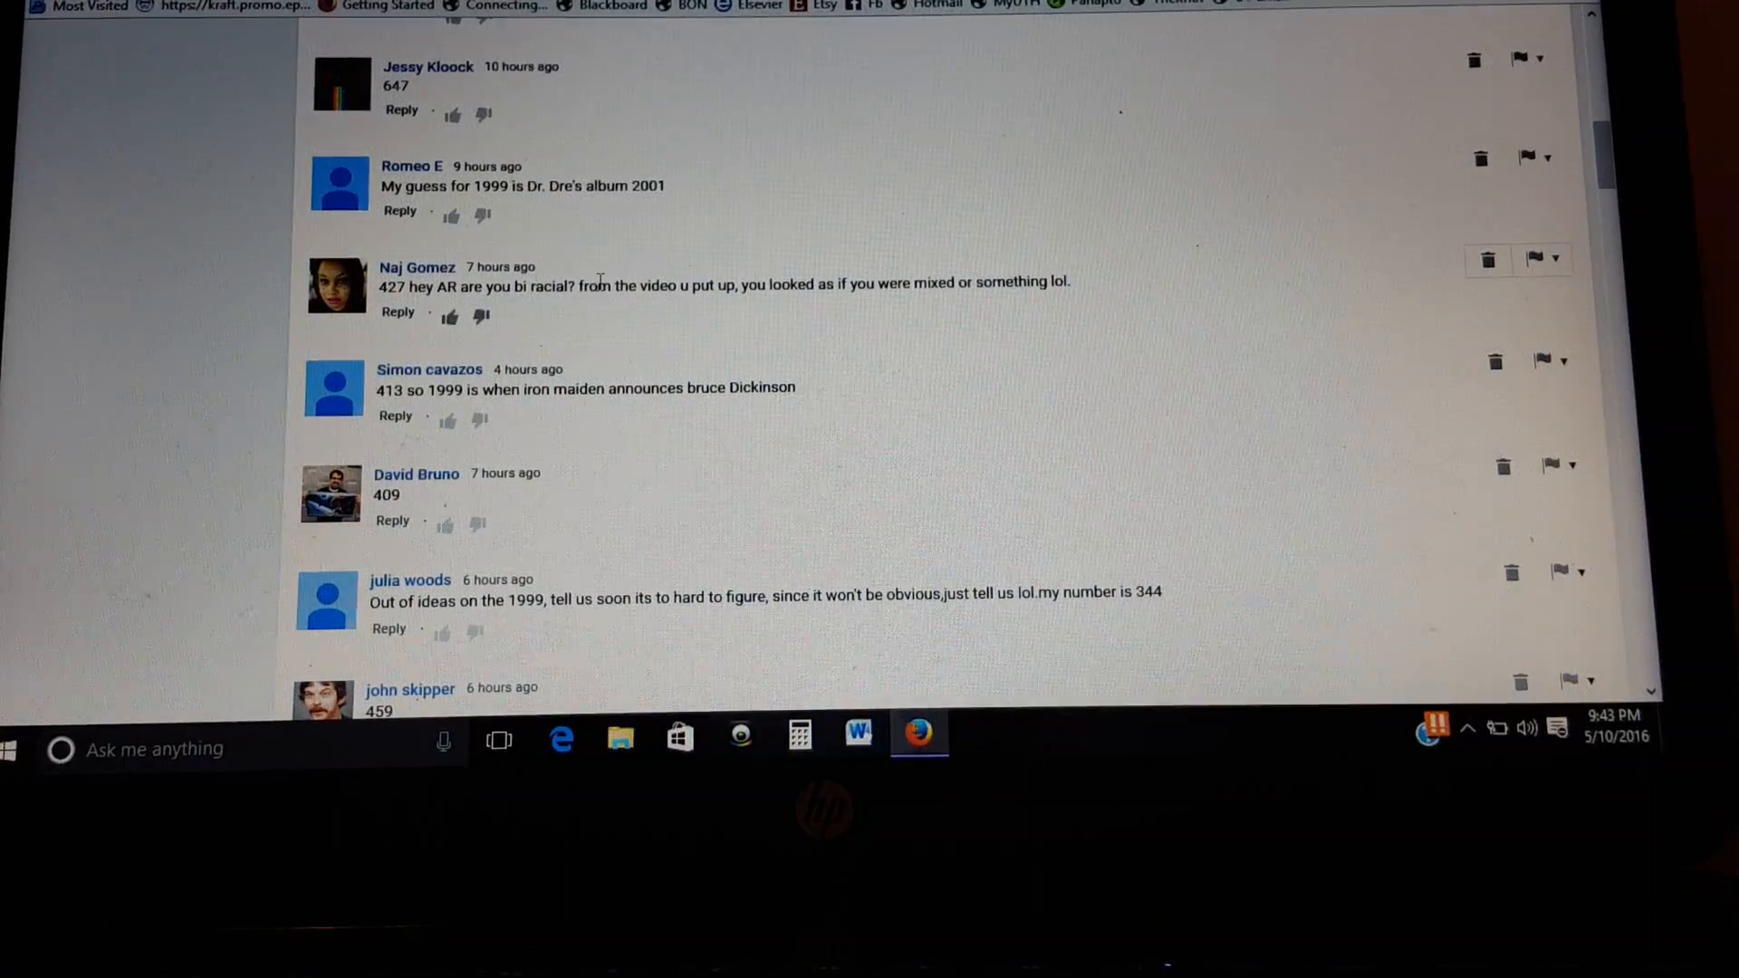
{"action": "scroll", "scroll_direction": "down", "scroll_amount": 3}
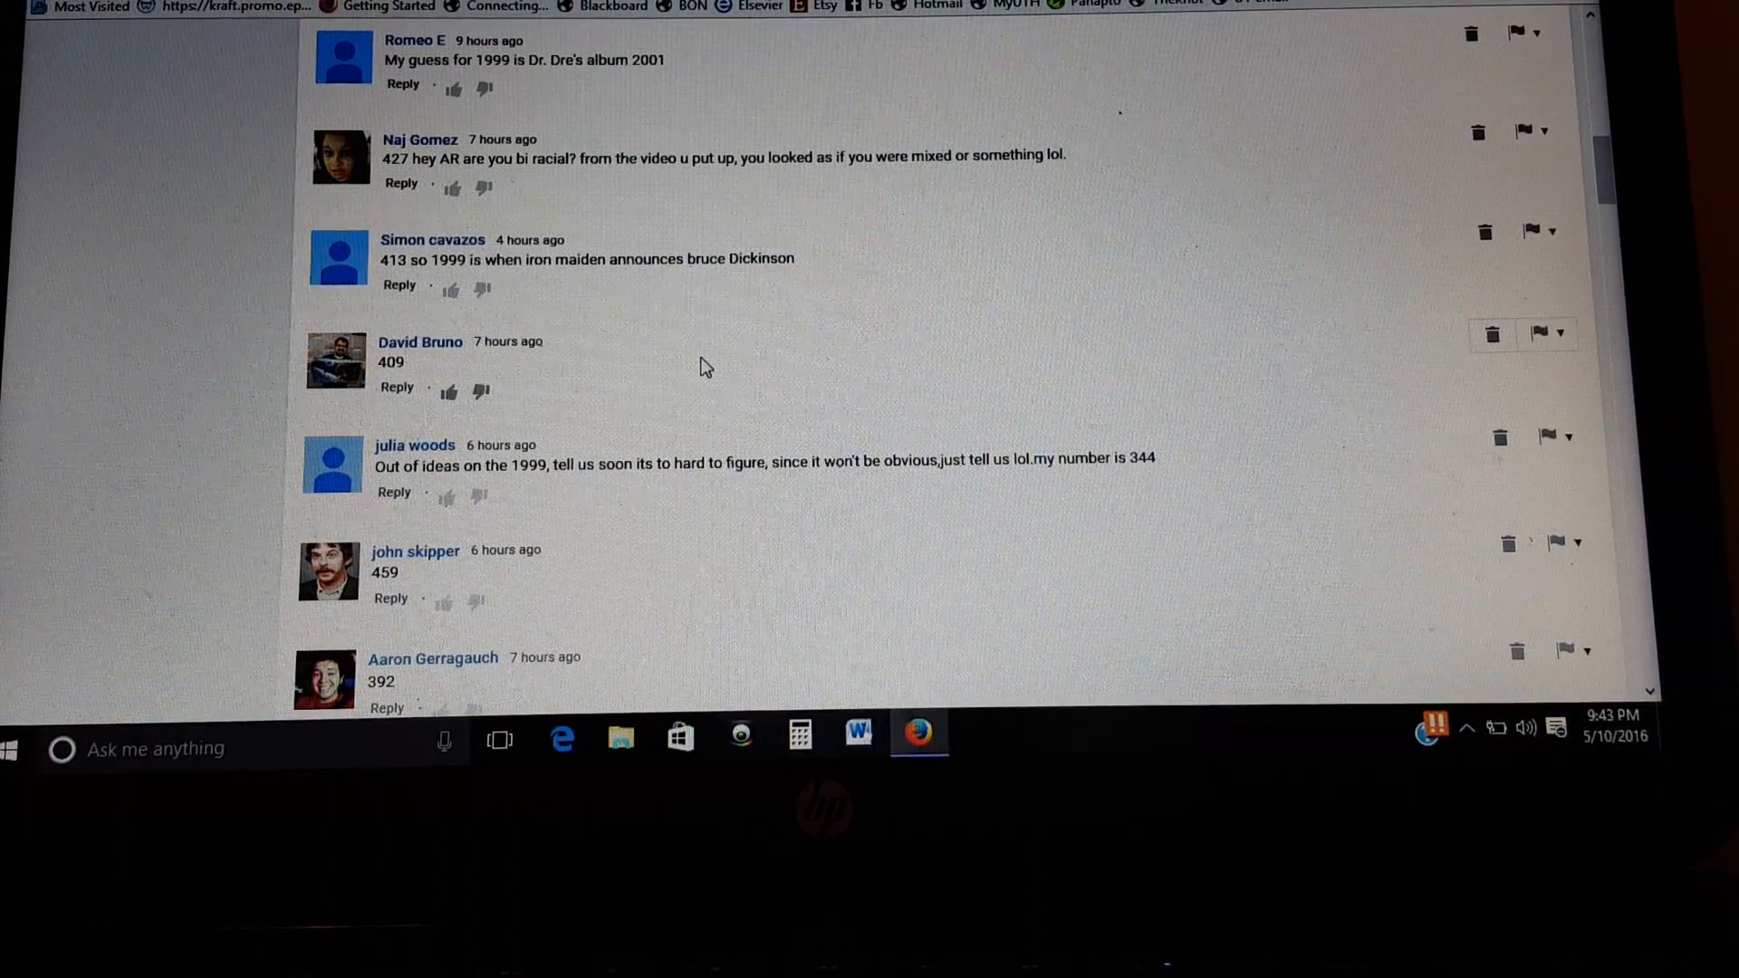
{"action": "scroll", "scroll_direction": "down", "scroll_amount": 3}
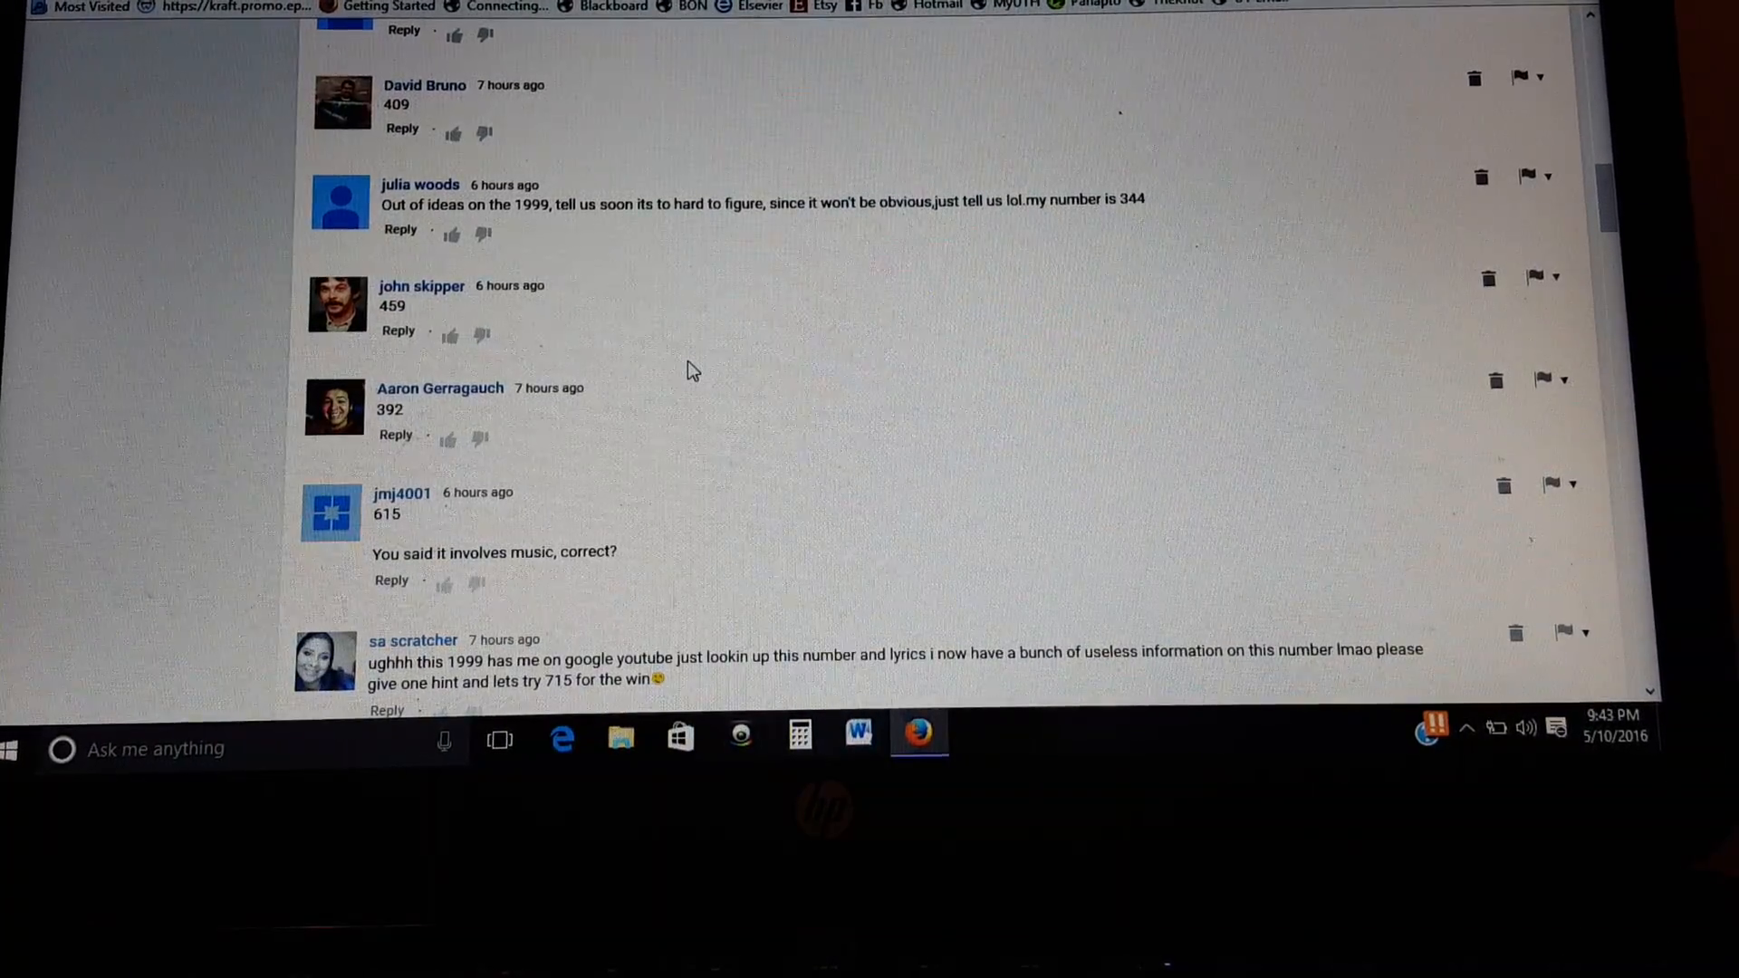
{"action": "scroll", "scroll_direction": "down", "scroll_amount": 3}
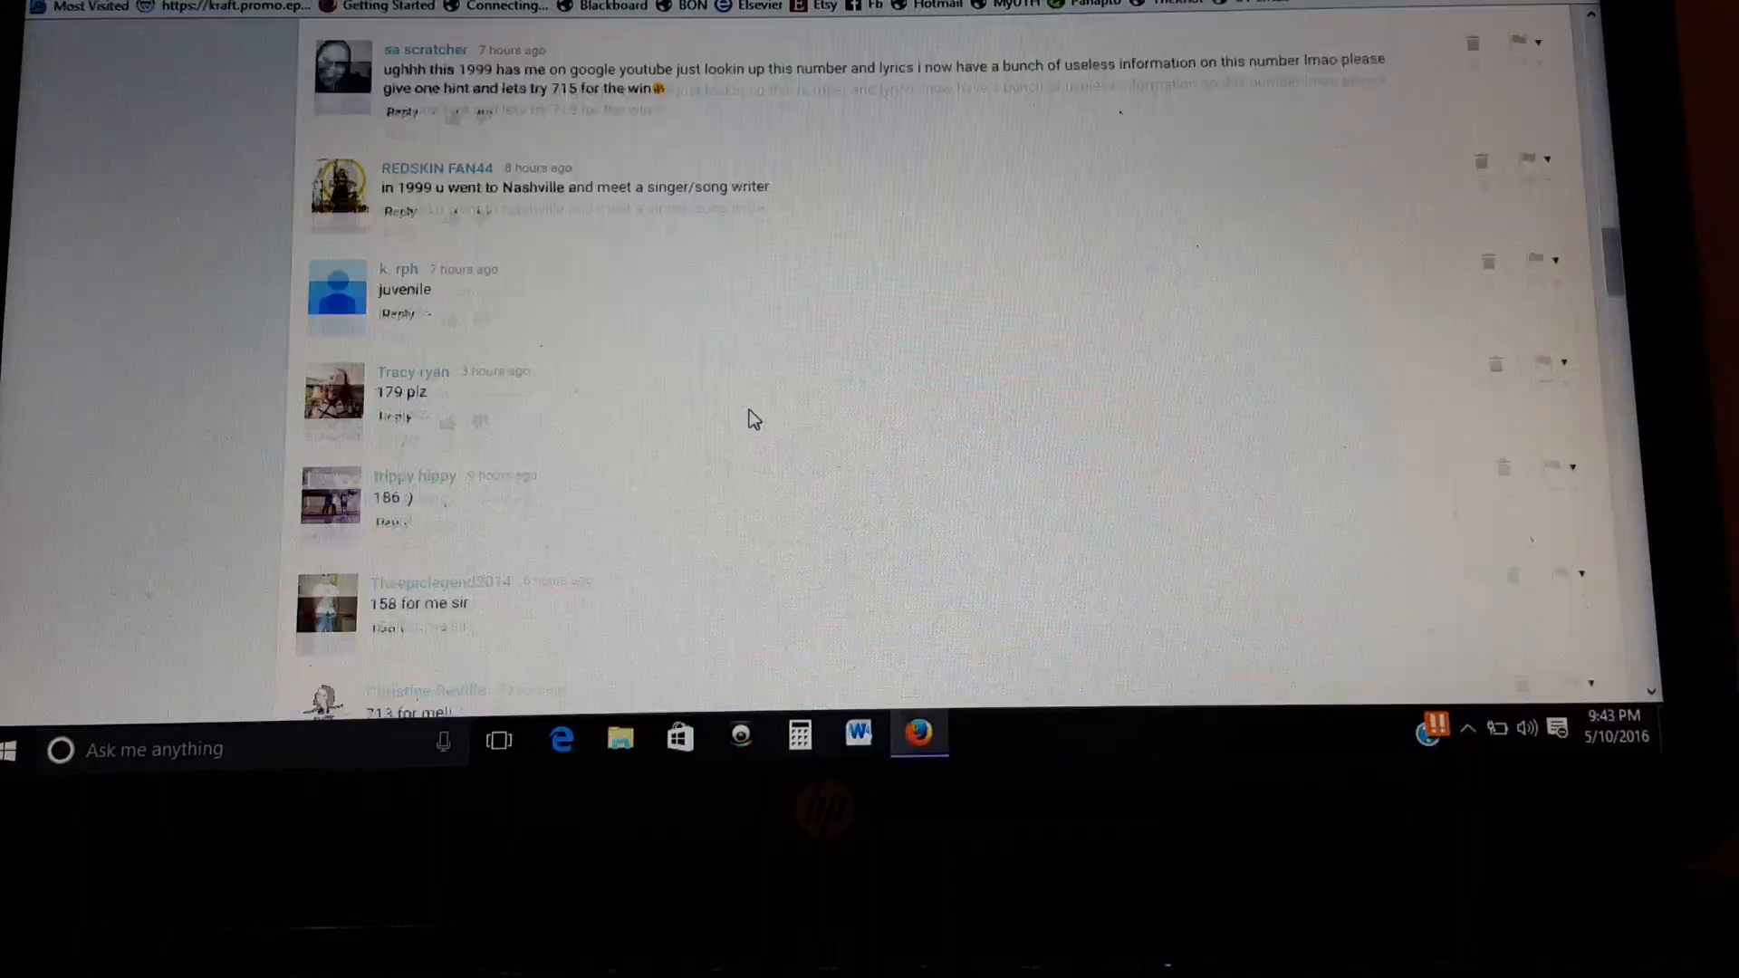
{"action": "scroll", "scroll_direction": "down", "scroll_amount": 3}
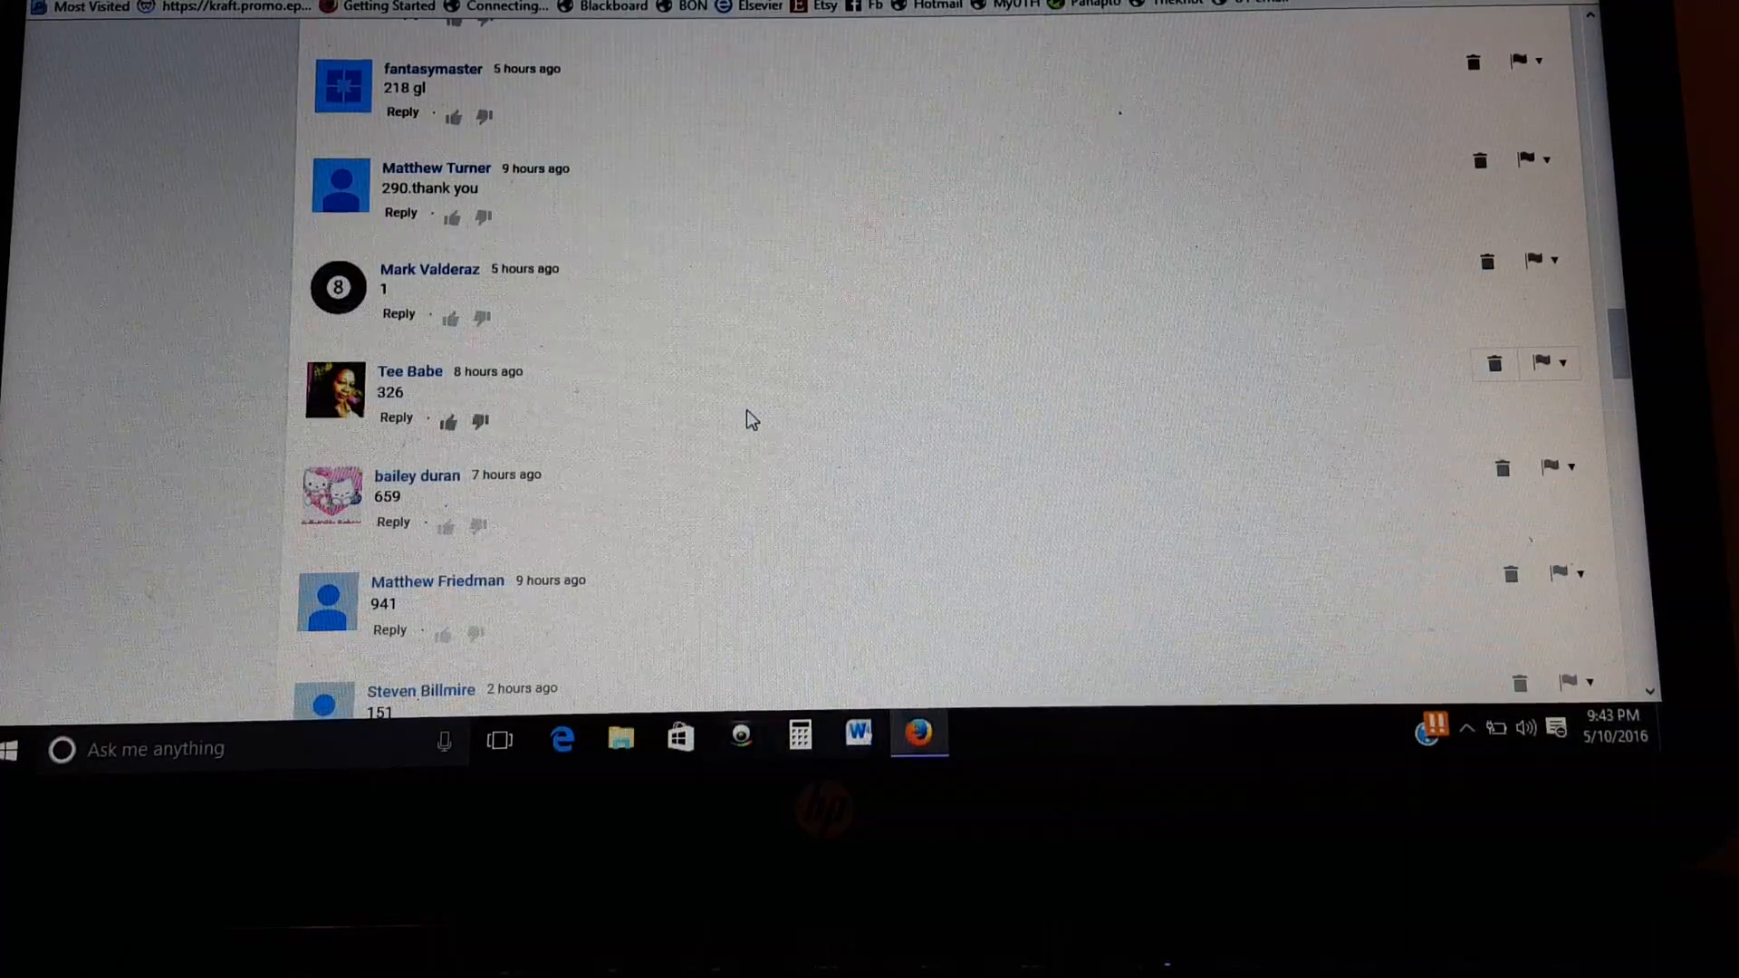
{"action": "scroll", "scroll_direction": "down", "scroll_amount": 3}
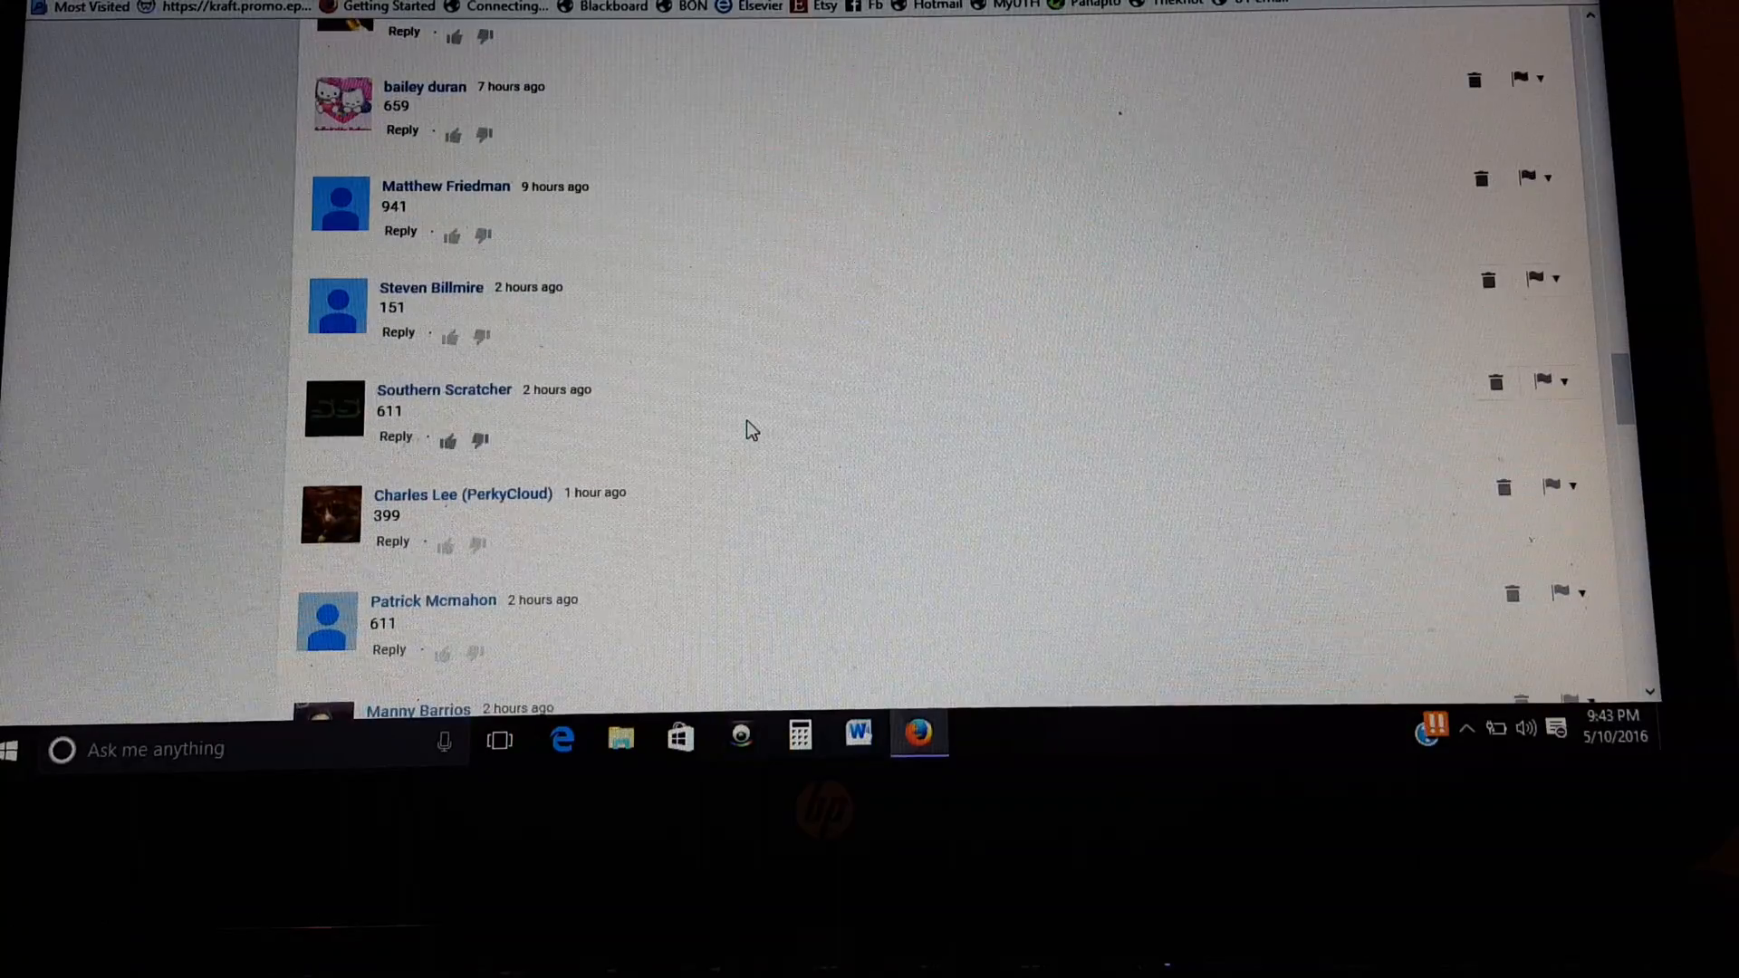
{"action": "scroll", "scroll_direction": "down", "scroll_amount": 3}
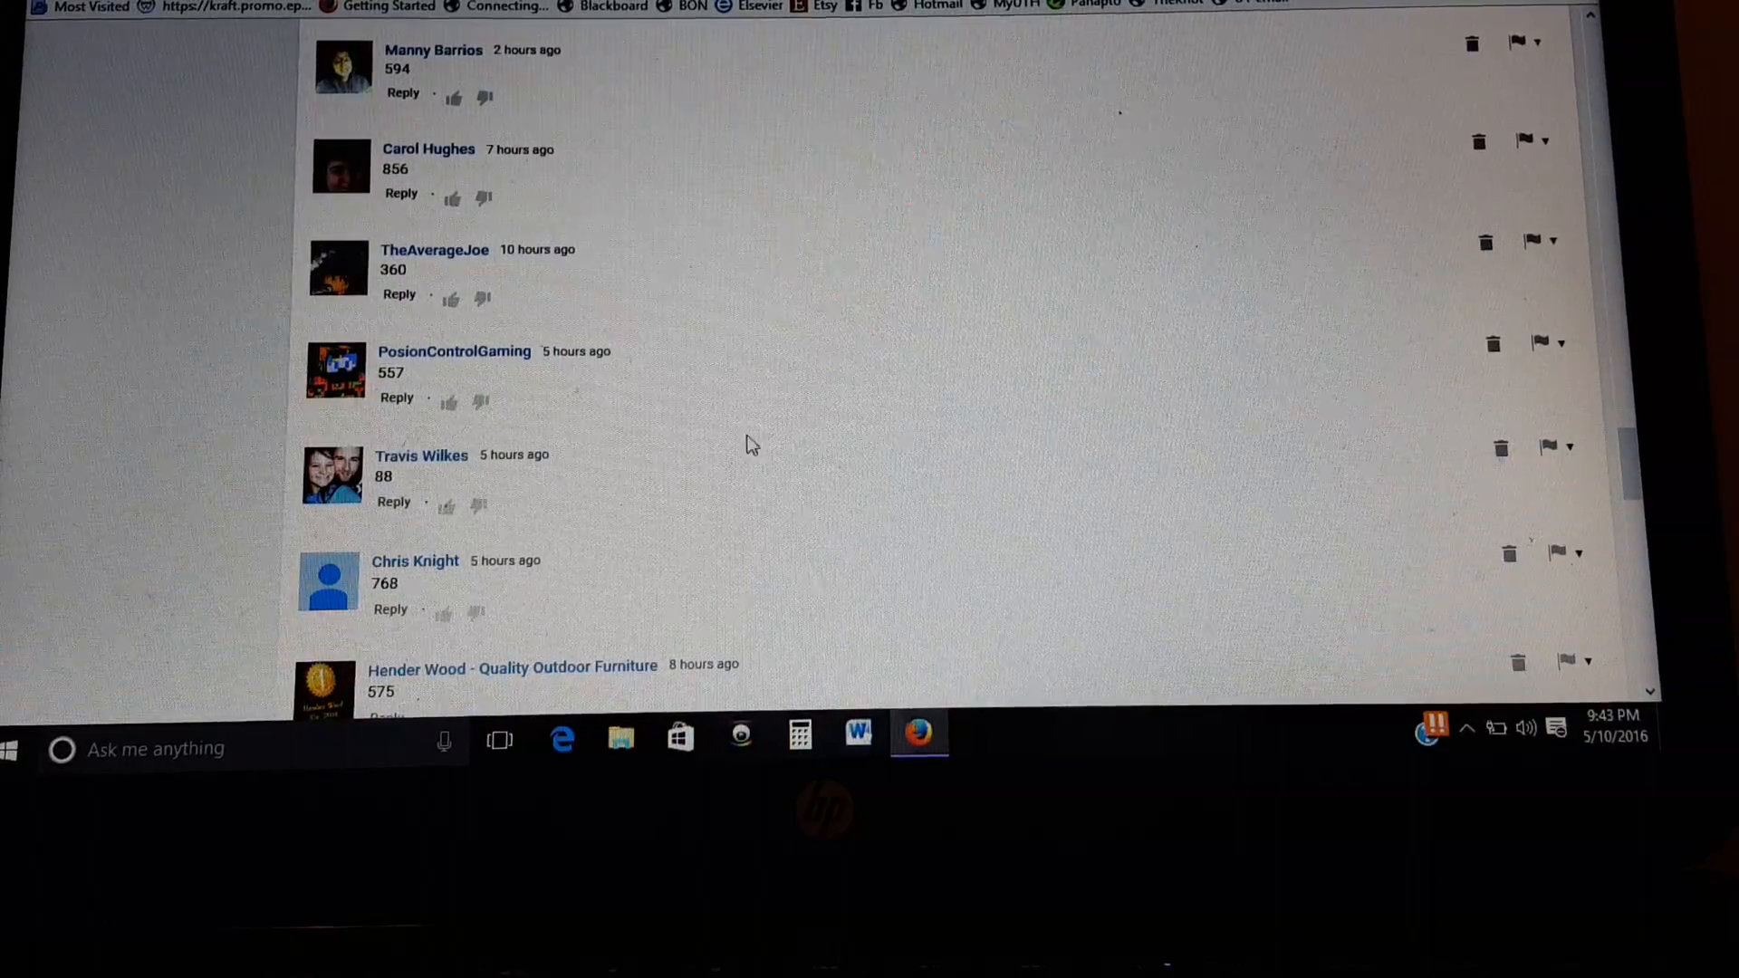
{"action": "scroll", "scroll_direction": "down", "scroll_amount": 3}
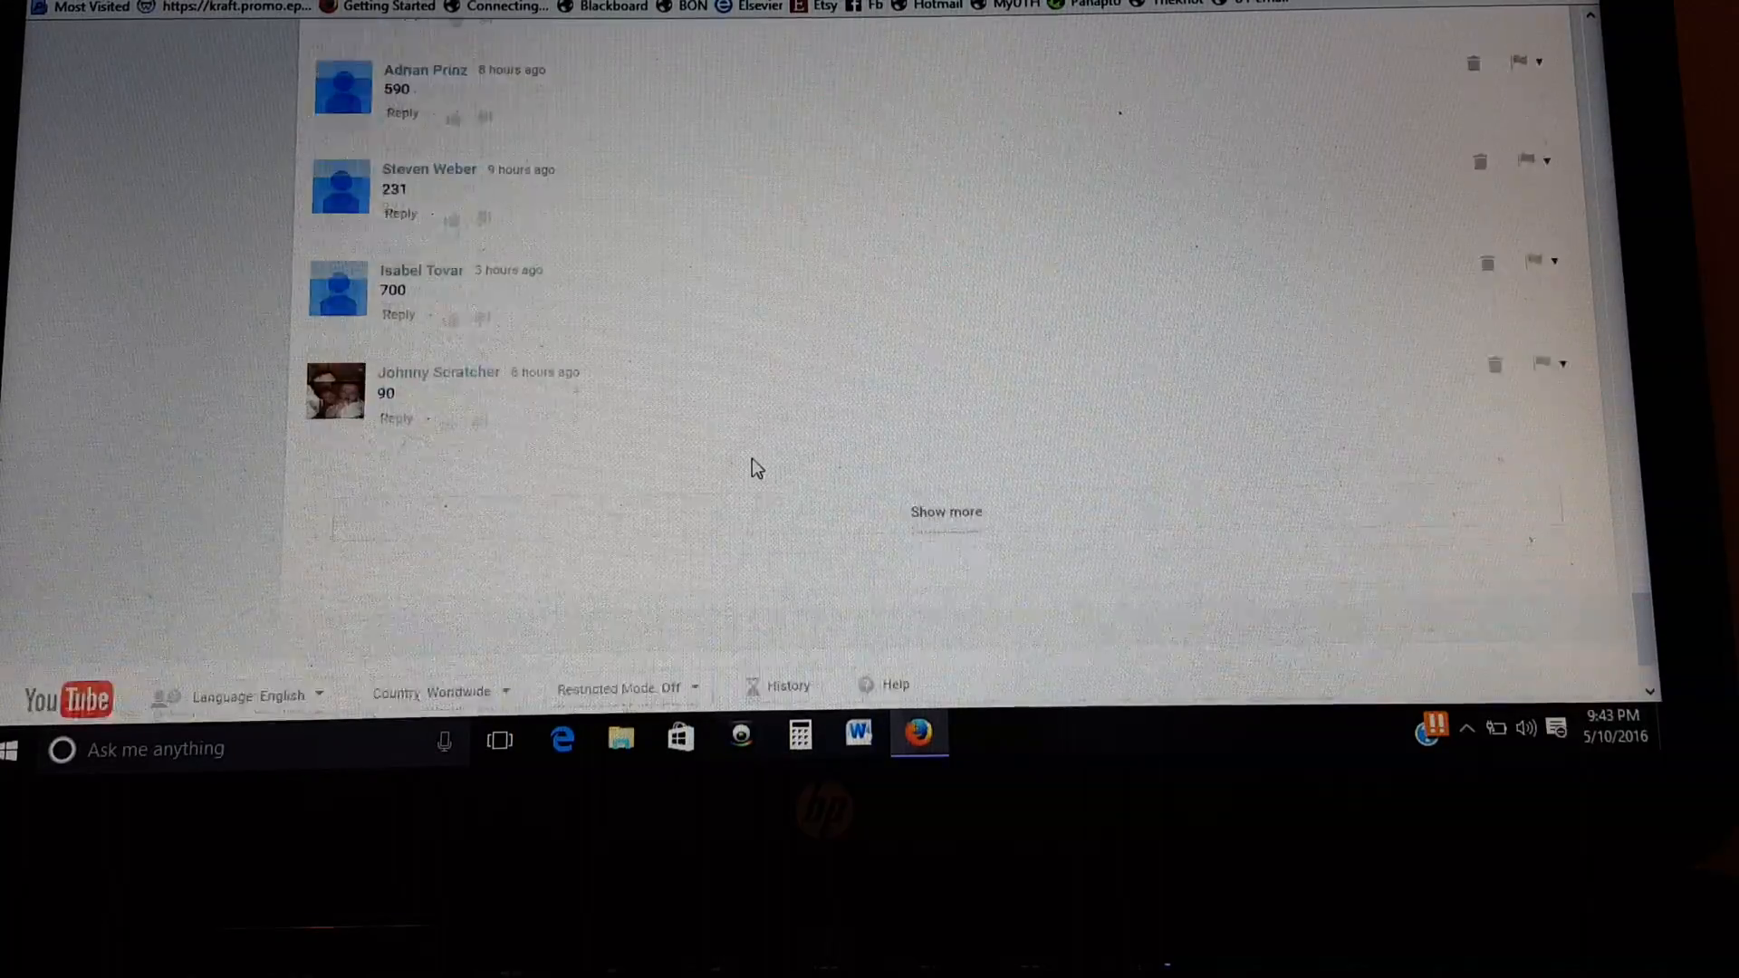
Step: Load more contest comments and read down through the first batch of number guesses
{"action": "left_click", "coordinate": [946, 510]}
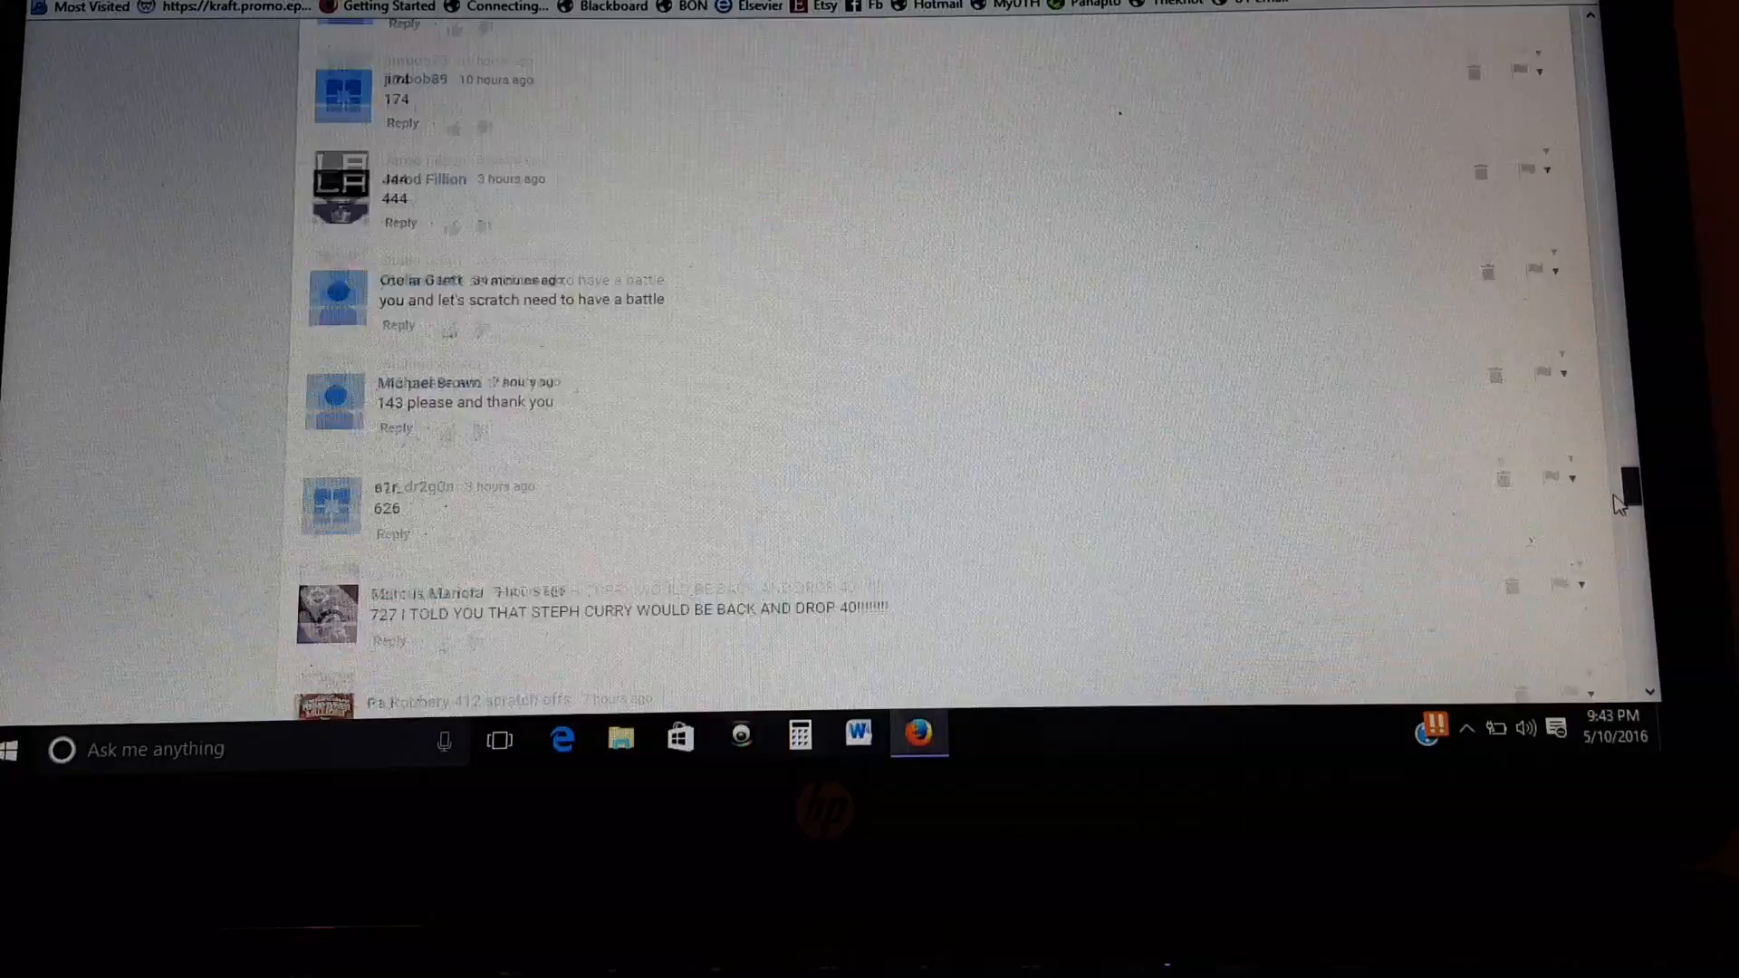
{"action": "scroll", "scroll_direction": "down", "scroll_amount": 3}
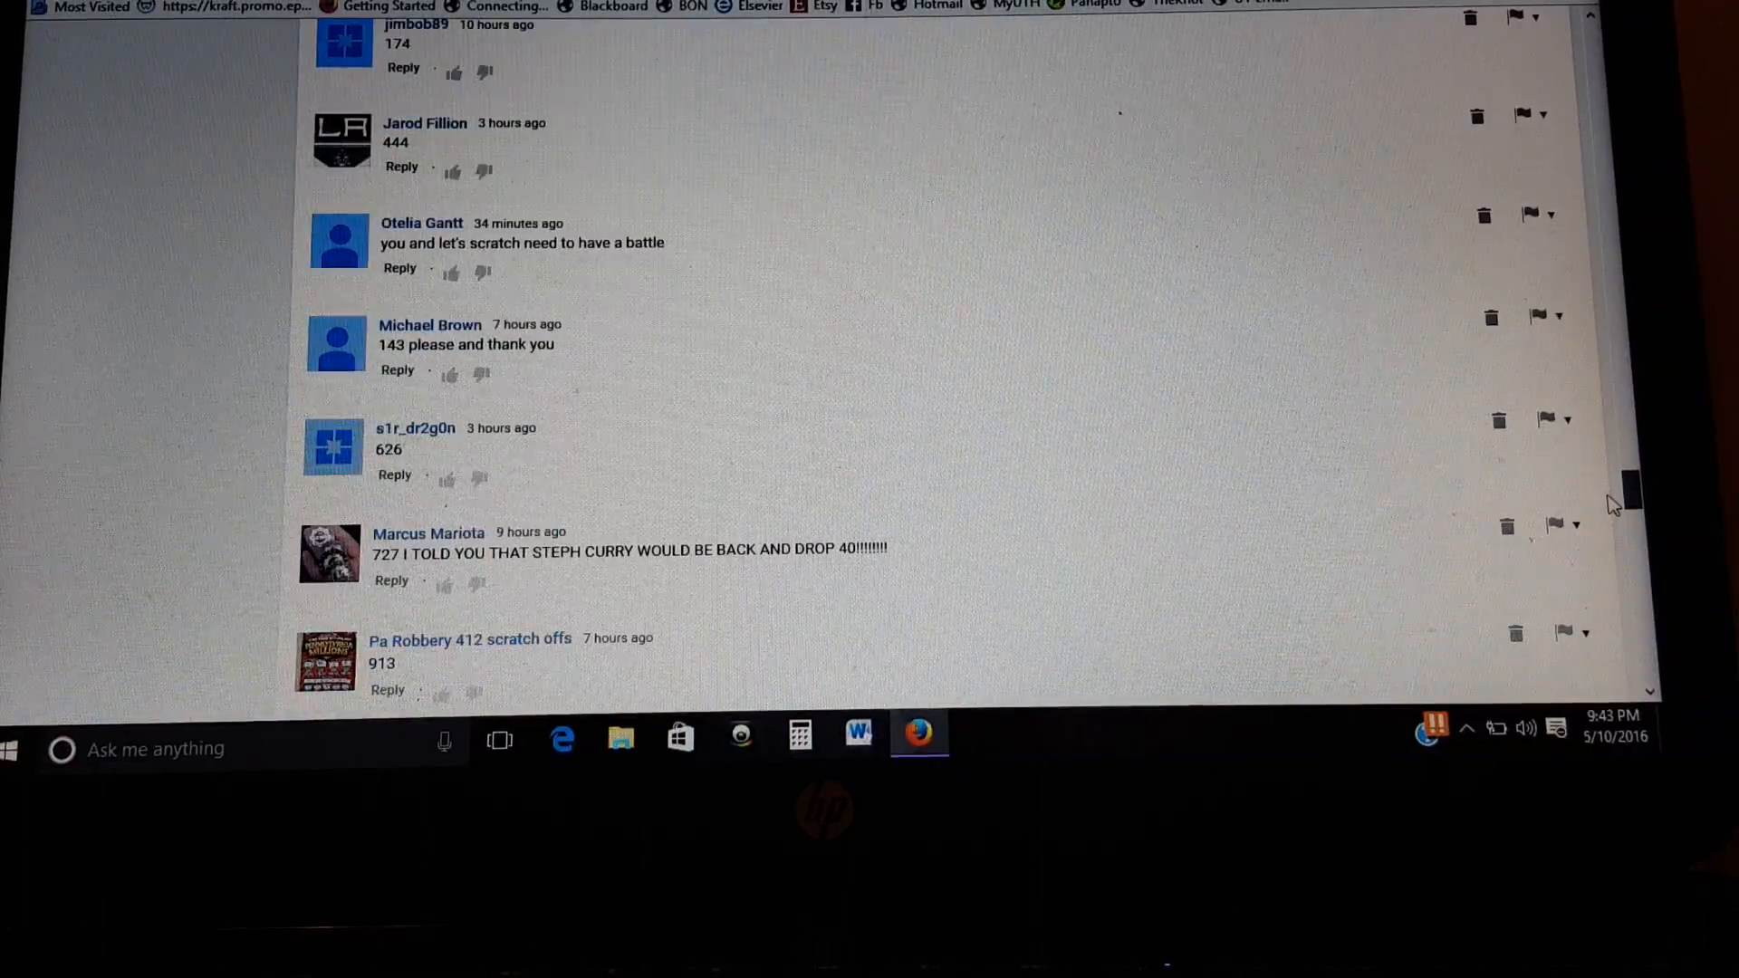
{"action": "scroll", "scroll_direction": "down", "scroll_amount": 3}
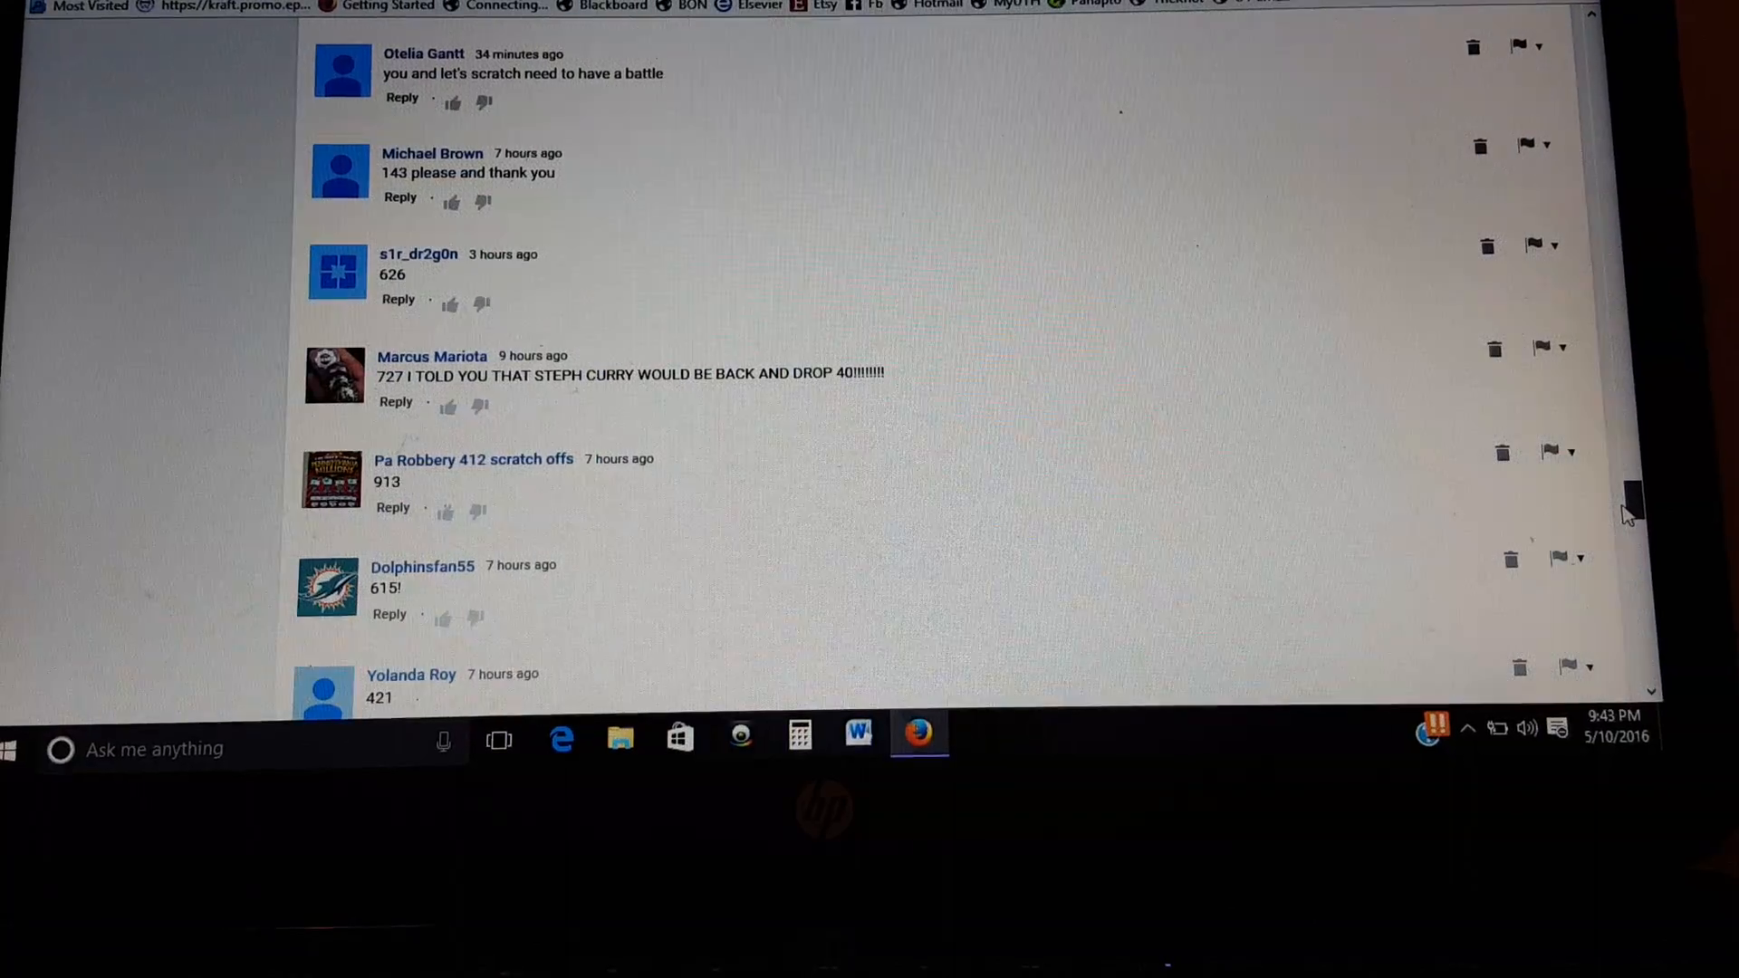
{"action": "scroll", "scroll_direction": "down", "scroll_amount": 3}
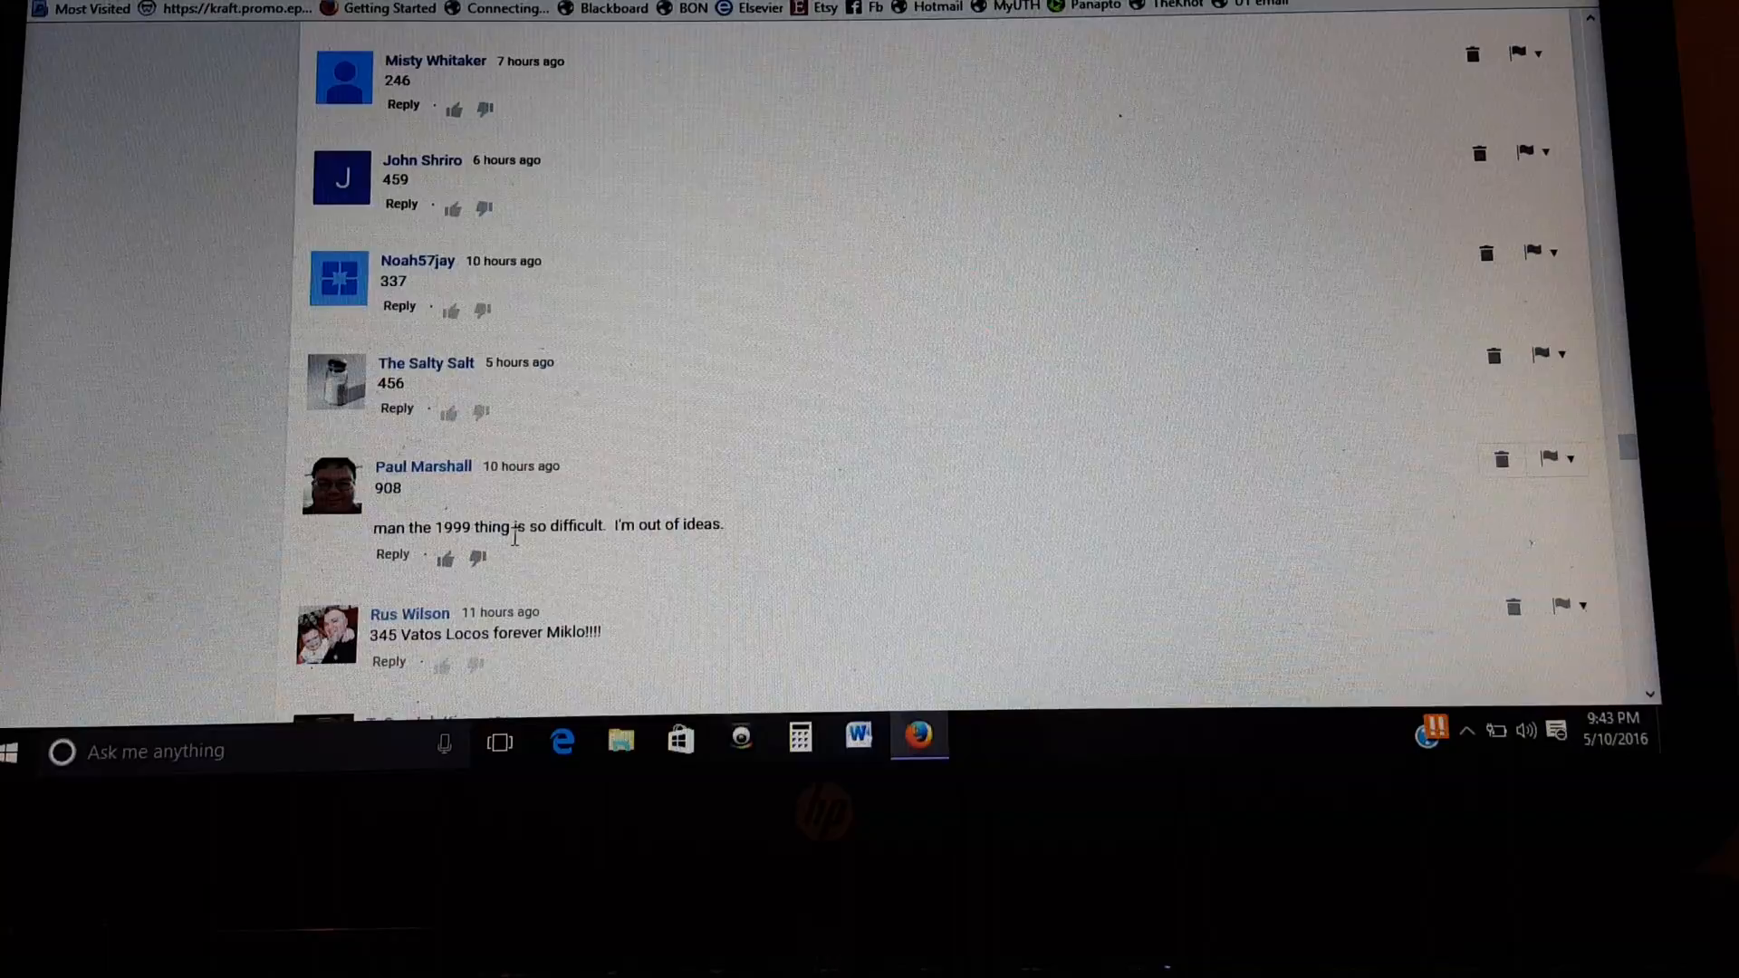
{"action": "scroll", "scroll_direction": "down", "scroll_amount": 3}
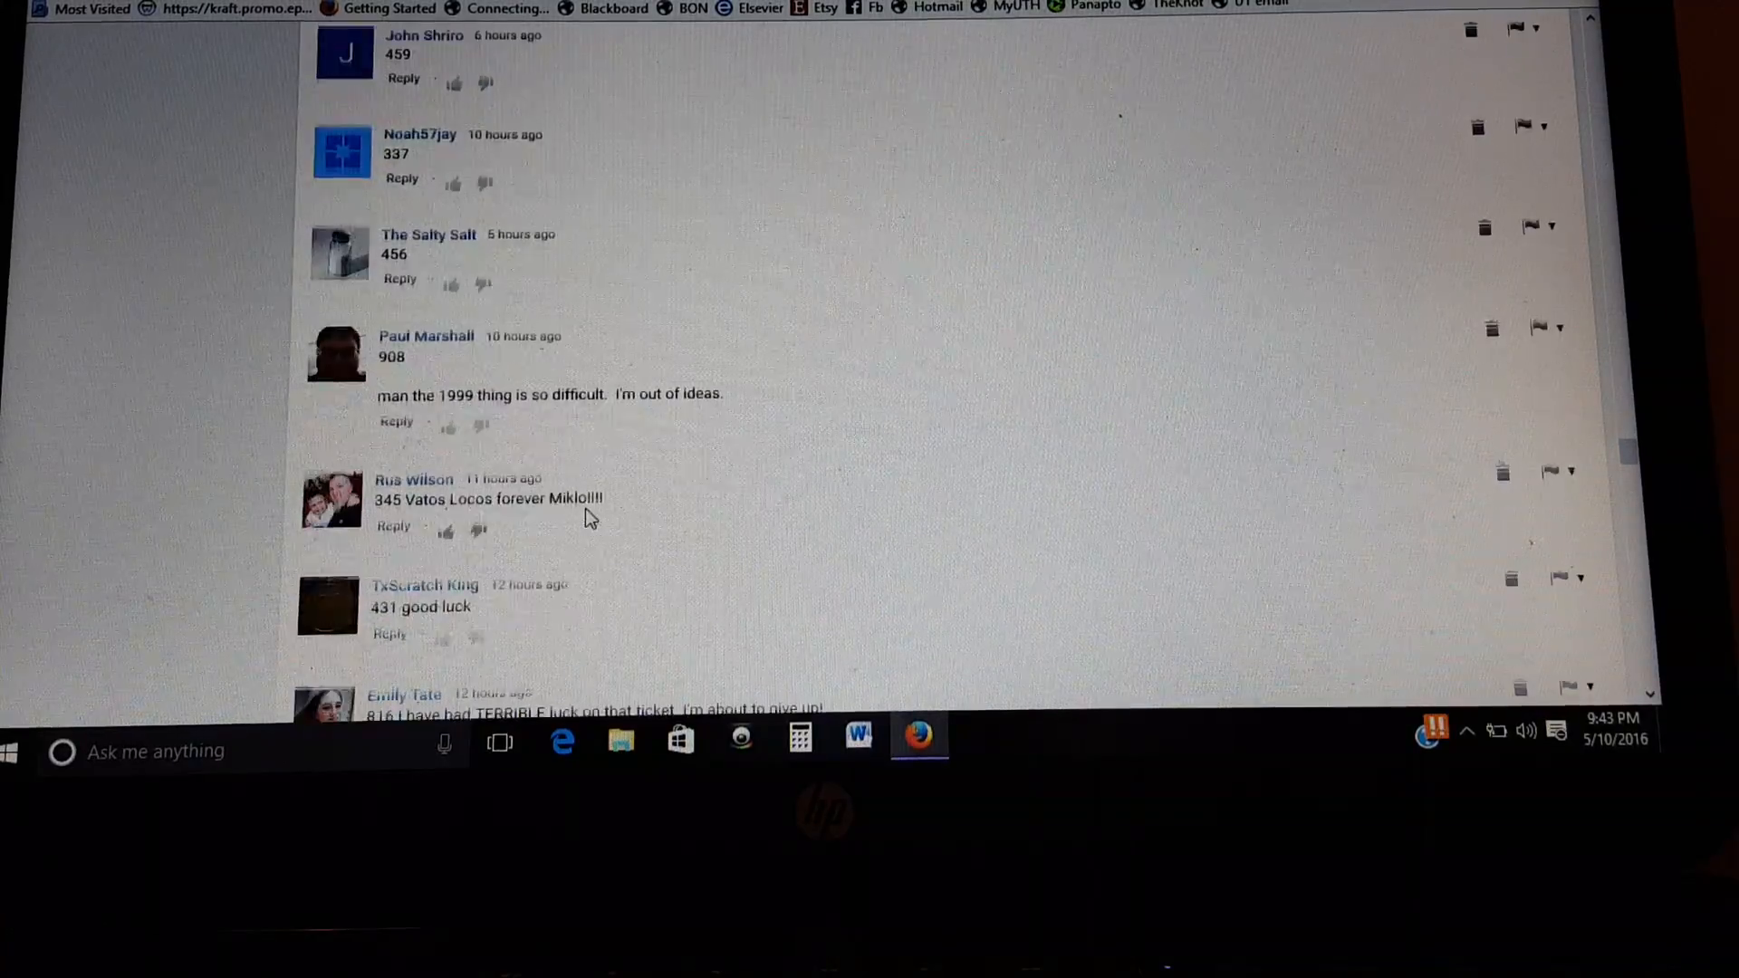
{"action": "scroll", "scroll_direction": "down", "scroll_amount": 3}
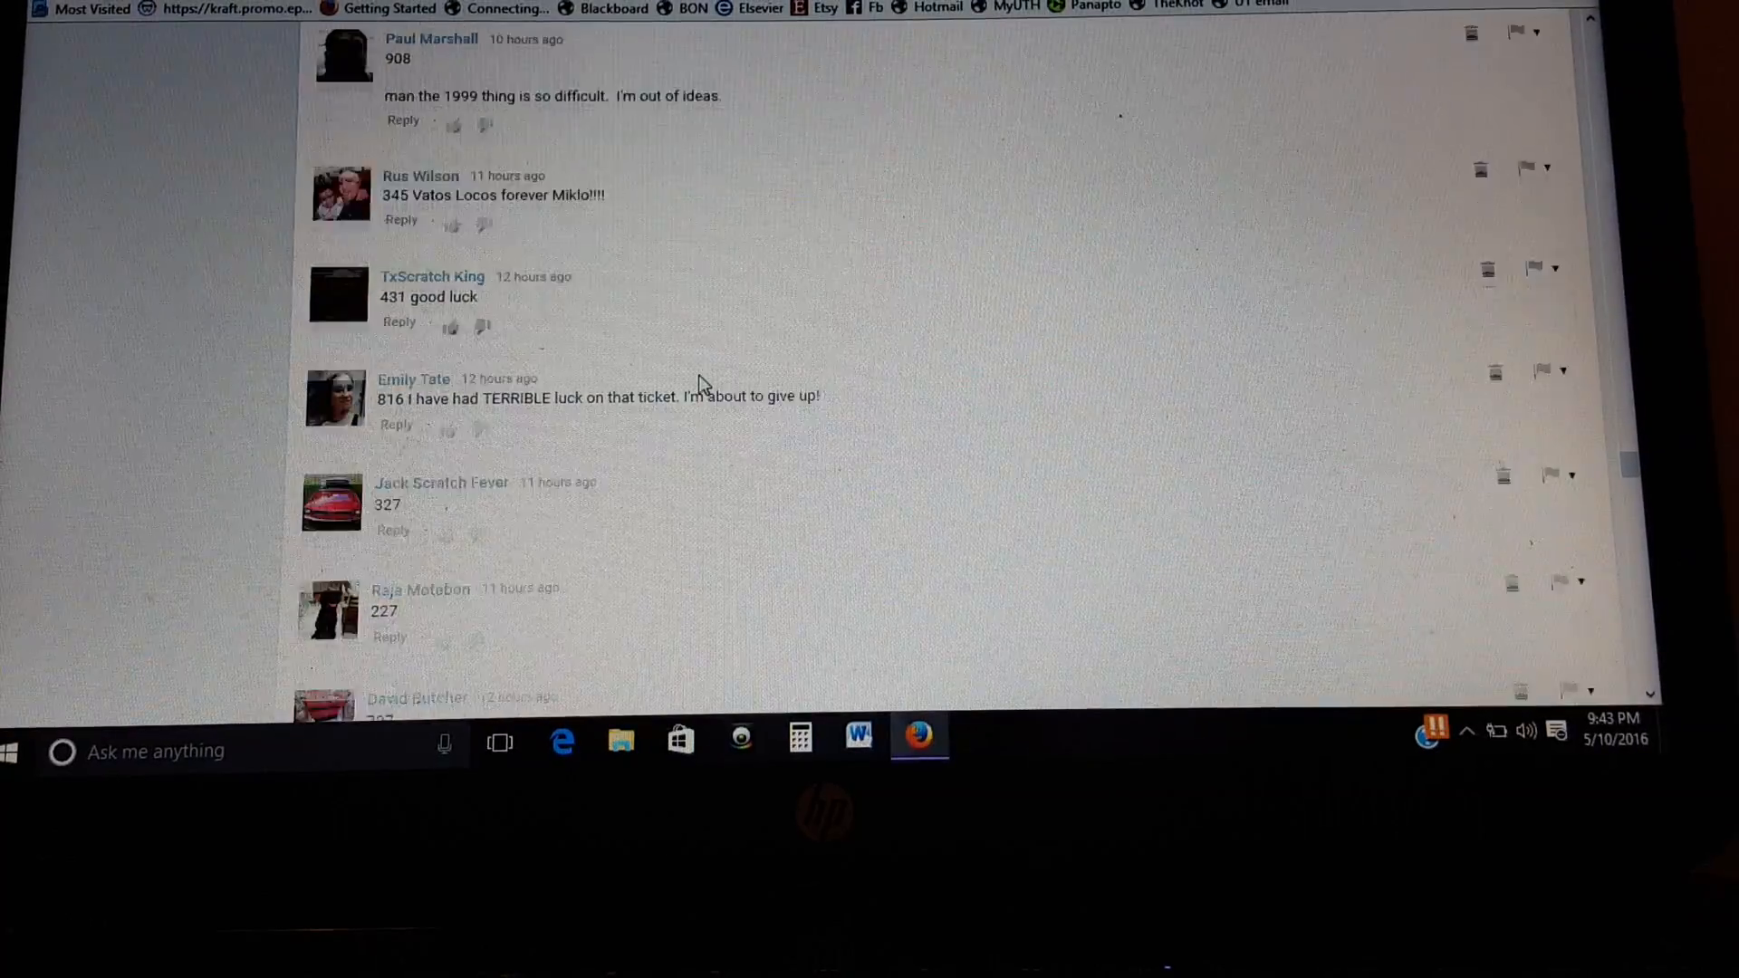
{"action": "scroll", "scroll_direction": "down", "scroll_amount": 3}
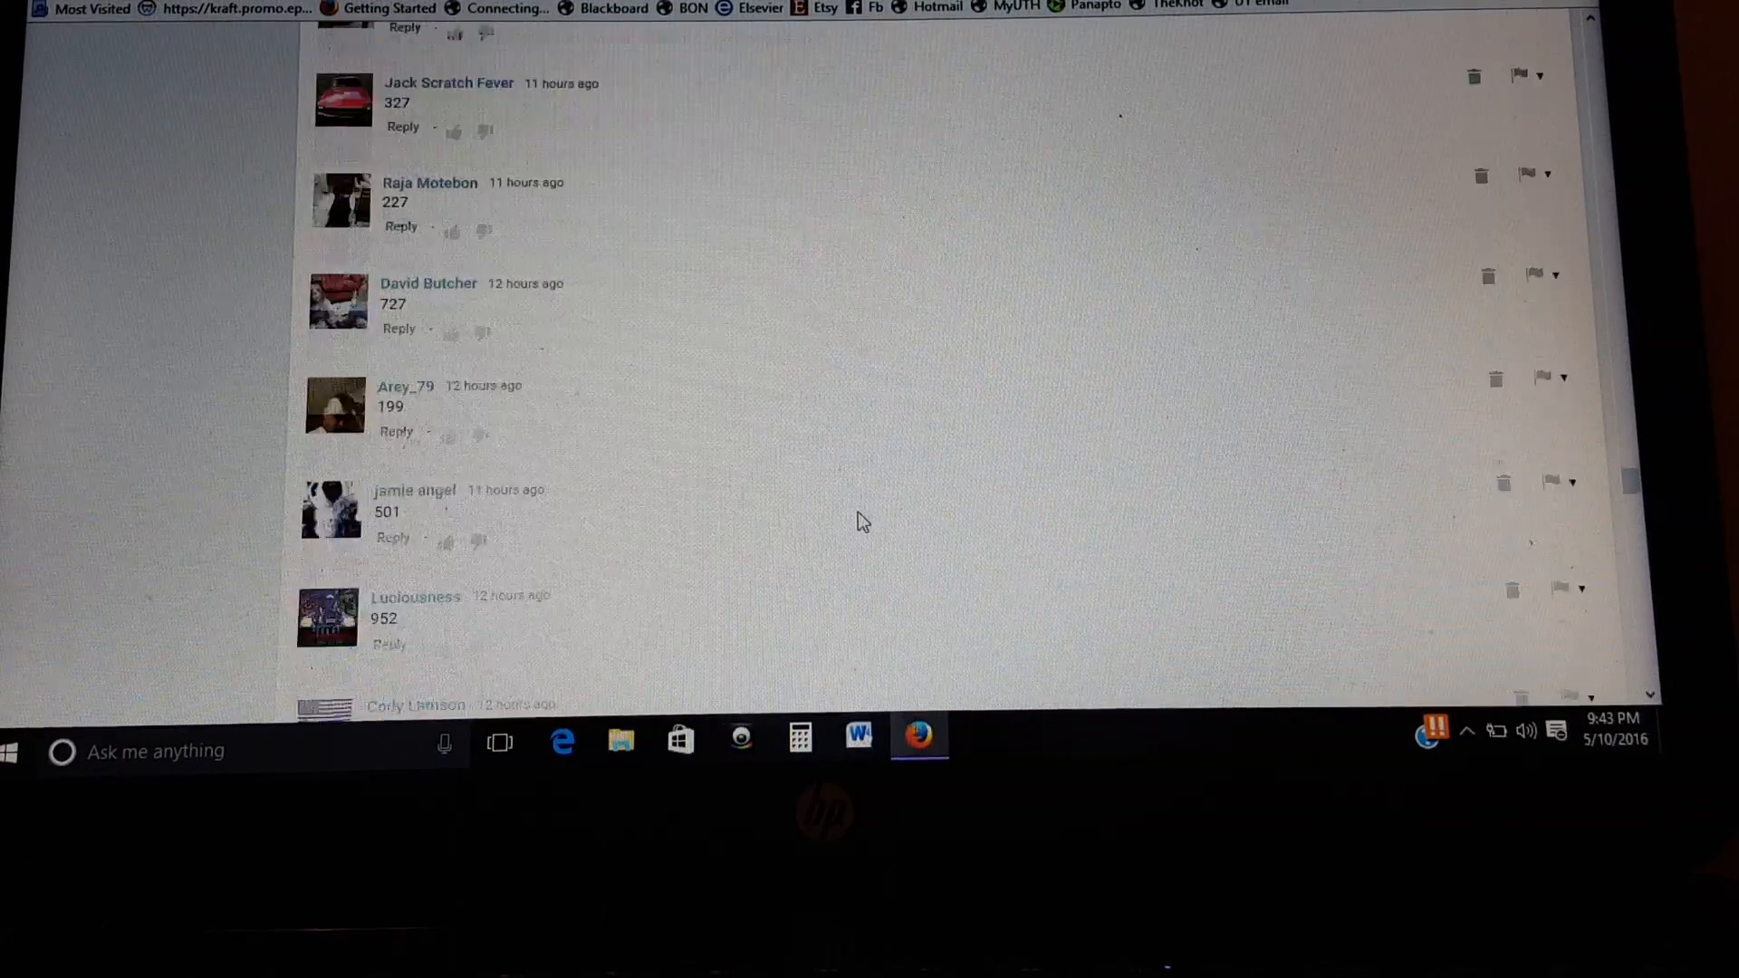
{"action": "scroll", "scroll_direction": "down", "scroll_amount": 3}
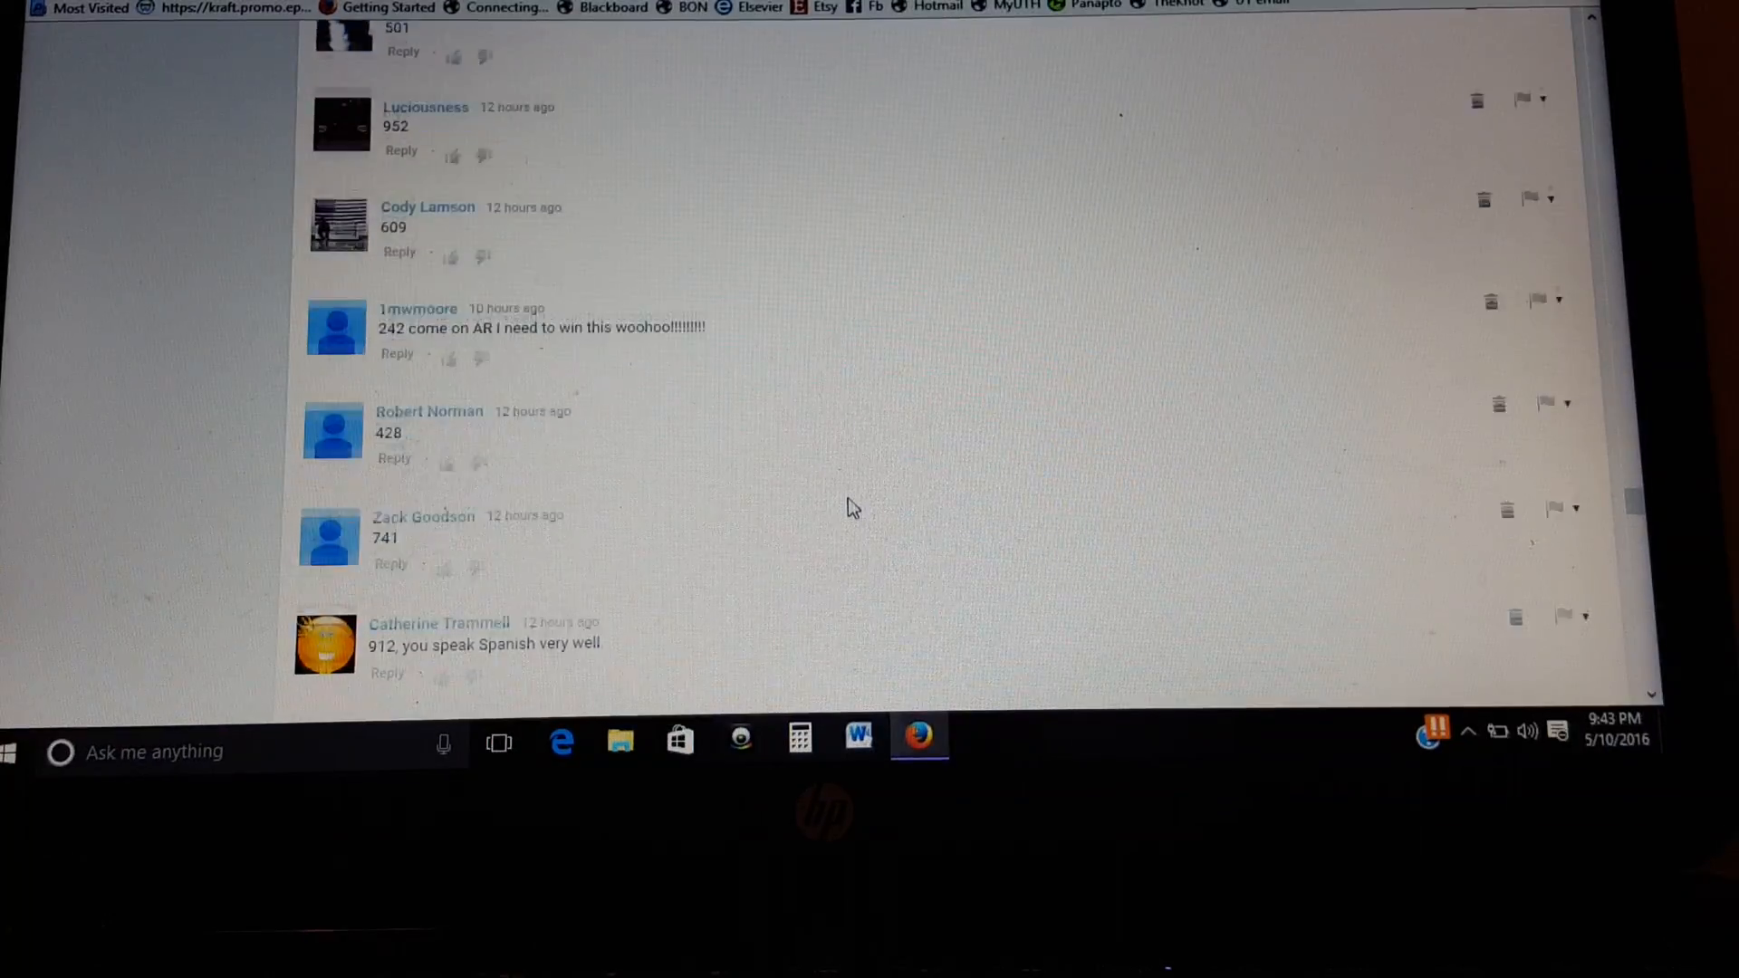
{"action": "scroll", "scroll_direction": "down", "scroll_amount": 3}
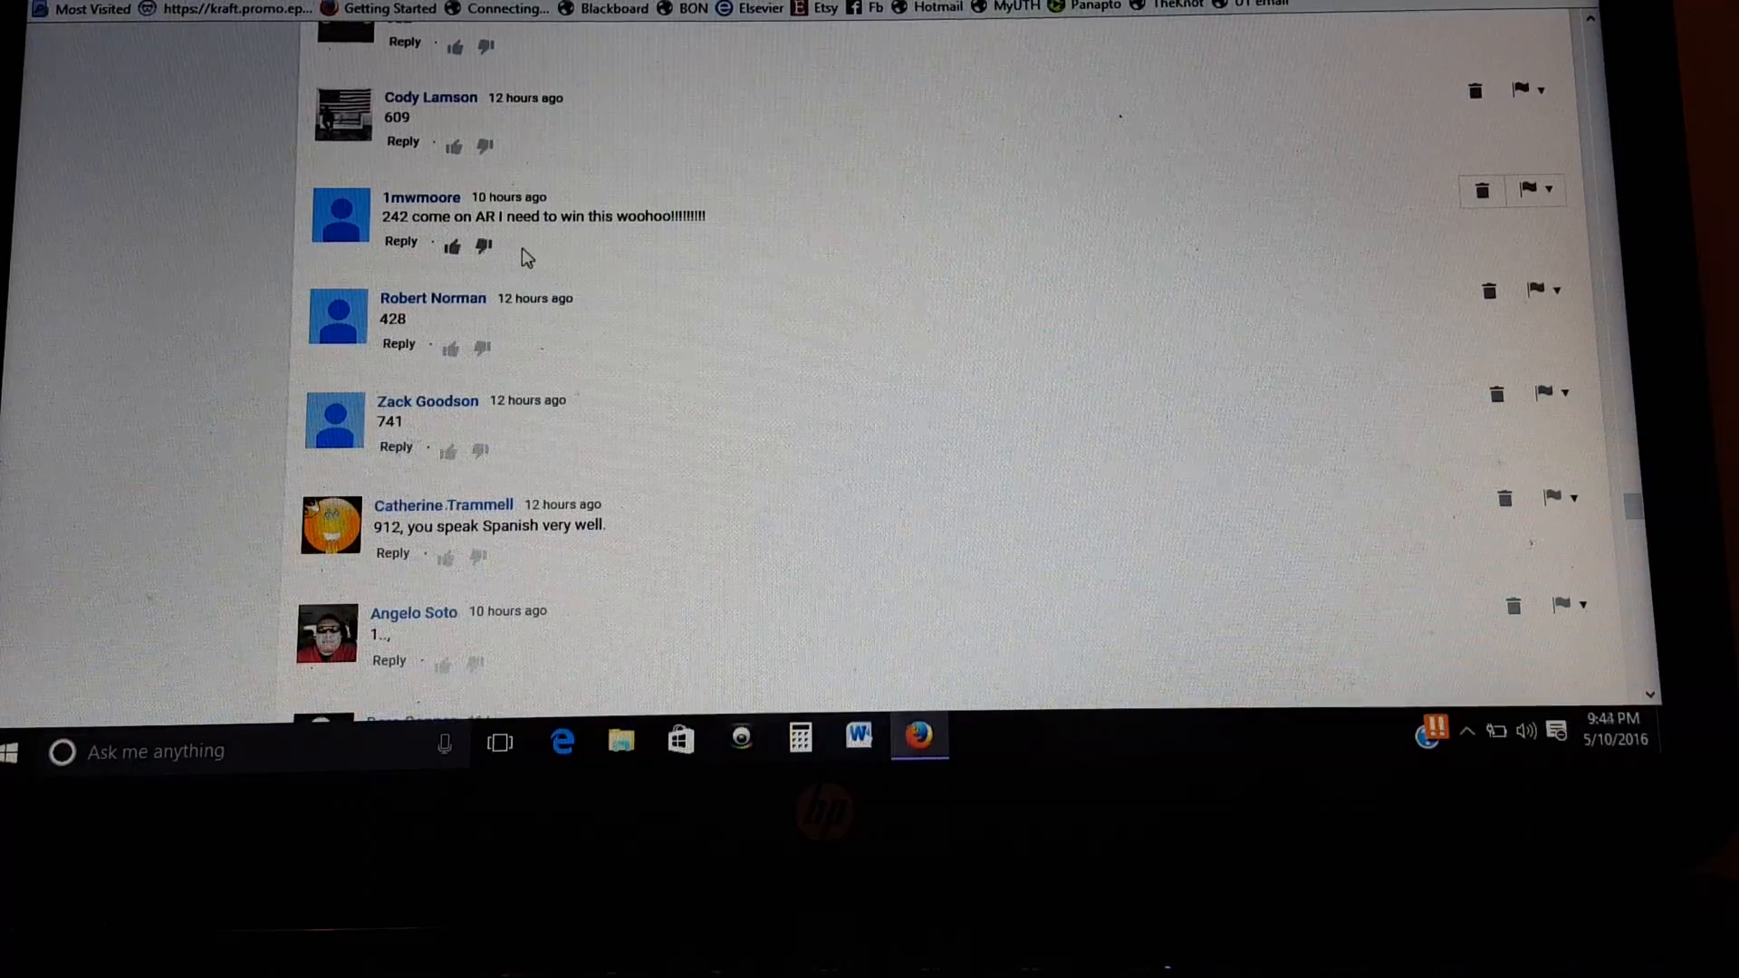
{"action": "scroll", "scroll_direction": "down", "scroll_amount": 3}
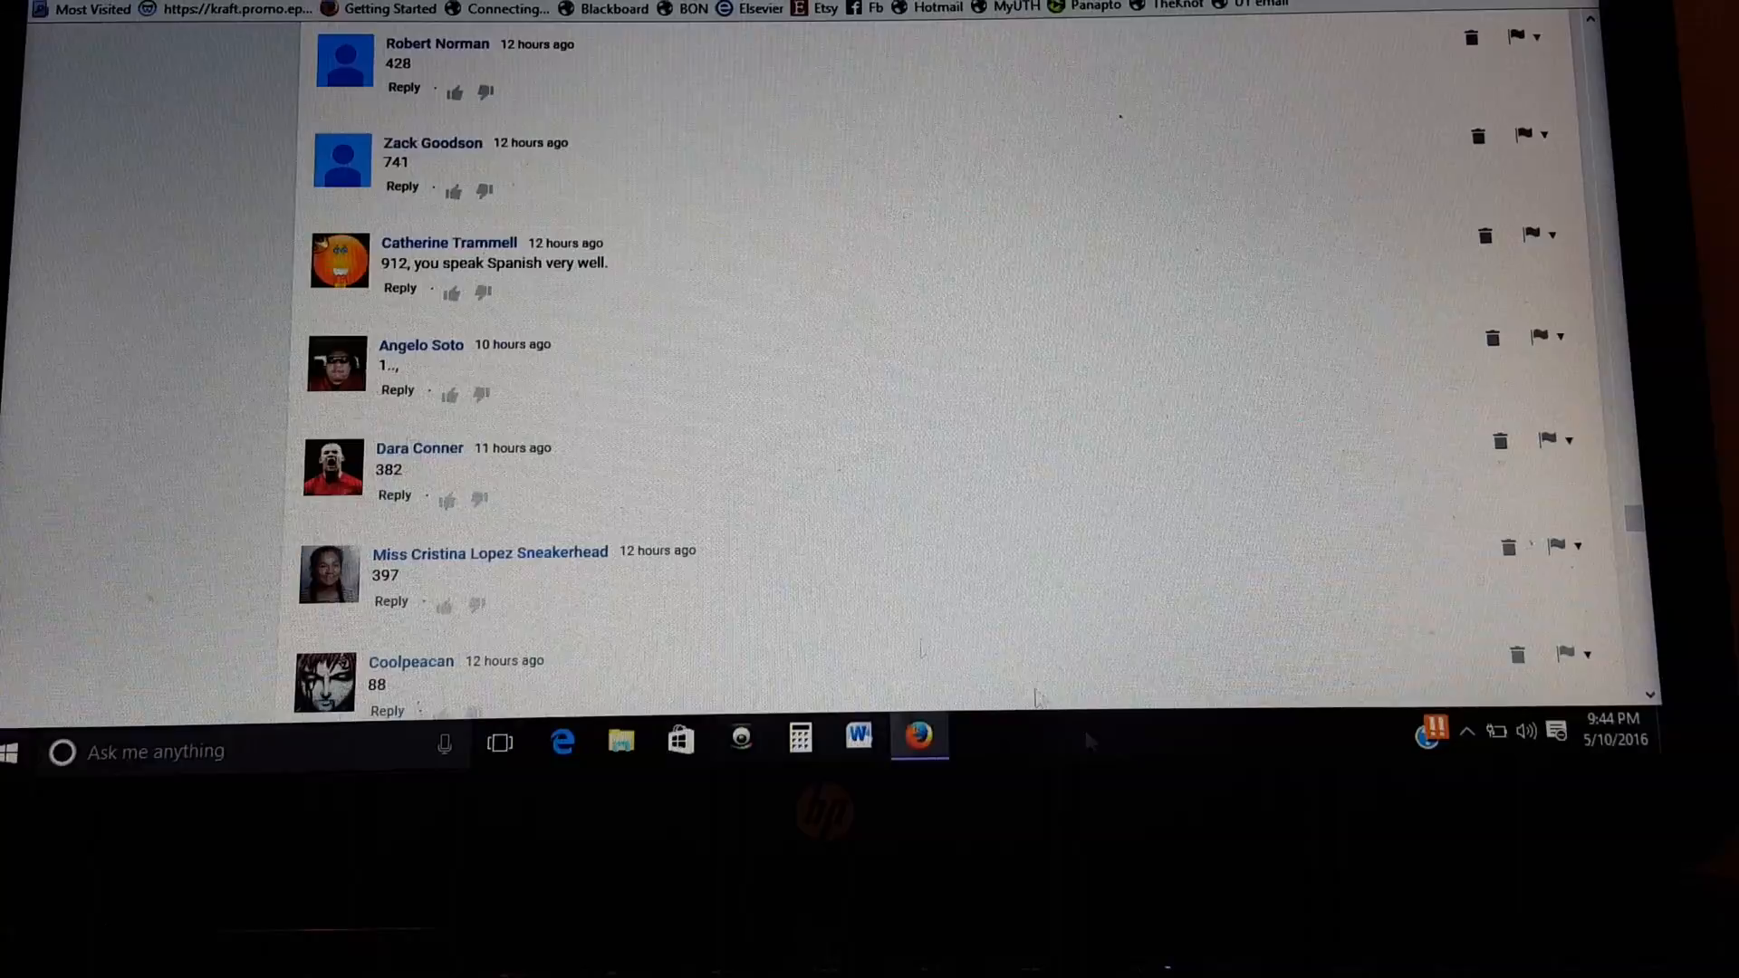
{"action": "scroll", "scroll_direction": "down", "scroll_amount": 3}
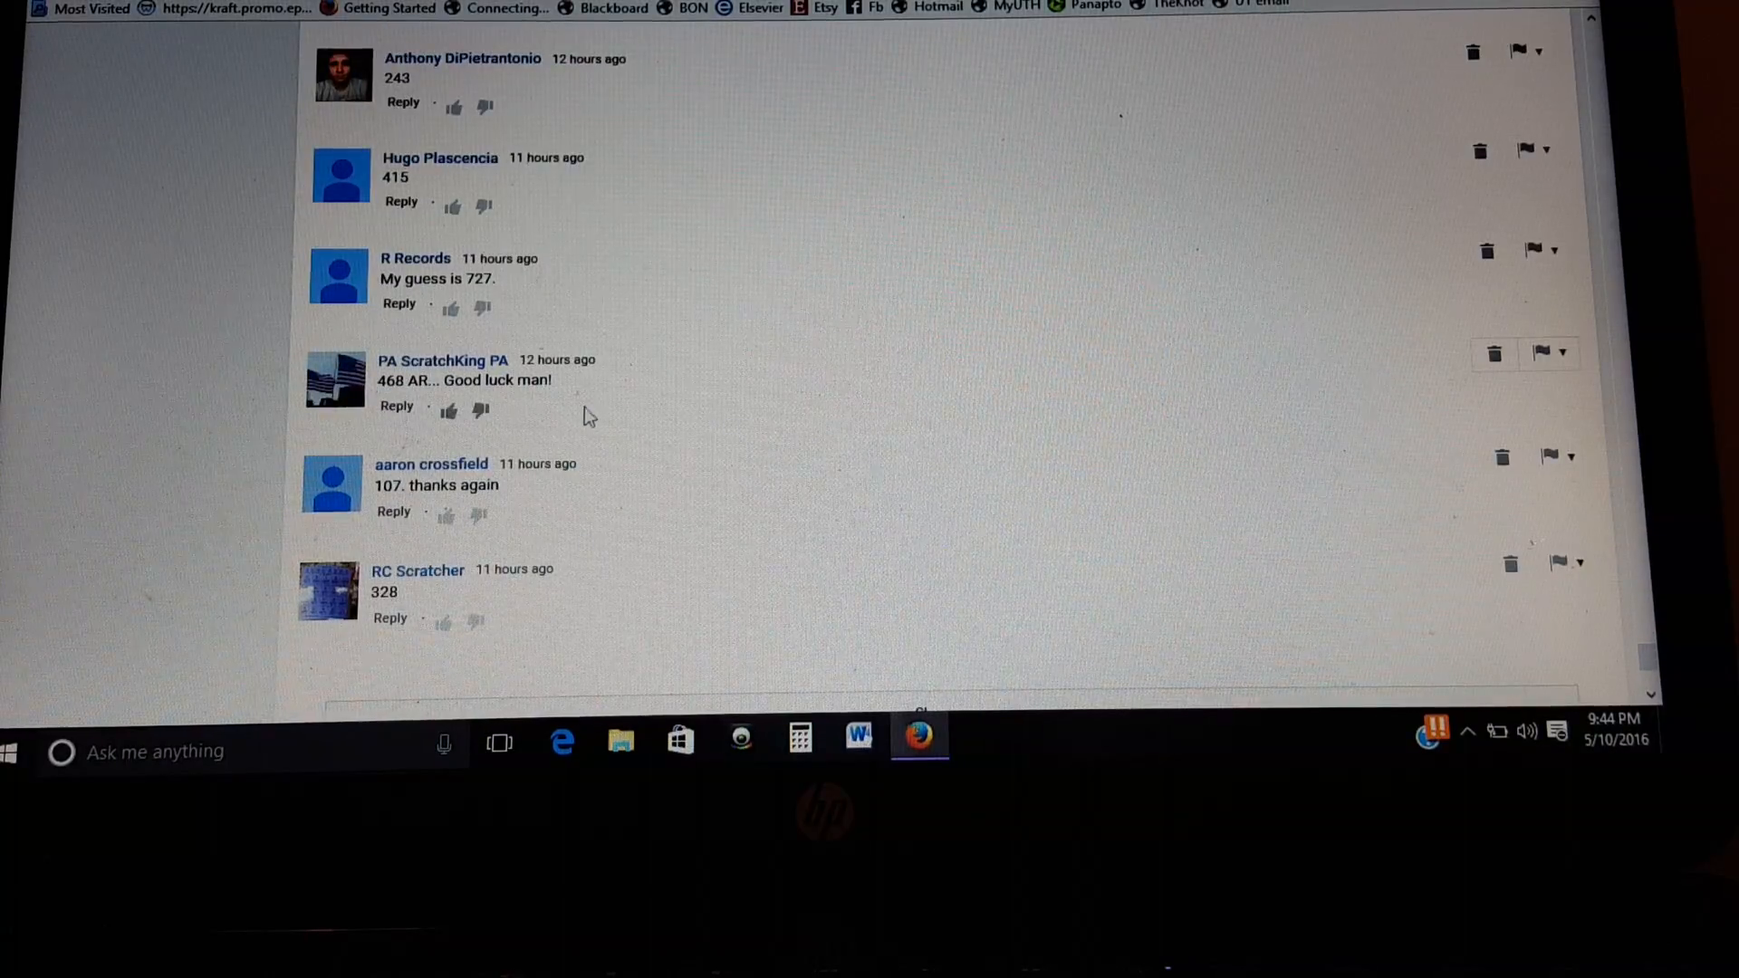
Step: Continue reading to the bottom of the guesses and load the next batch of comments
{"action": "scroll", "scroll_direction": "down", "scroll_amount": 3}
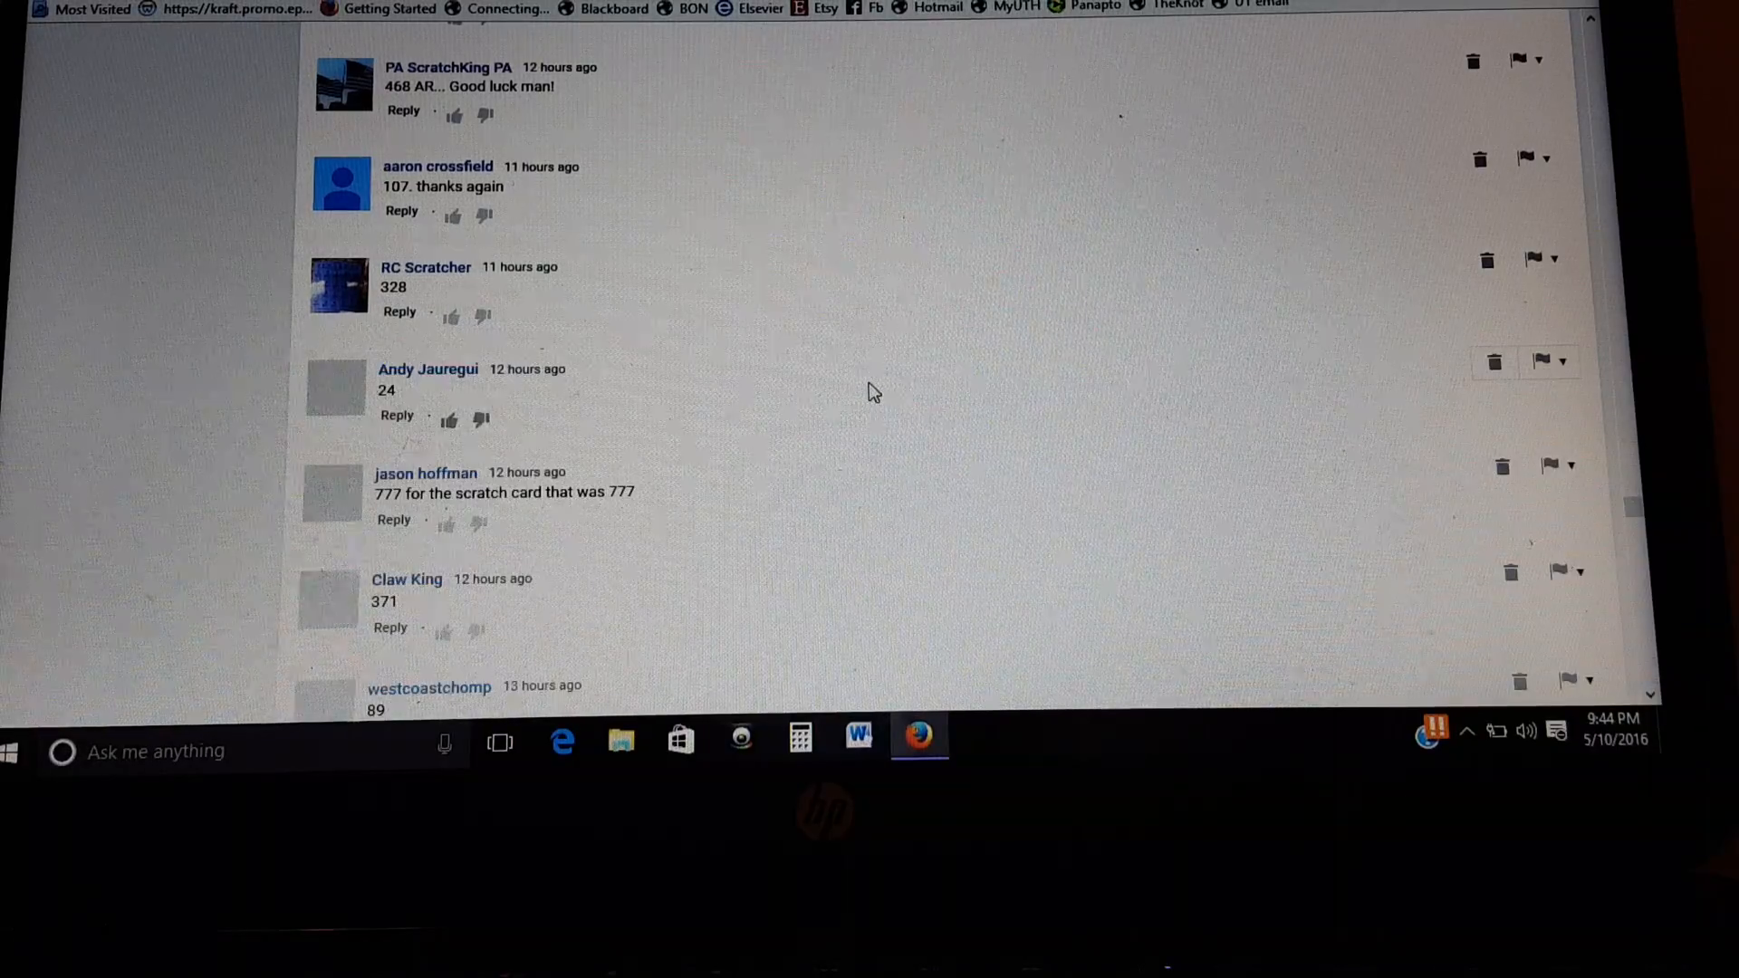
{"action": "scroll", "scroll_direction": "down", "scroll_amount": 3}
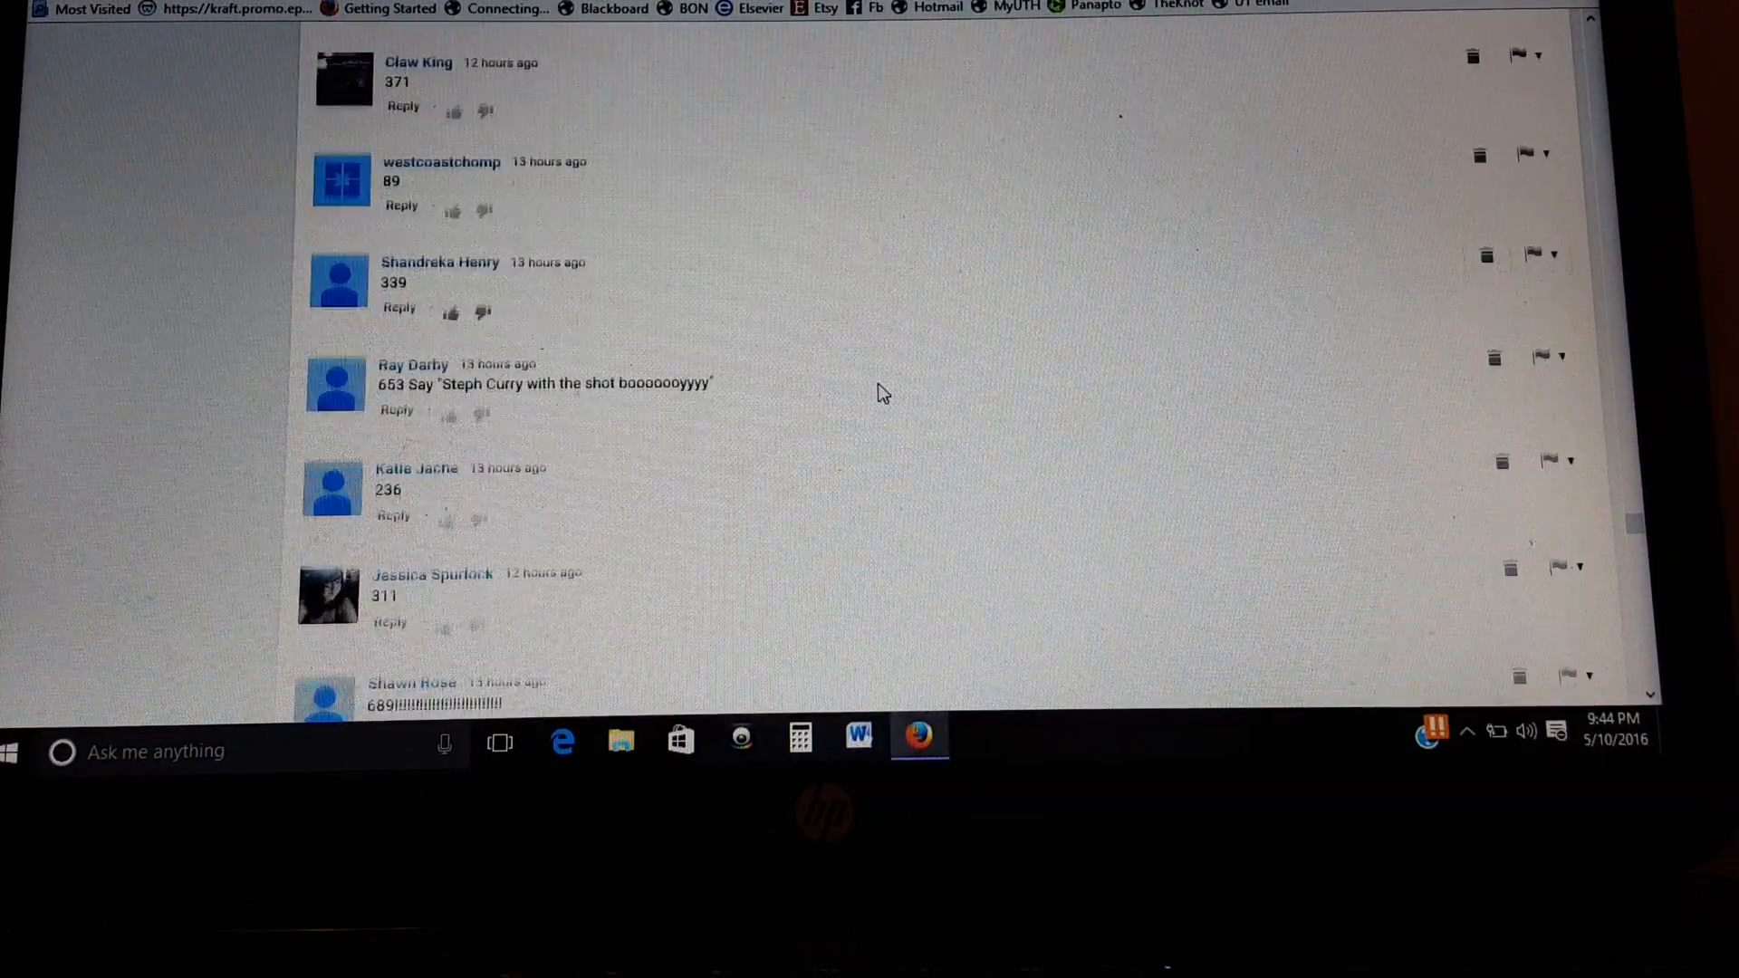
{"action": "scroll", "scroll_direction": "down", "scroll_amount": 3}
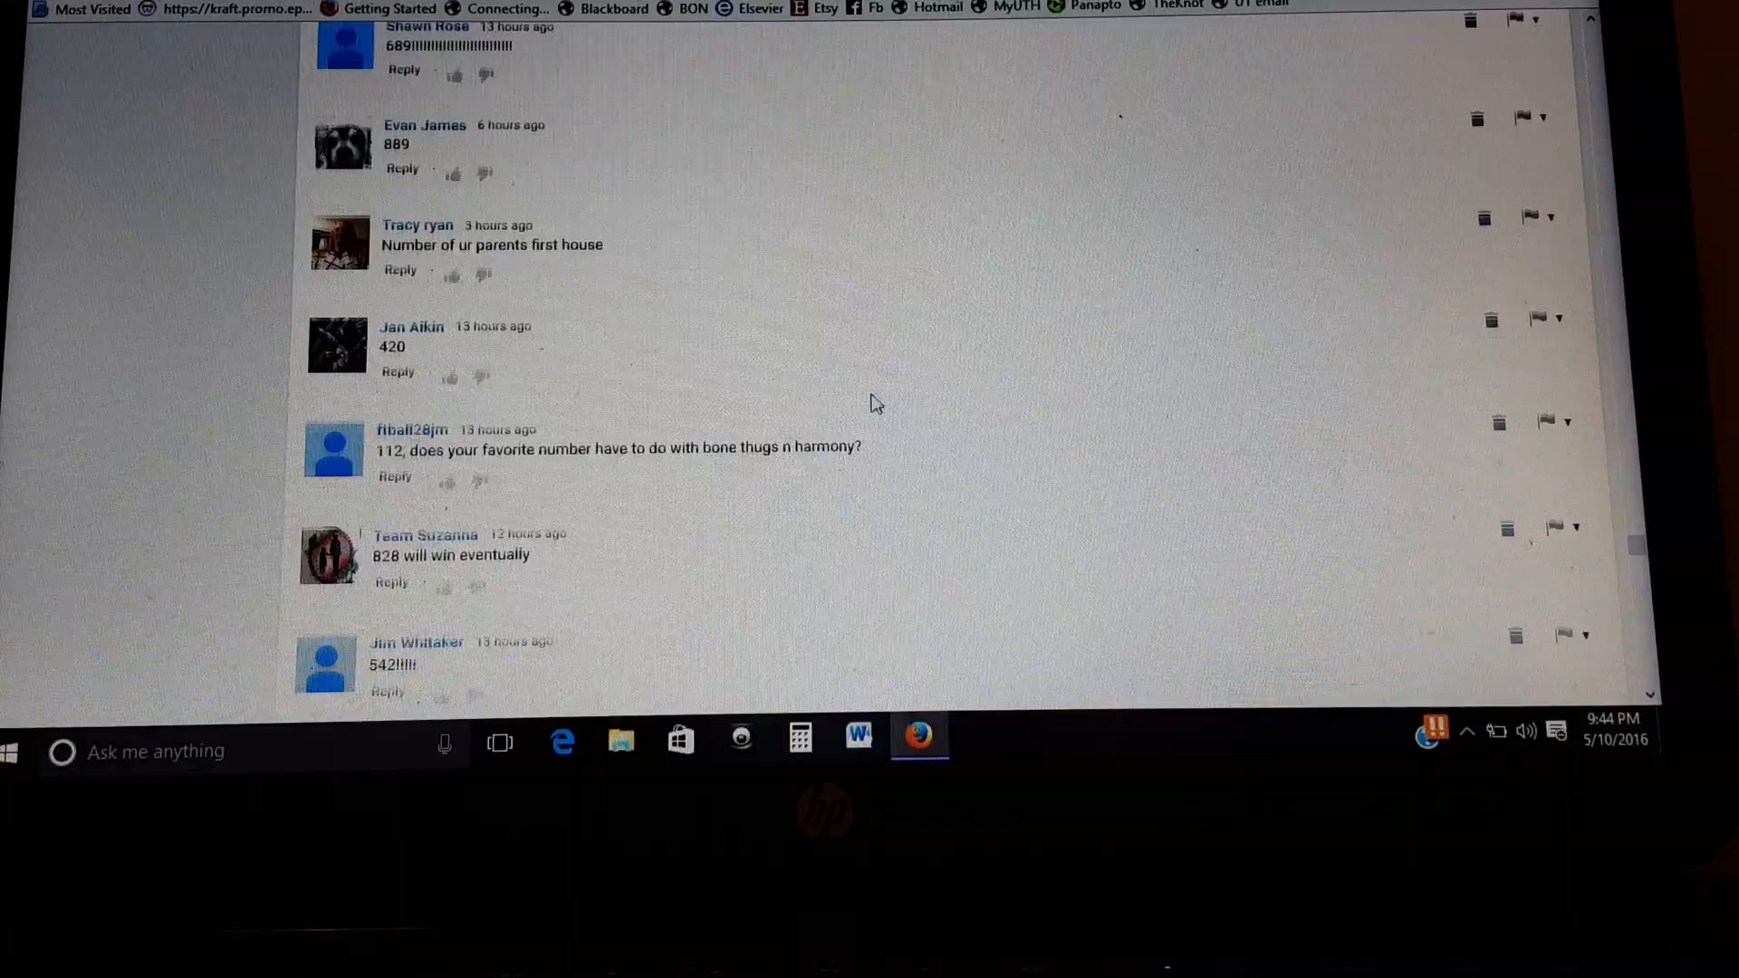
{"action": "scroll", "scroll_direction": "down", "scroll_amount": 3}
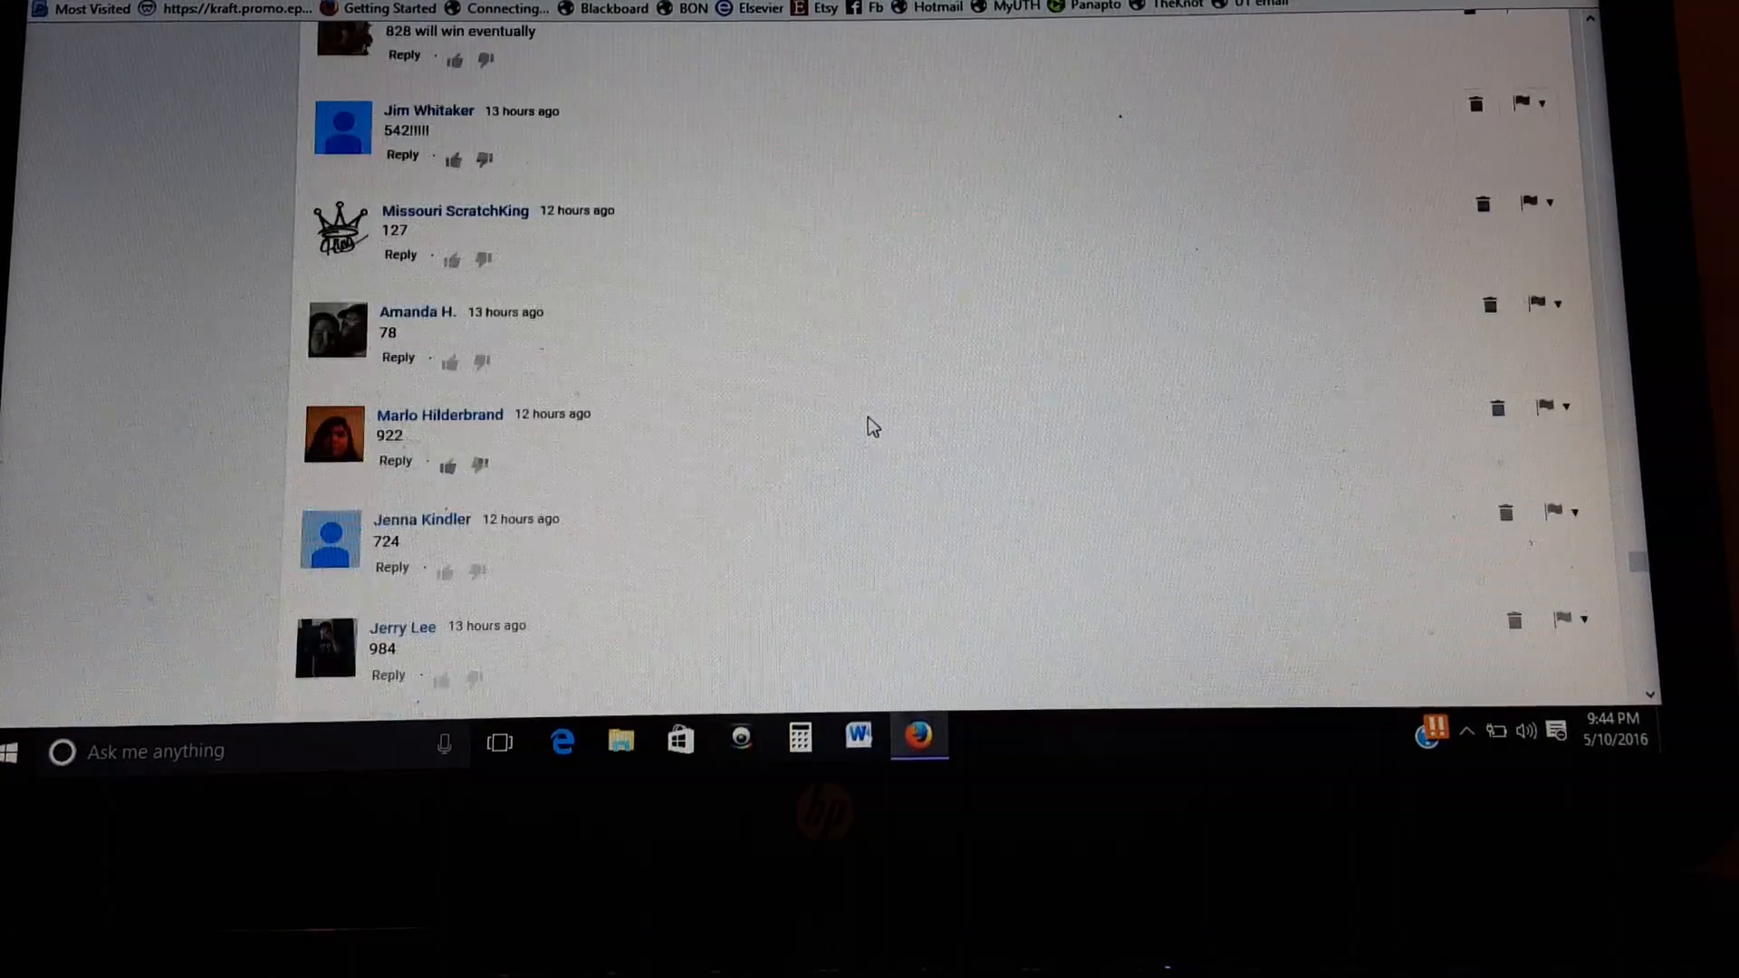
{"action": "scroll", "scroll_direction": "down", "scroll_amount": 3}
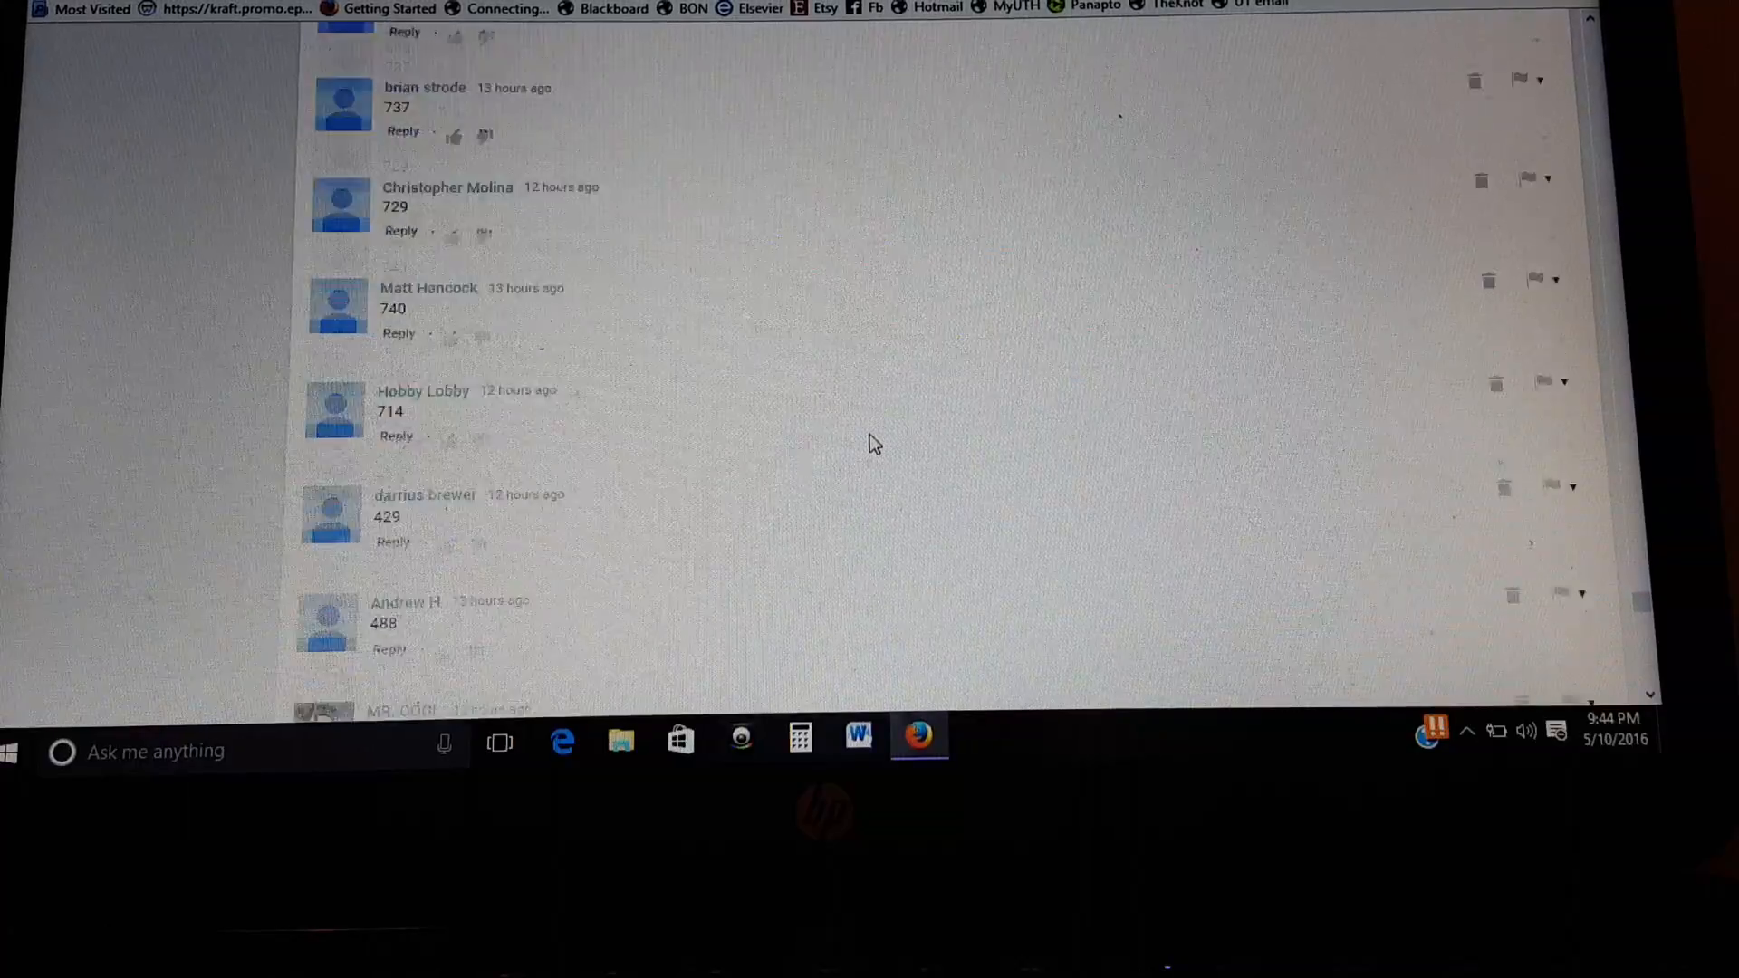
{"action": "scroll", "scroll_direction": "down", "scroll_amount": 3}
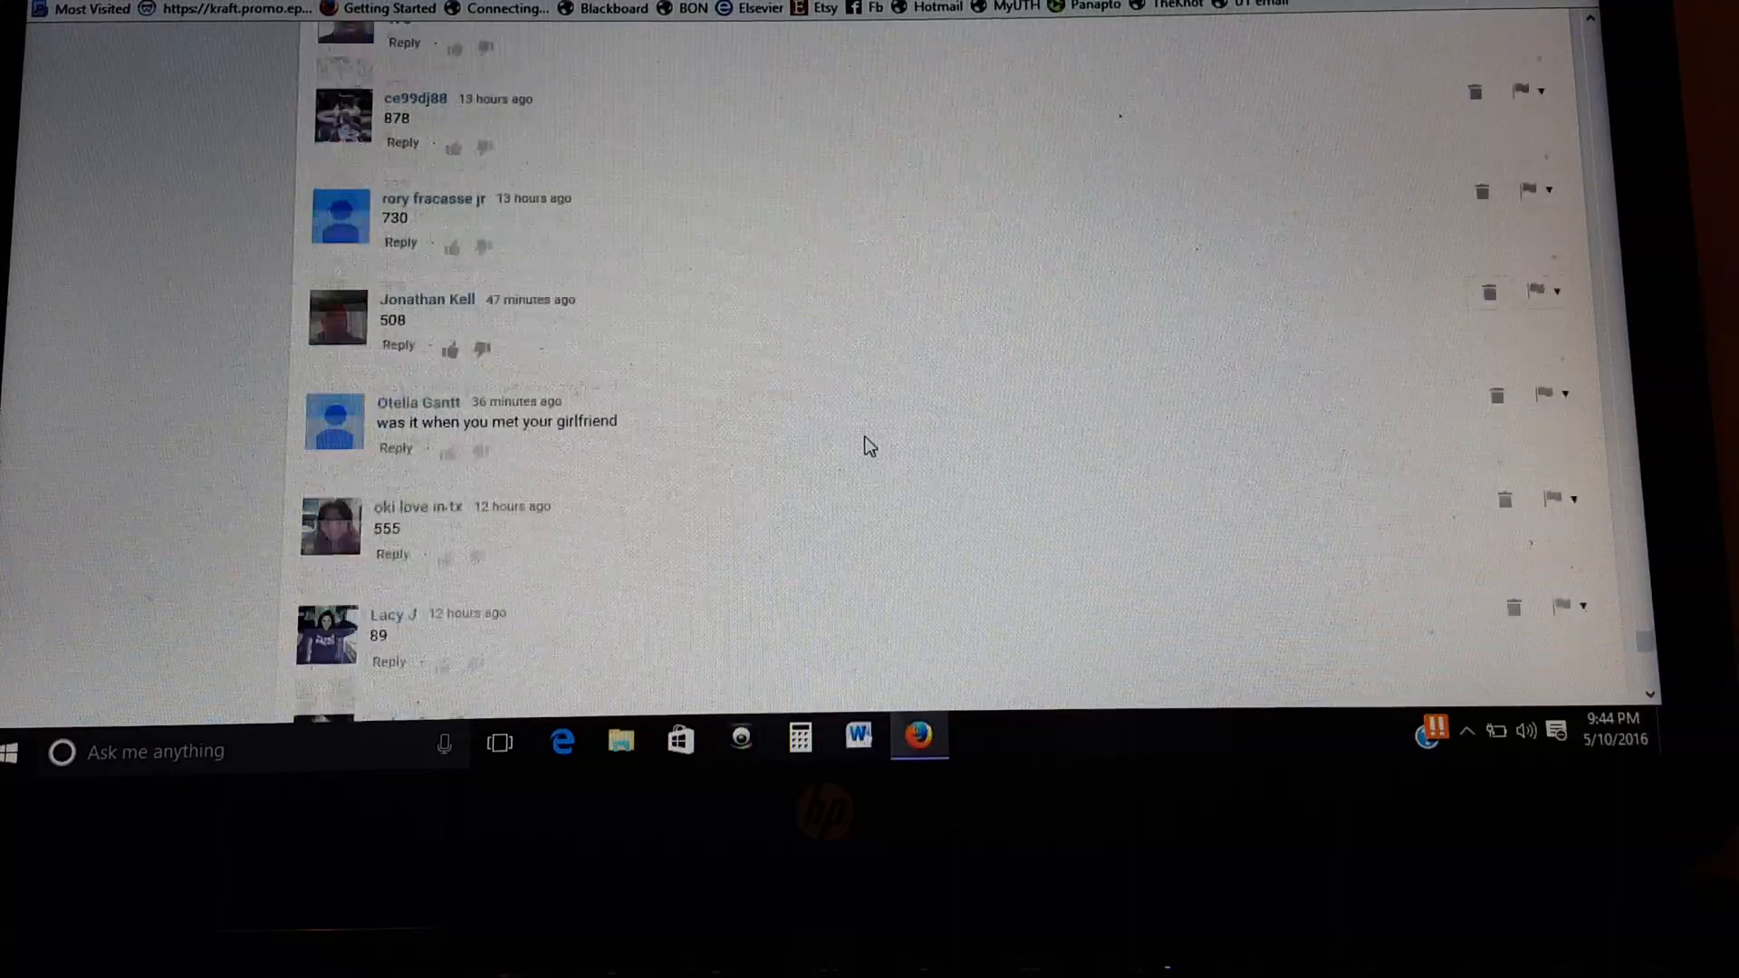
{"action": "scroll", "scroll_direction": "down", "scroll_amount": 3}
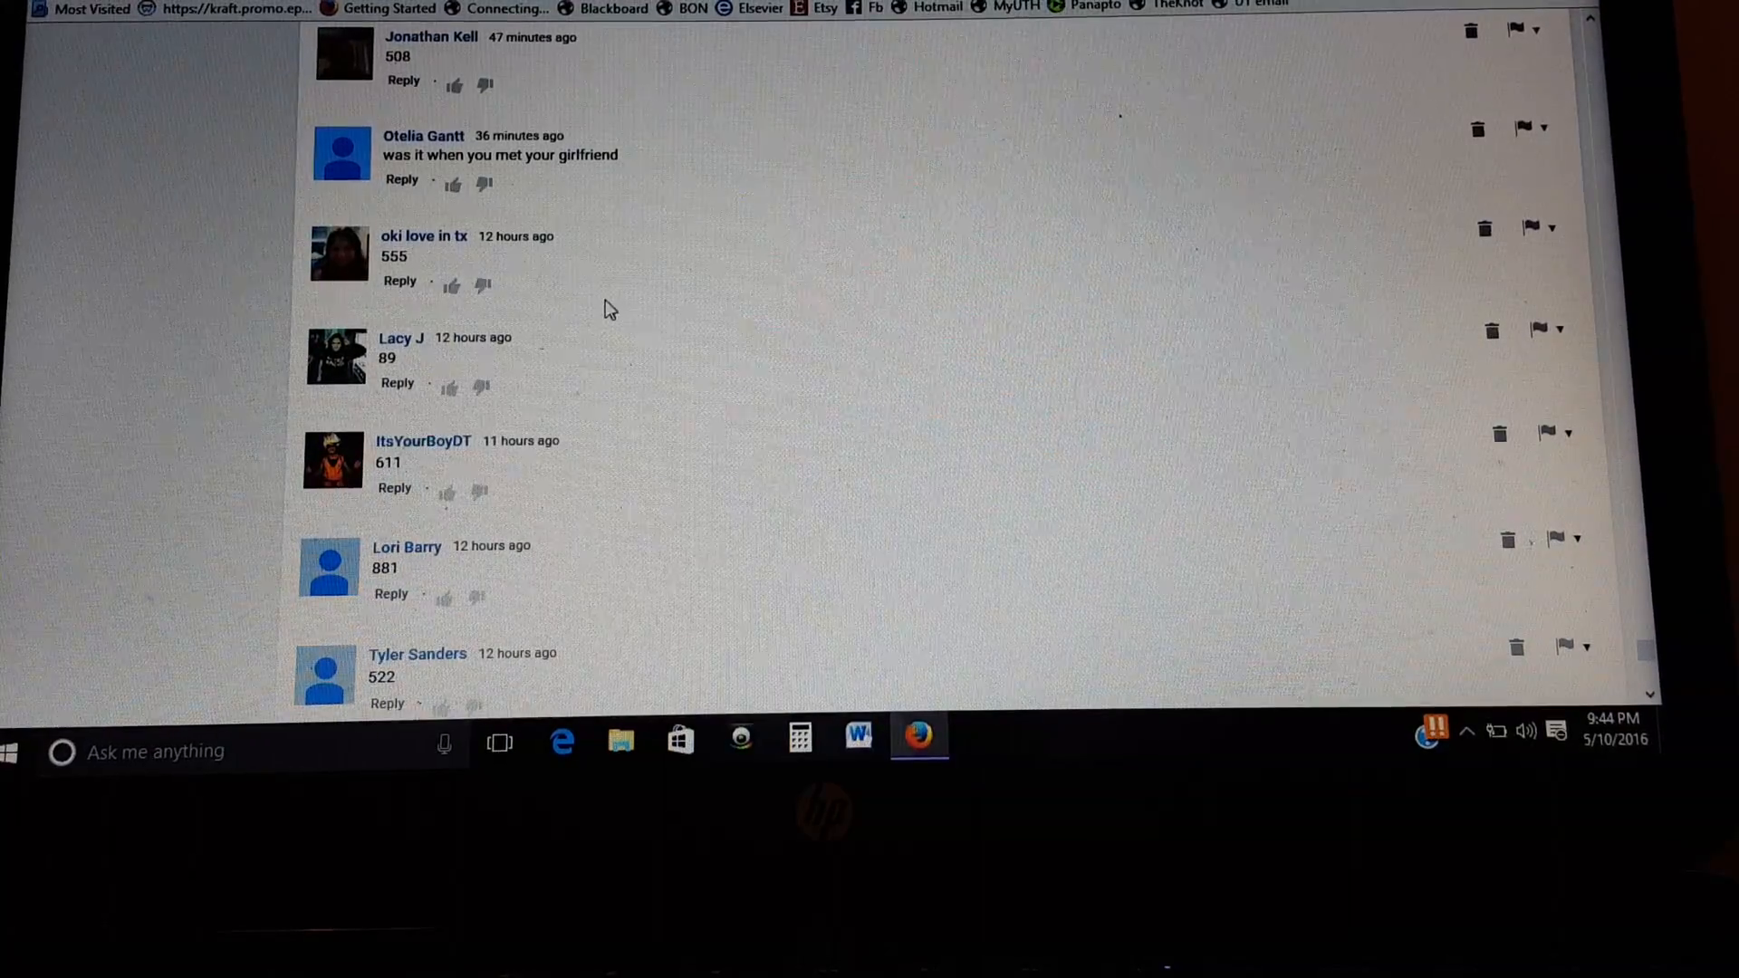
{"action": "scroll", "scroll_direction": "down", "scroll_amount": 3}
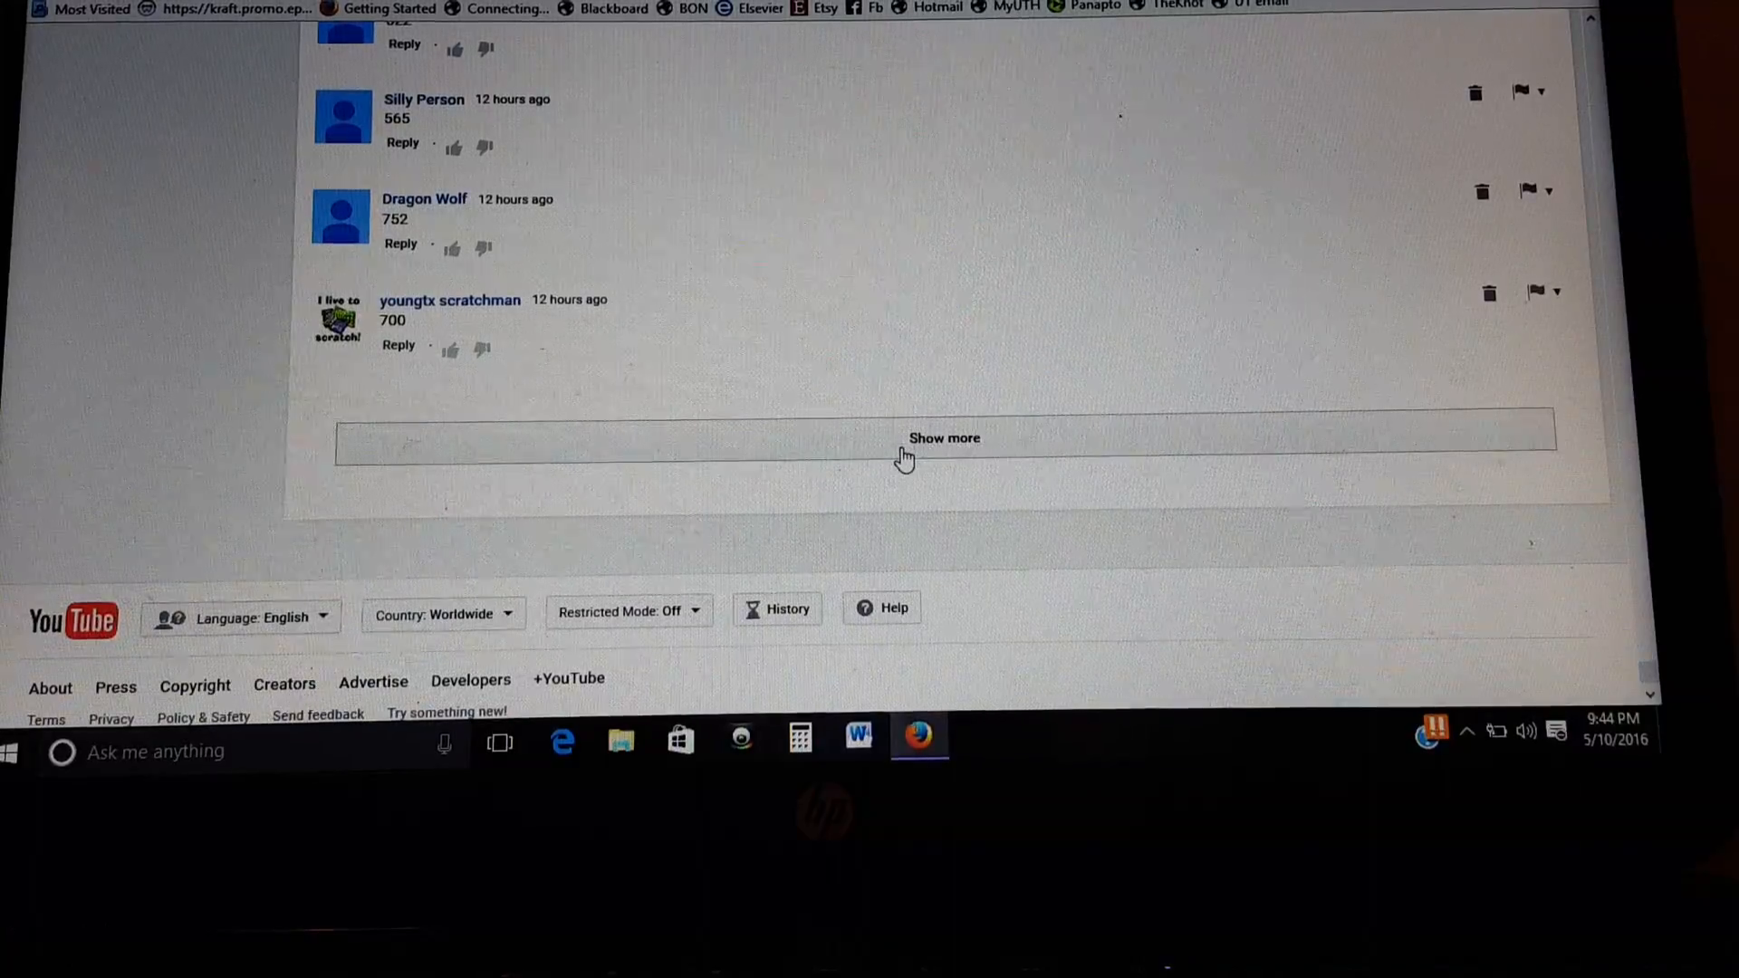
{"action": "left_click", "coordinate": [942, 436]}
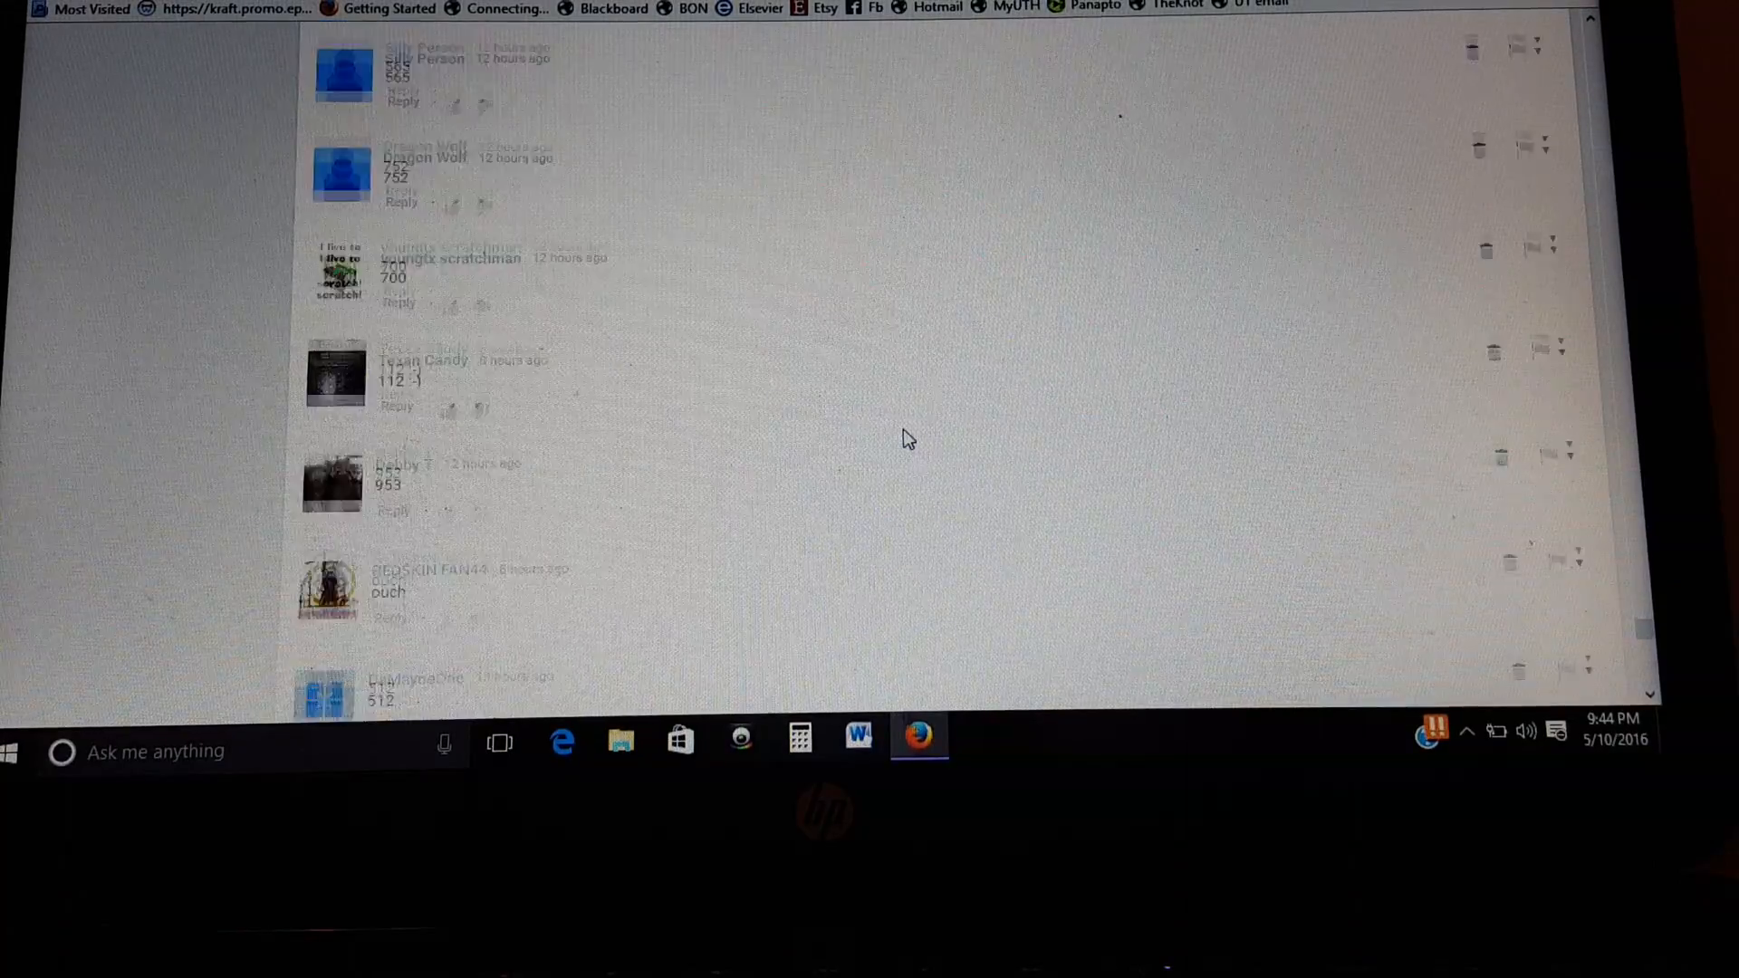
{"action": "scroll", "scroll_direction": "down", "scroll_amount": 3}
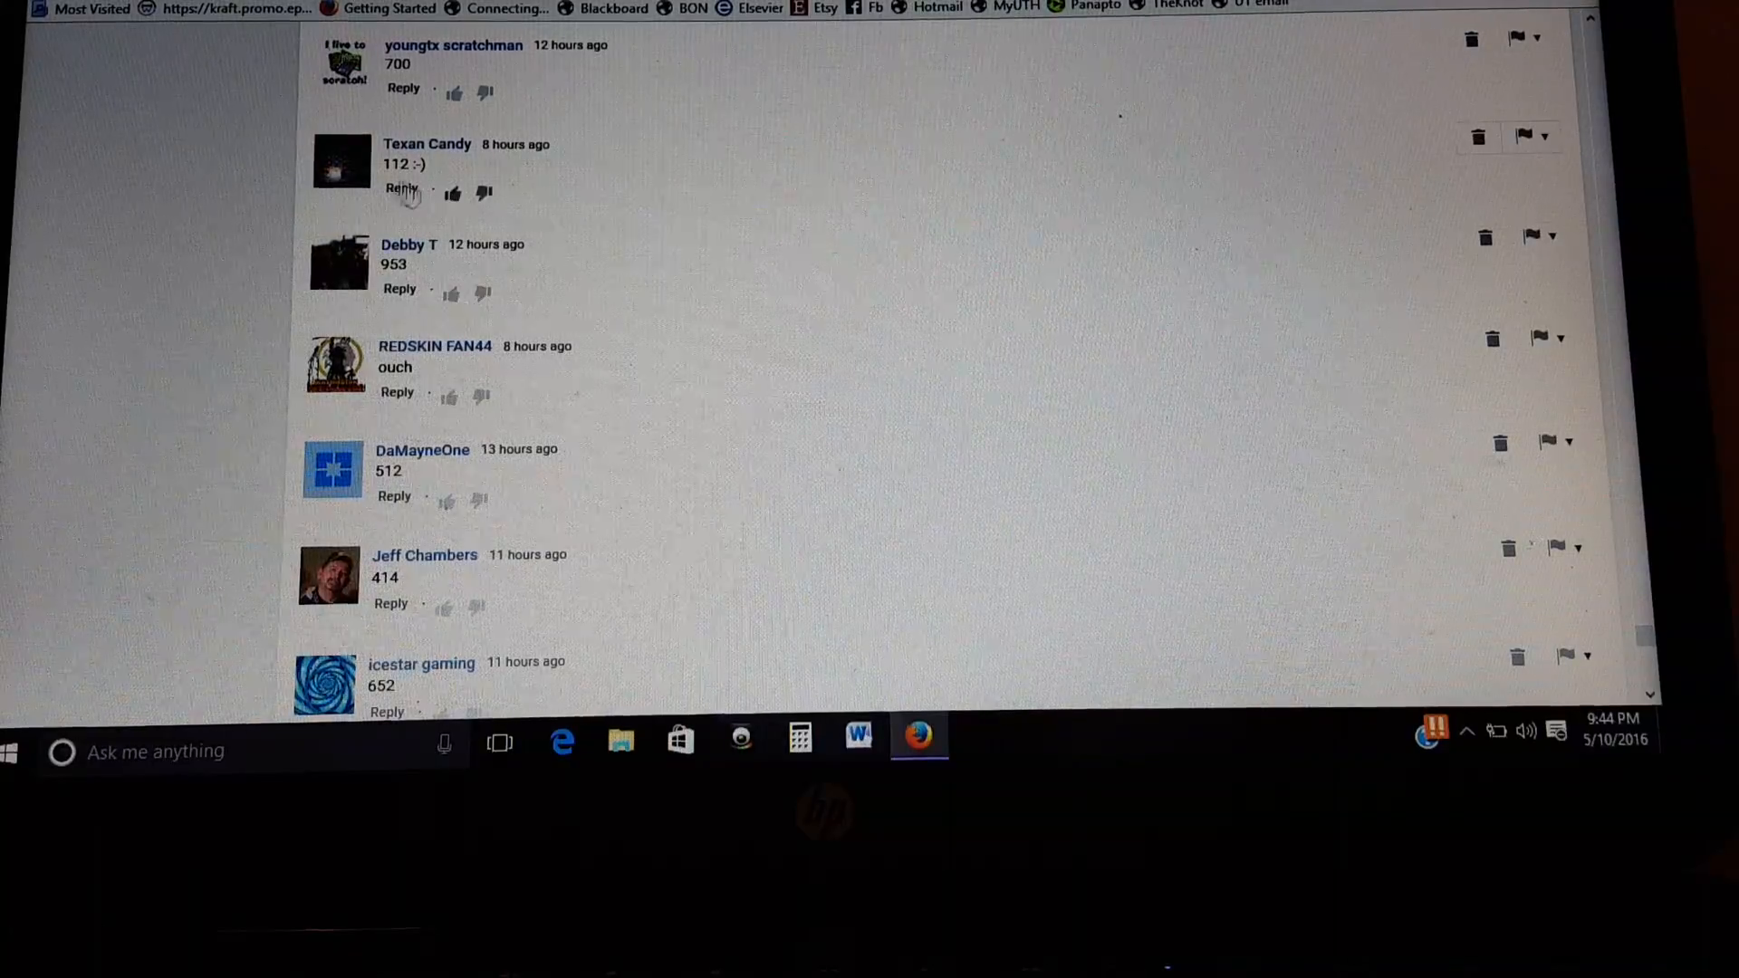
{"action": "scroll", "scroll_direction": "down", "scroll_amount": 3}
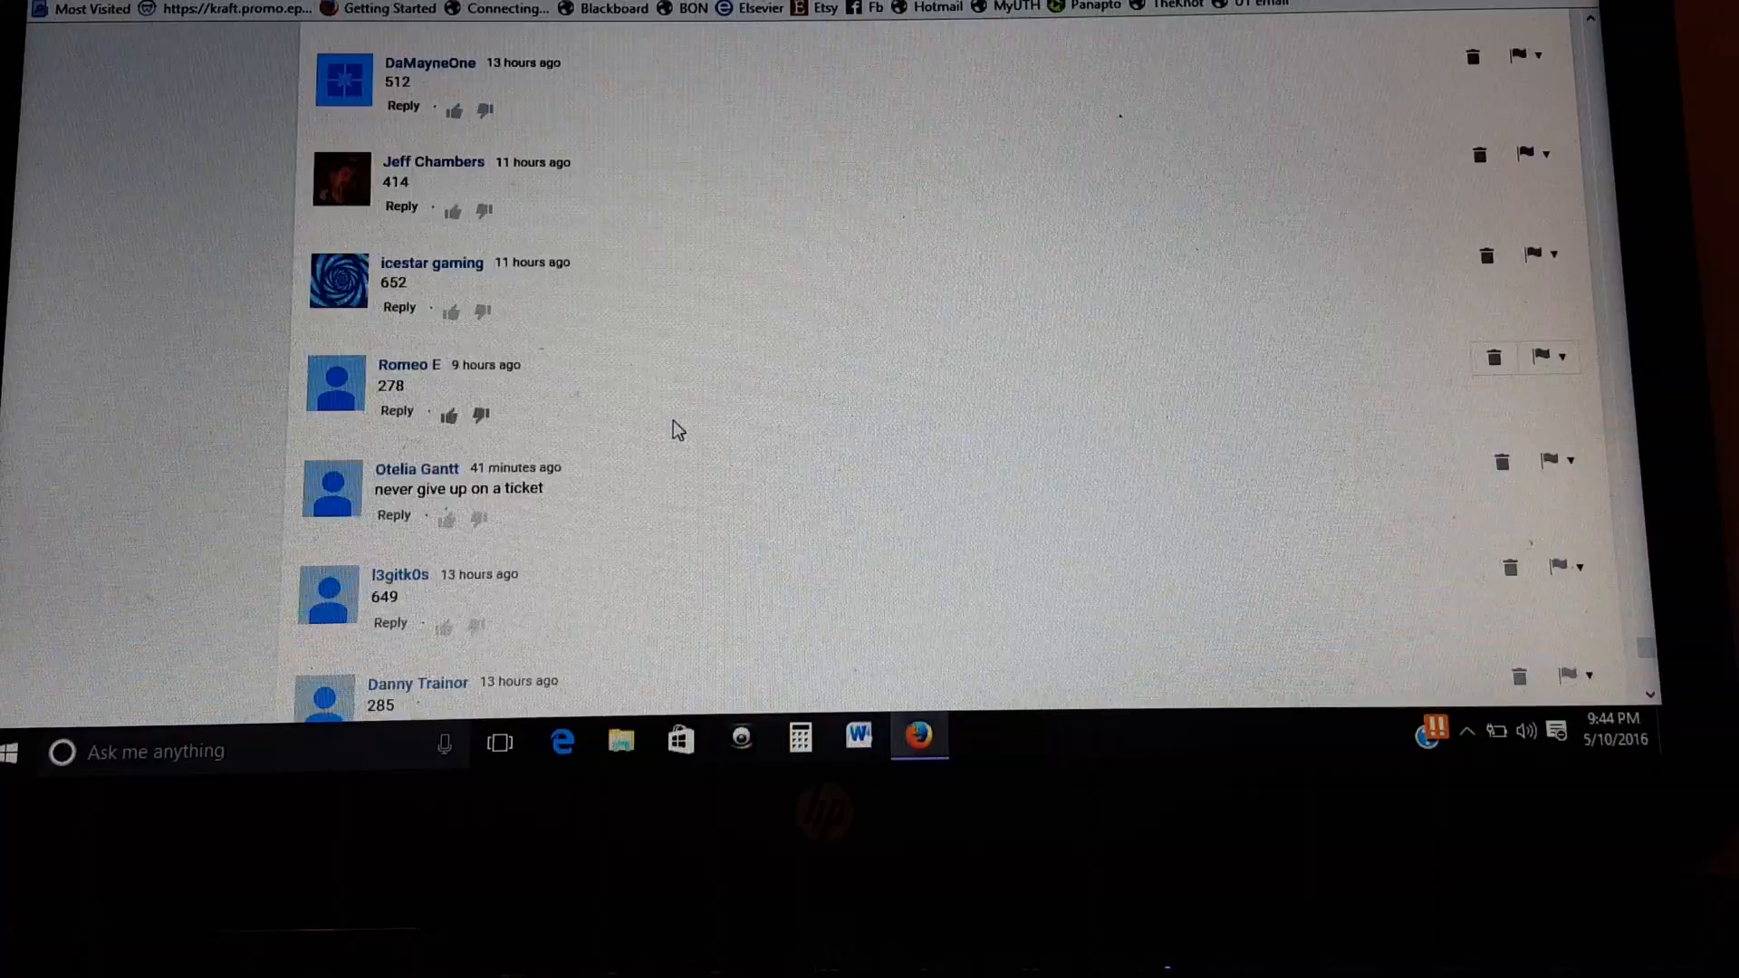
{"action": "scroll", "scroll_direction": "down", "scroll_amount": 3}
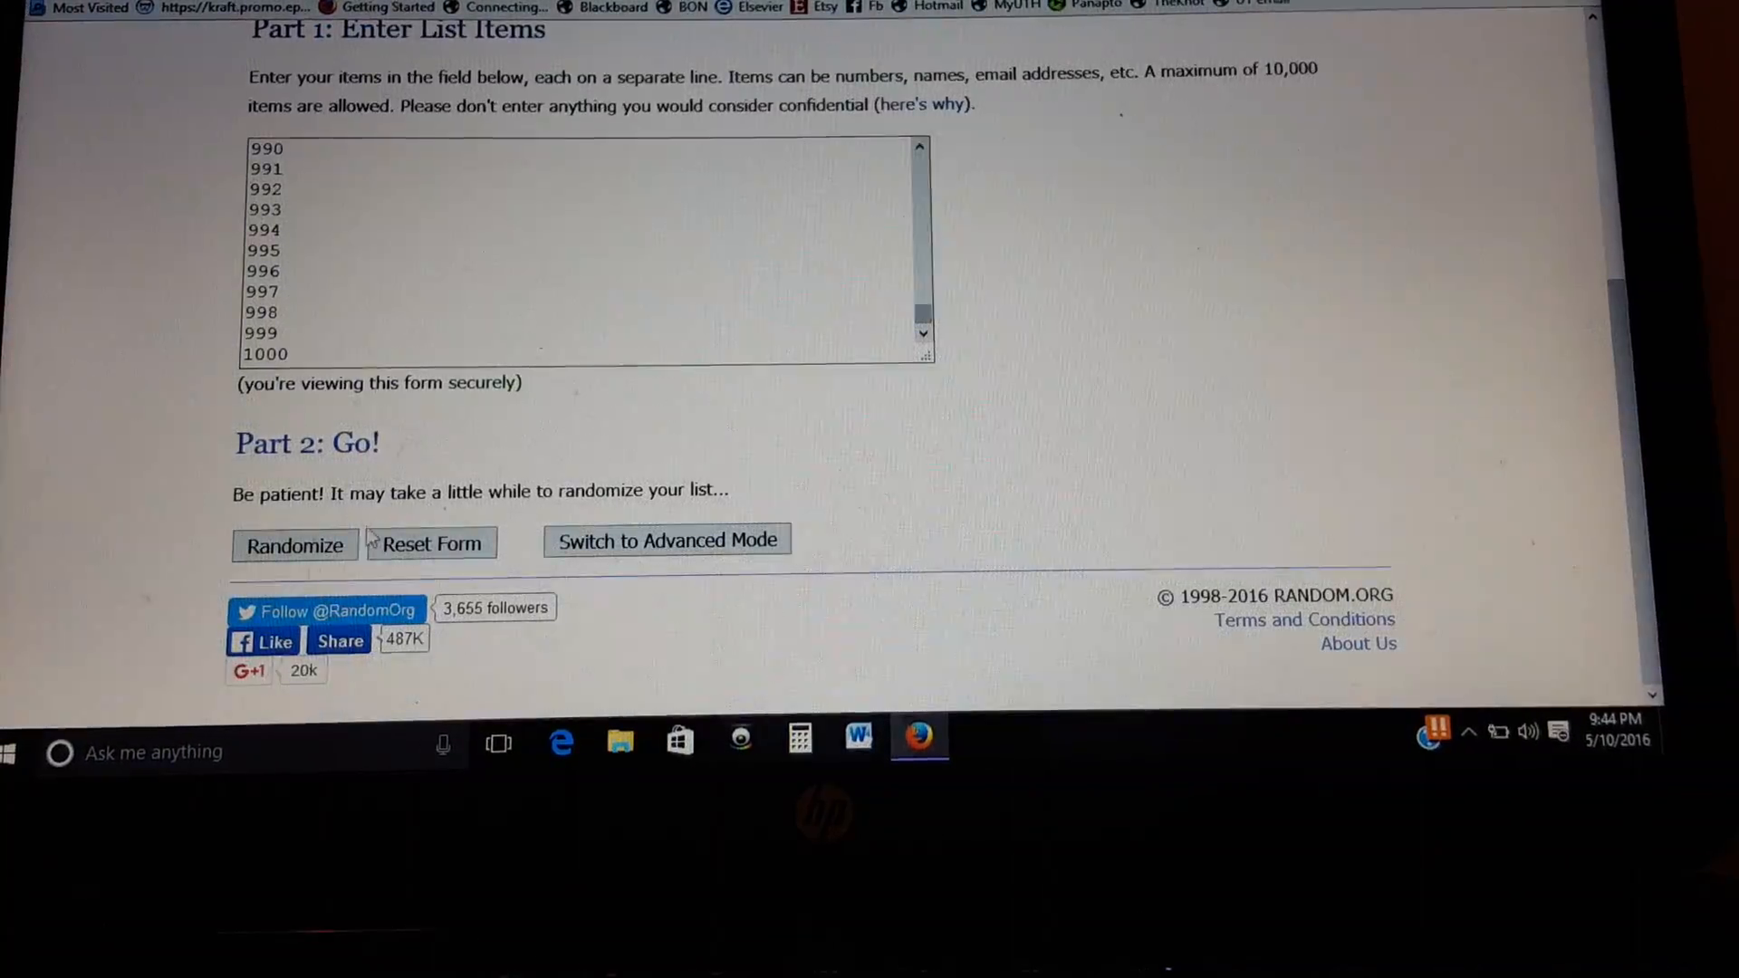
Step: Randomize the loser/WINNER list so WINNER lands at position 199 of 200
{"action": "left_click", "coordinate": [296, 546]}
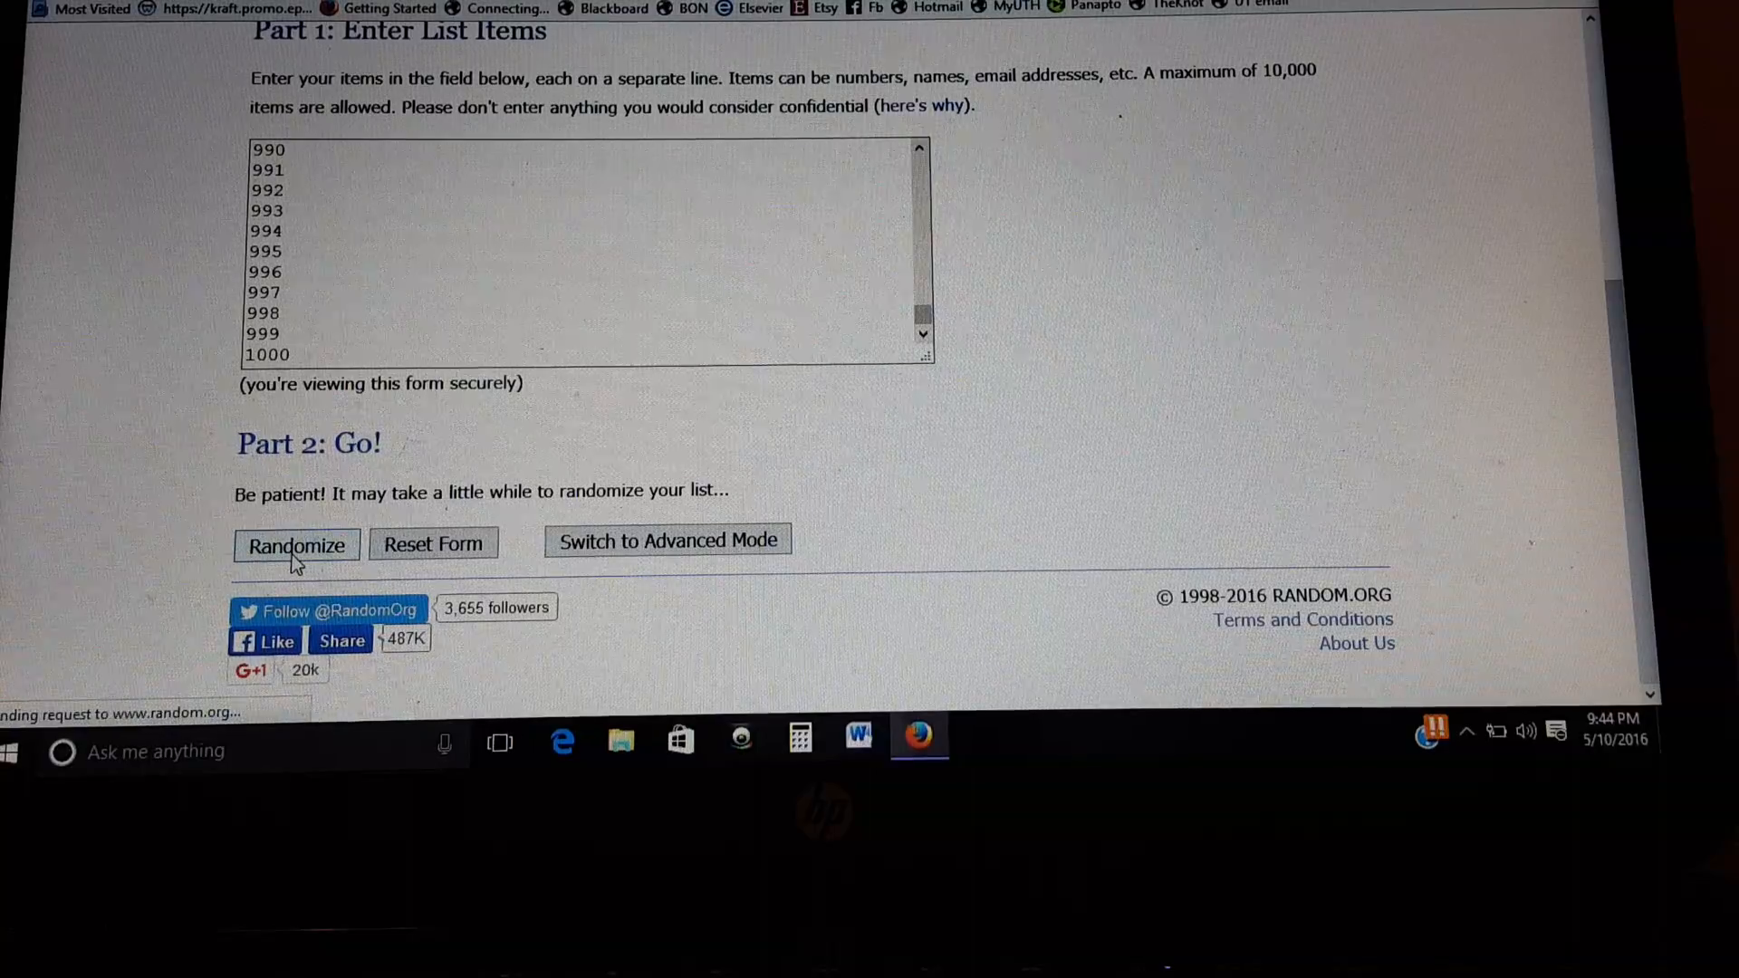
{"action": "left_click", "coordinate": [295, 545]}
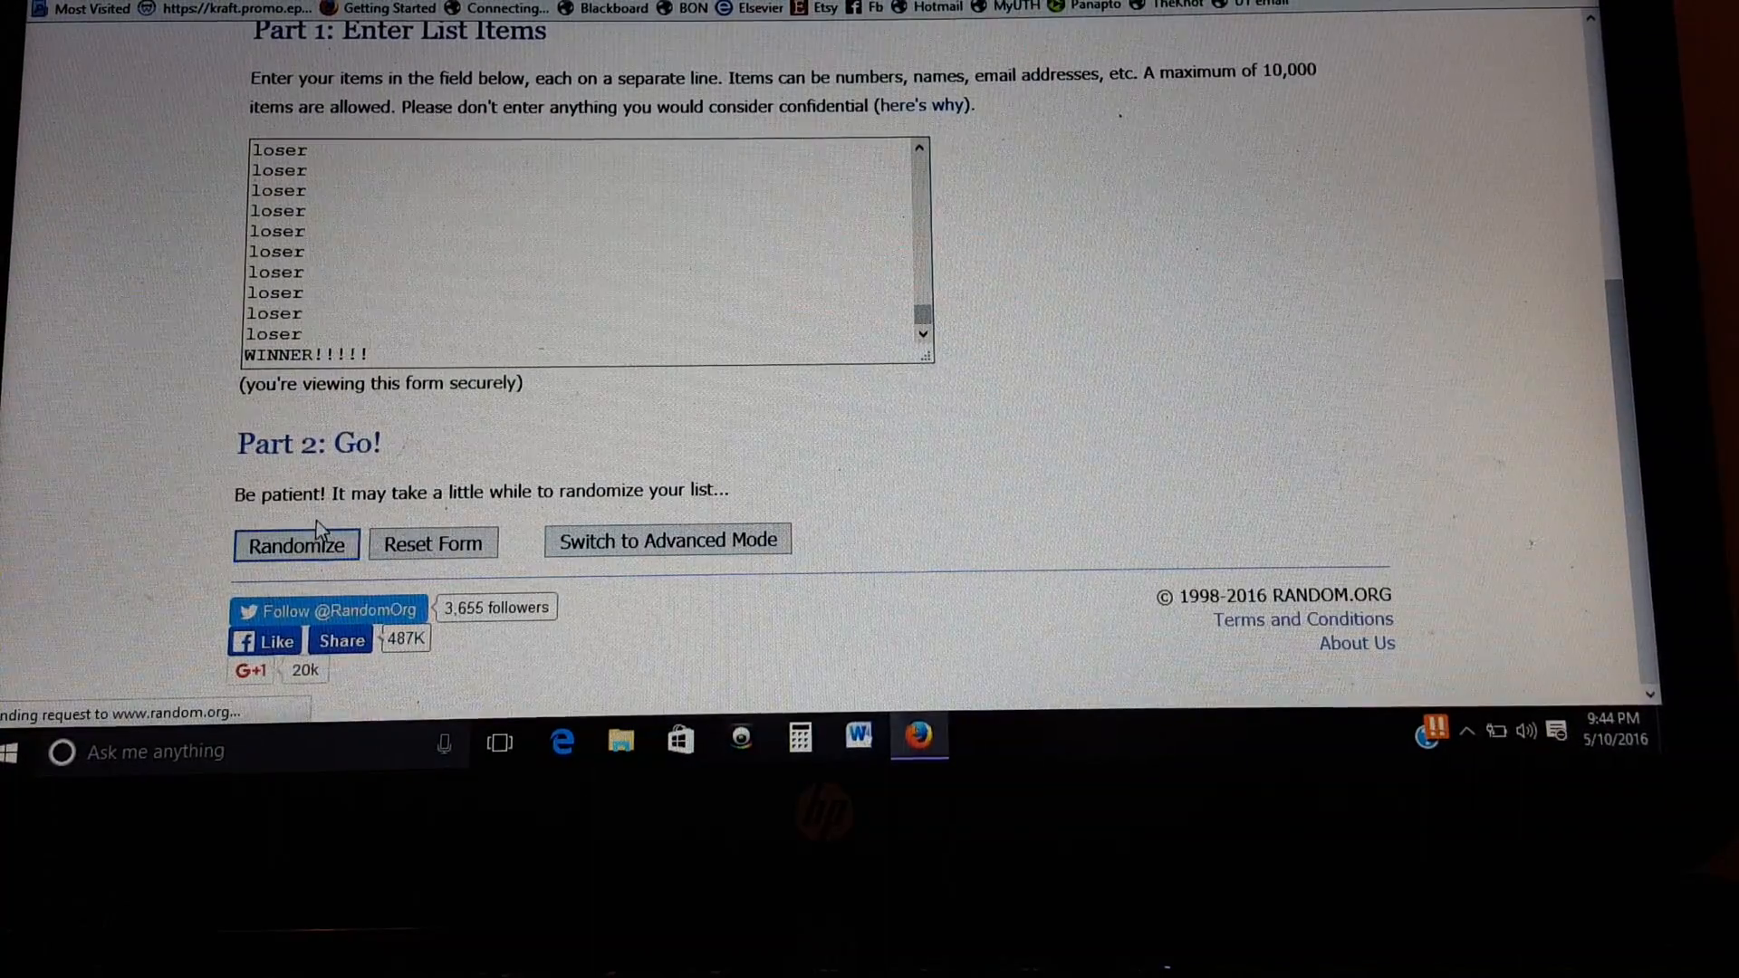
{"action": "left_click", "coordinate": [295, 543]}
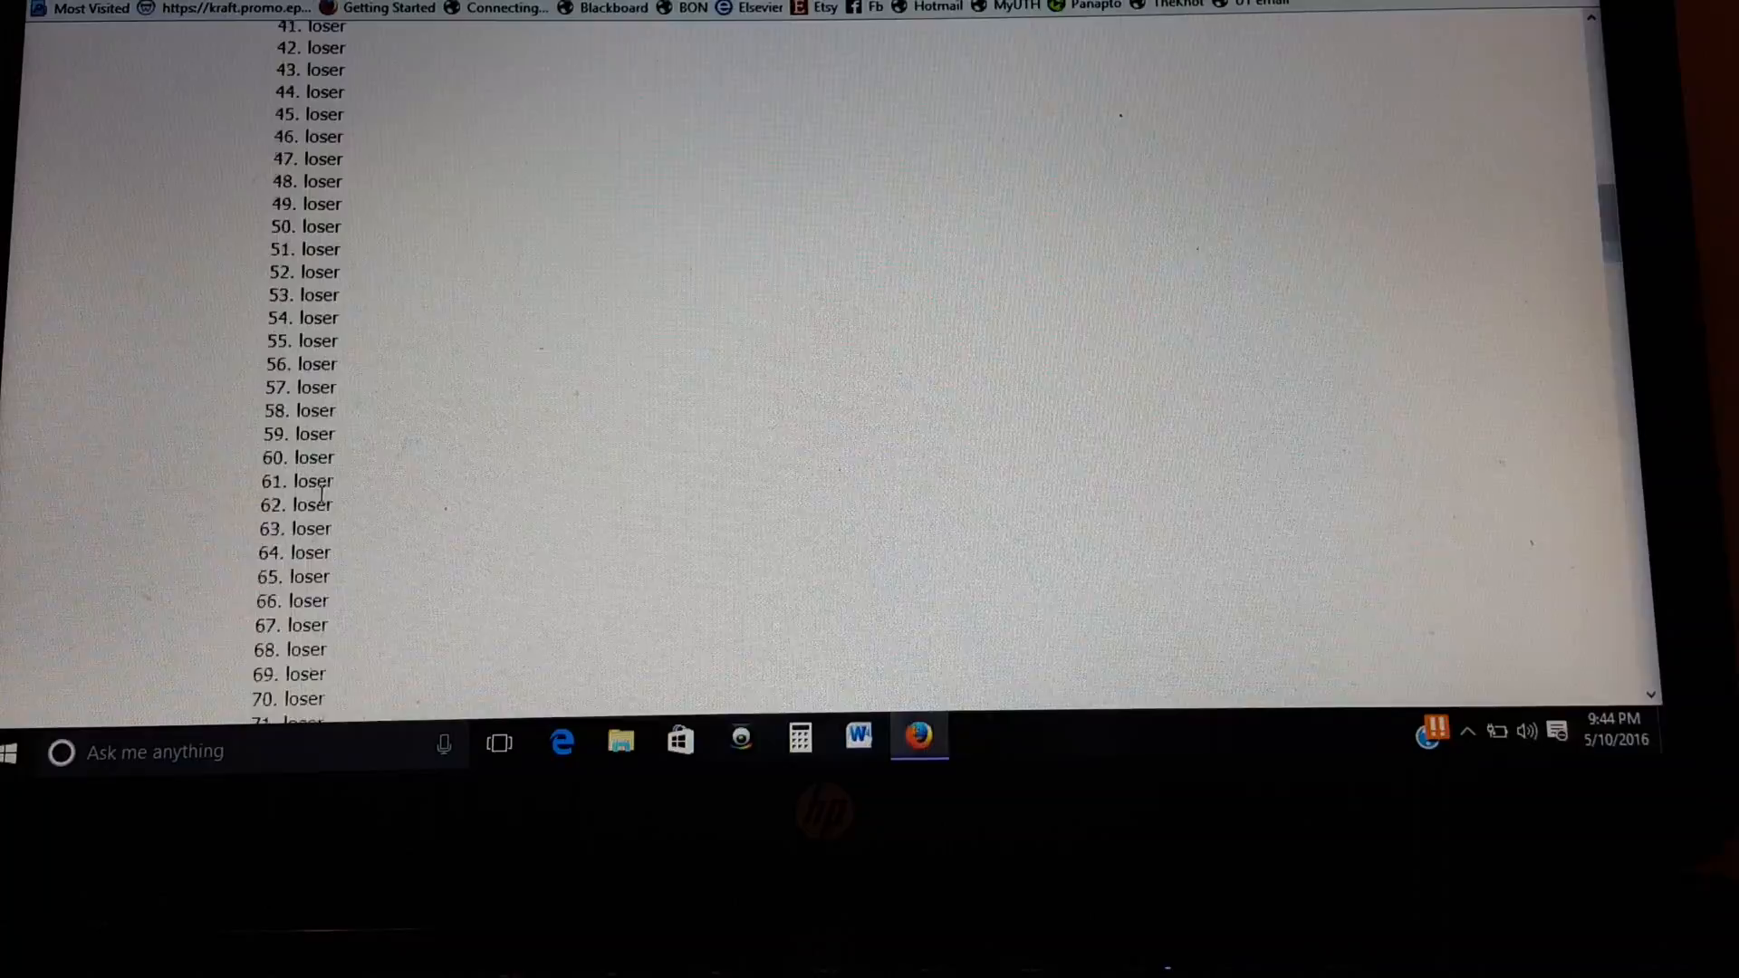
{"action": "scroll", "scroll_direction": "down", "scroll_amount": 3}
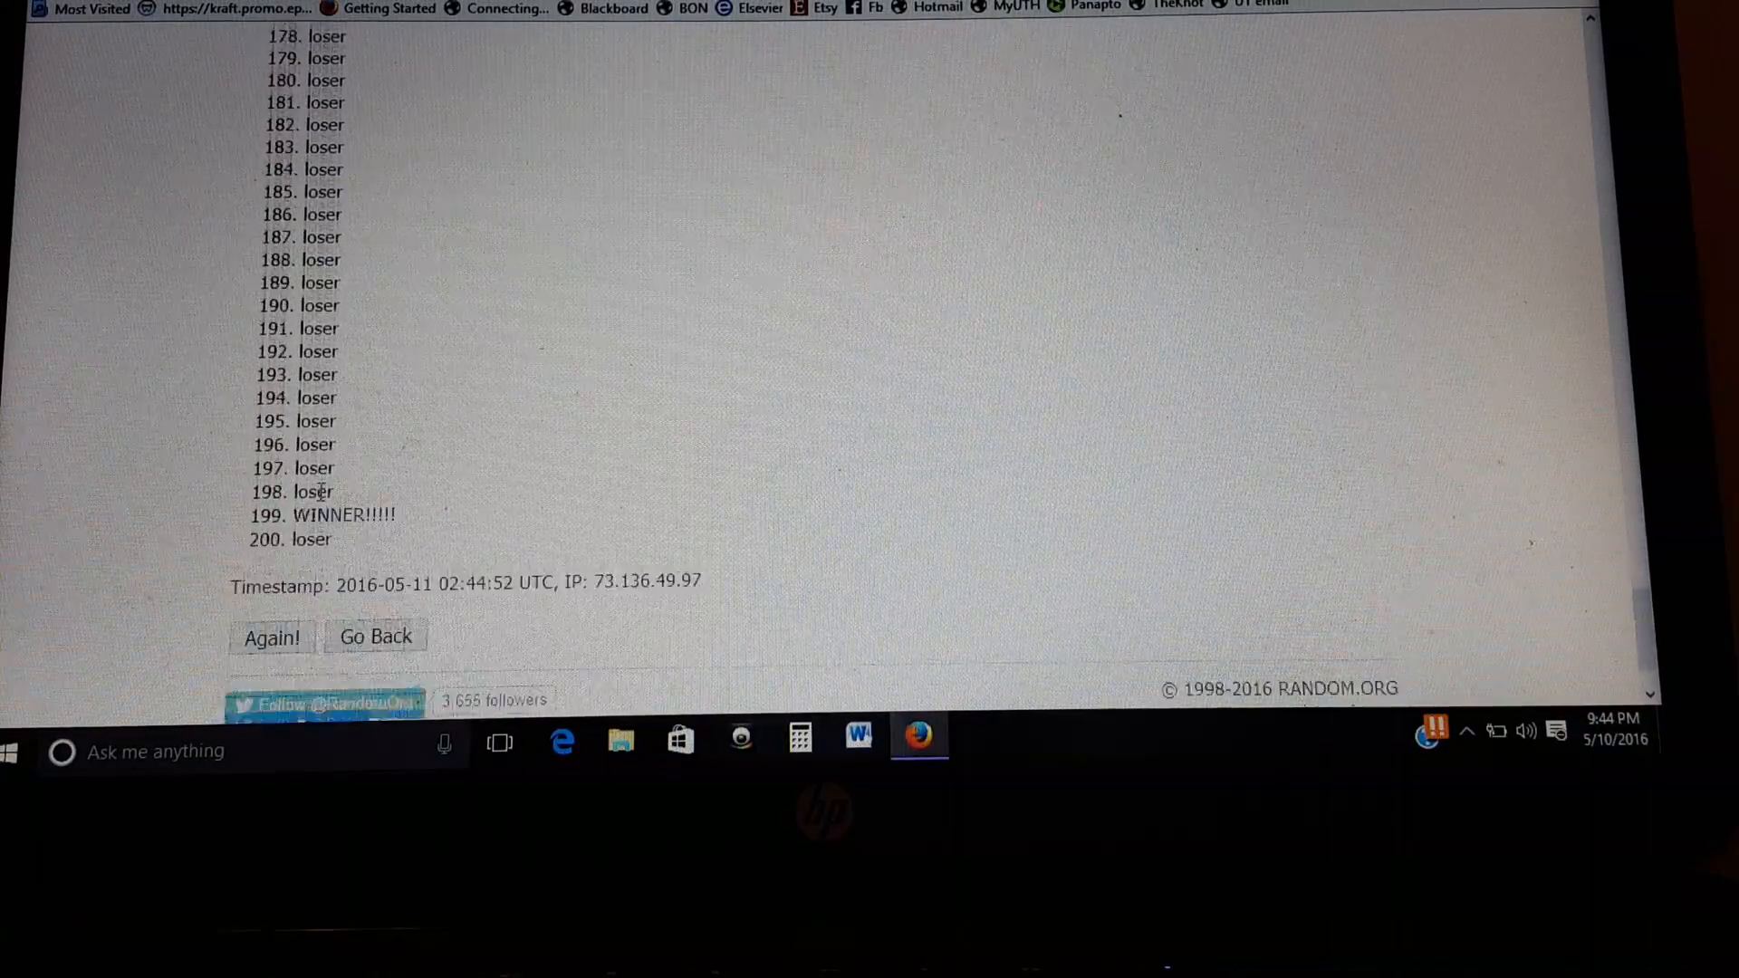
{"action": "scroll", "scroll_direction": "down", "scroll_amount": 3}
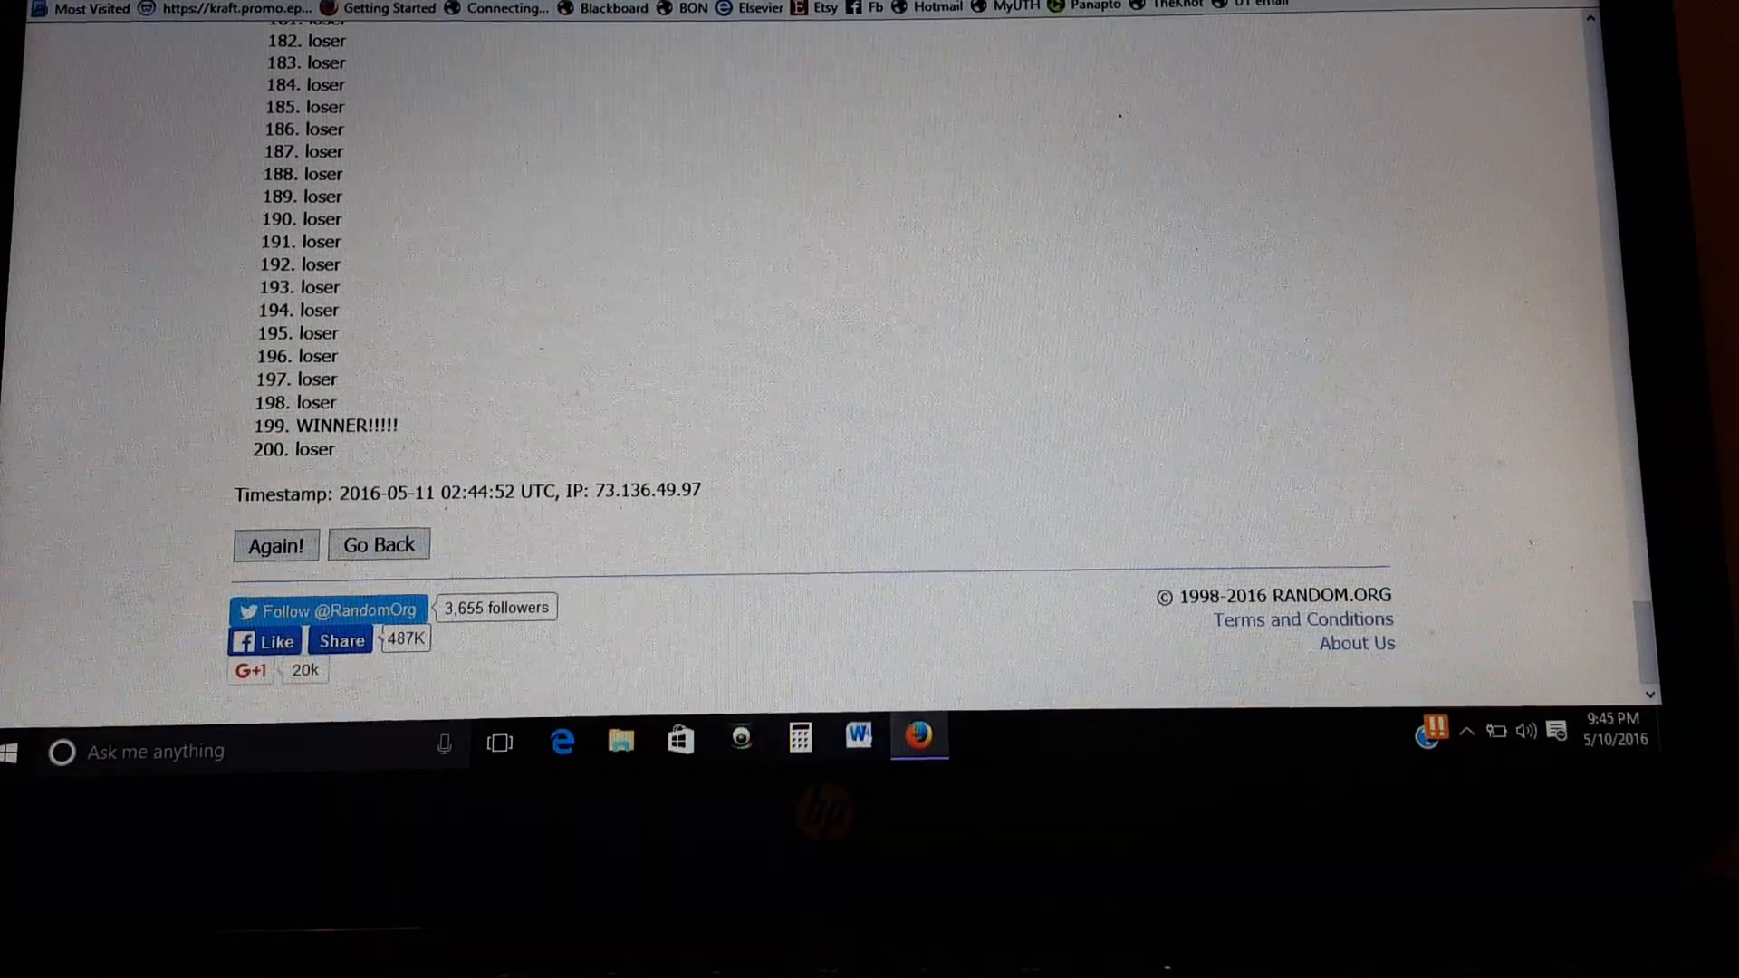
Step: Go back and randomize the prize dollar-amount list, giving $1 at position 199 of 200
{"action": "left_click", "coordinate": [378, 543]}
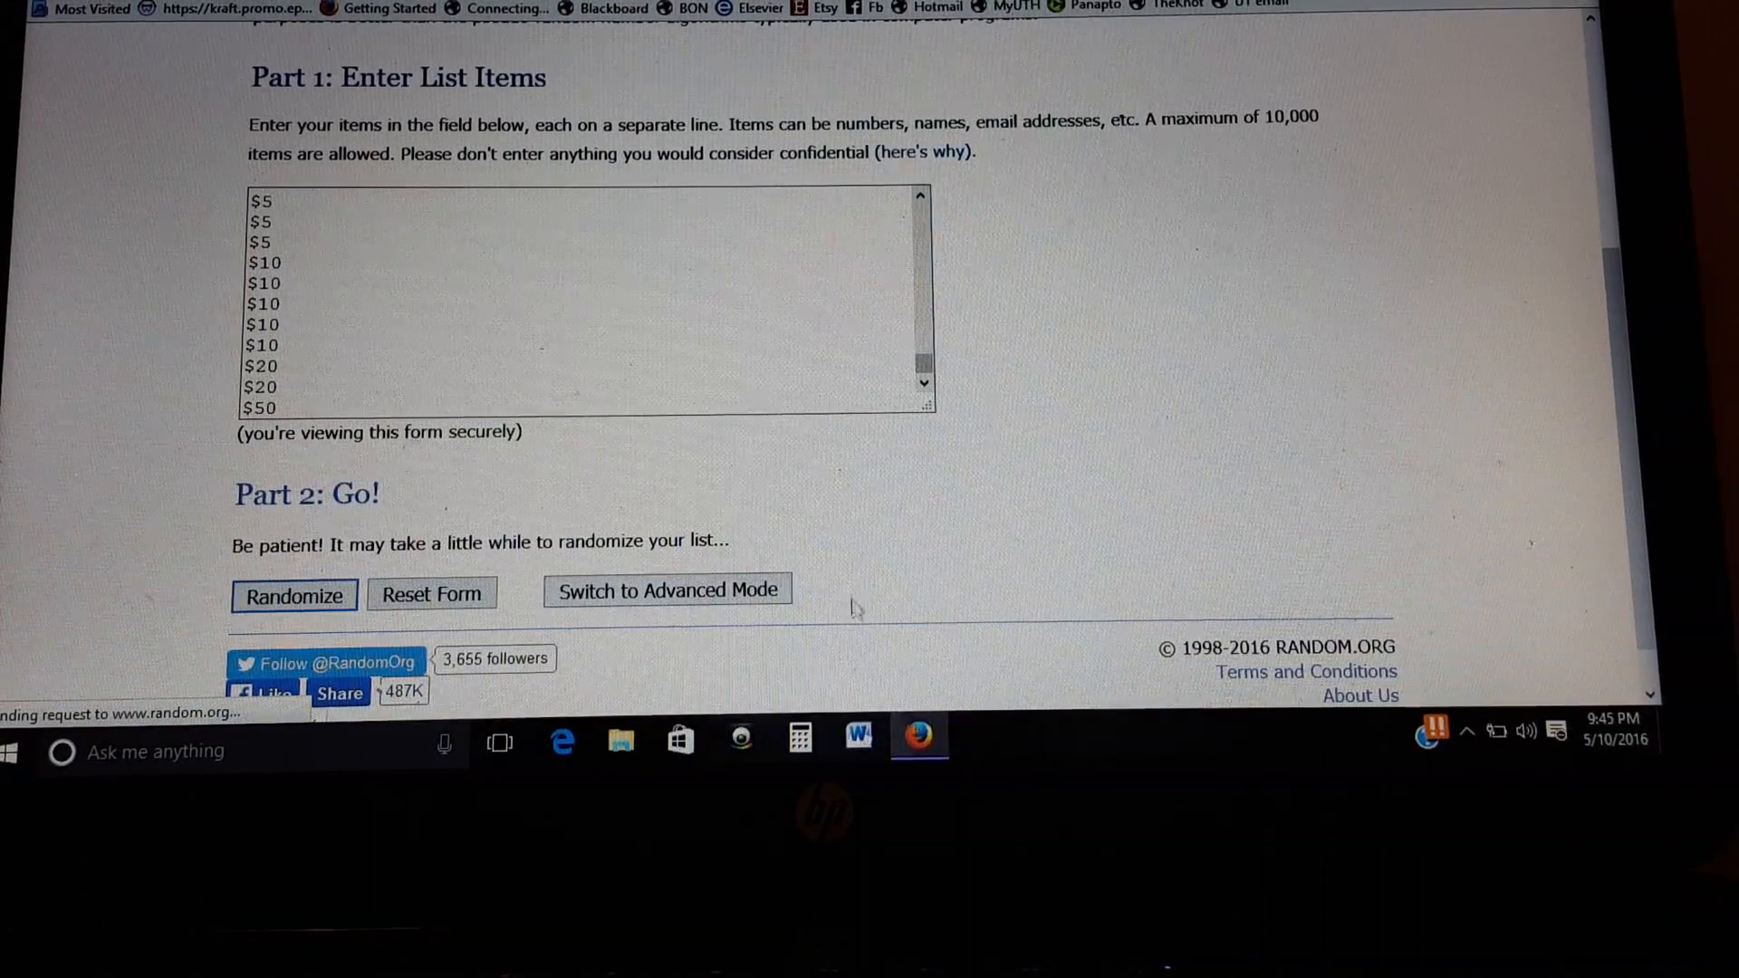
{"action": "left_click", "coordinate": [293, 595]}
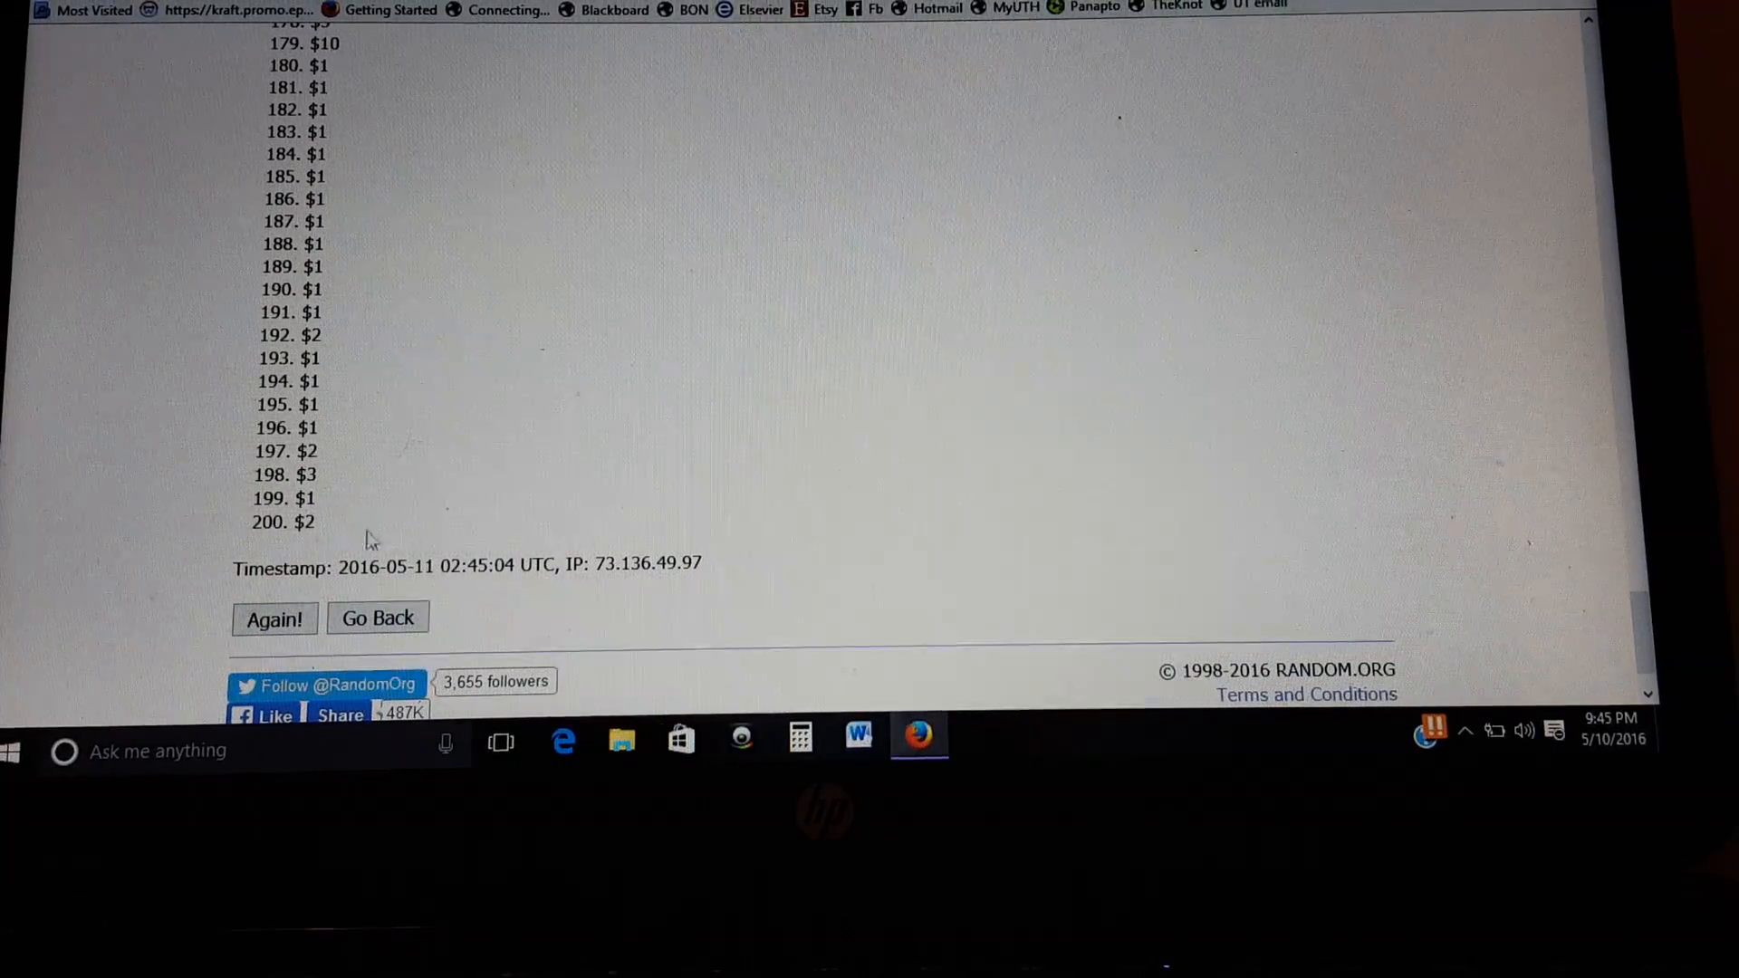
{"action": "double_click", "coordinate": [303, 499]}
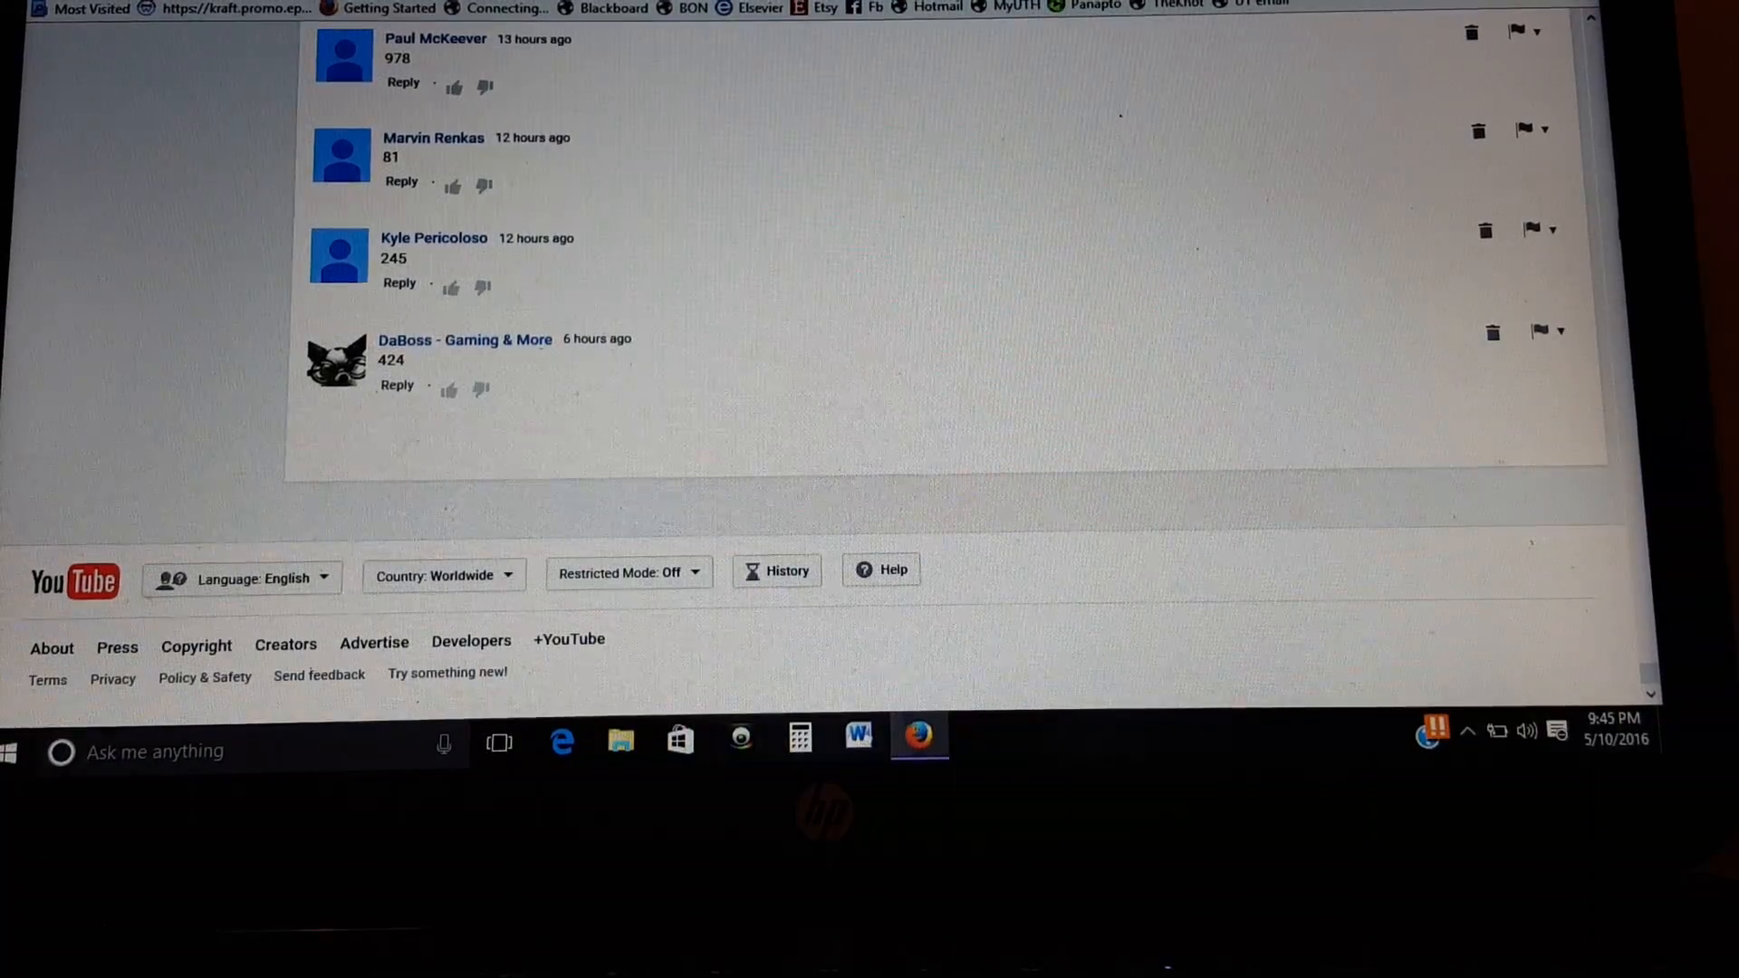
Step: Find in page the comments guessing 58, then 59, then 61, stepping through each match
{"action": "key", "text": "ctrl+f"}
{"action": "type", "text": "58"}
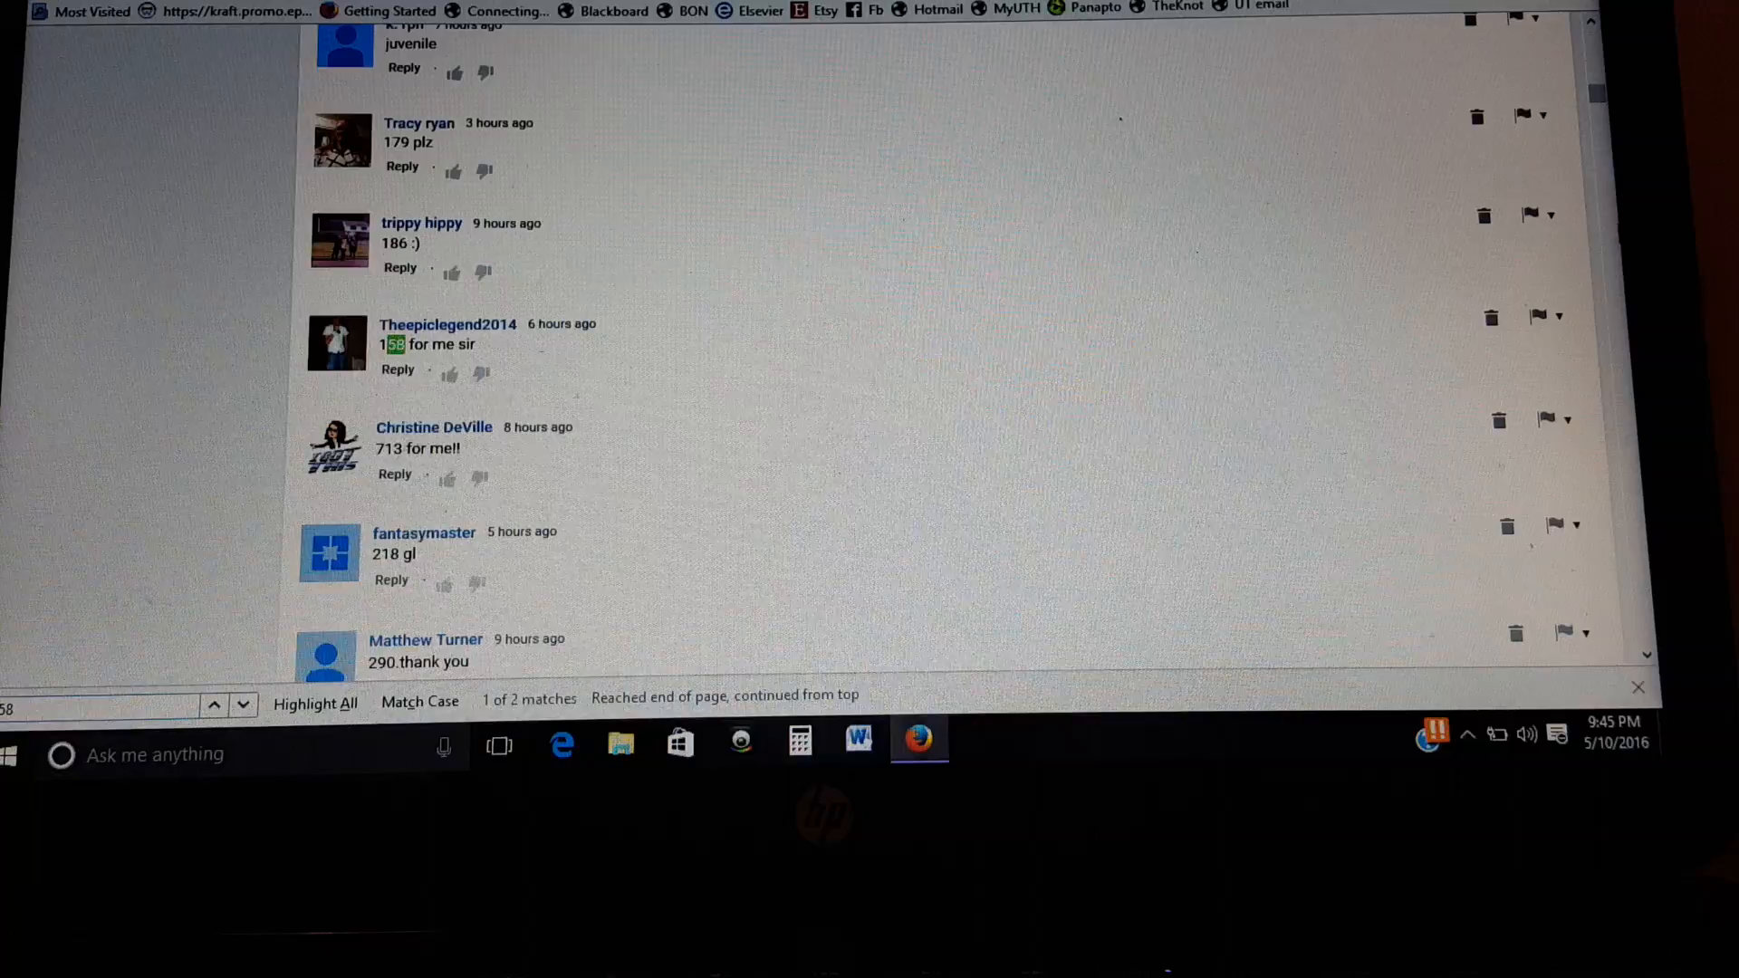
{"action": "left_click", "coordinate": [241, 705]}
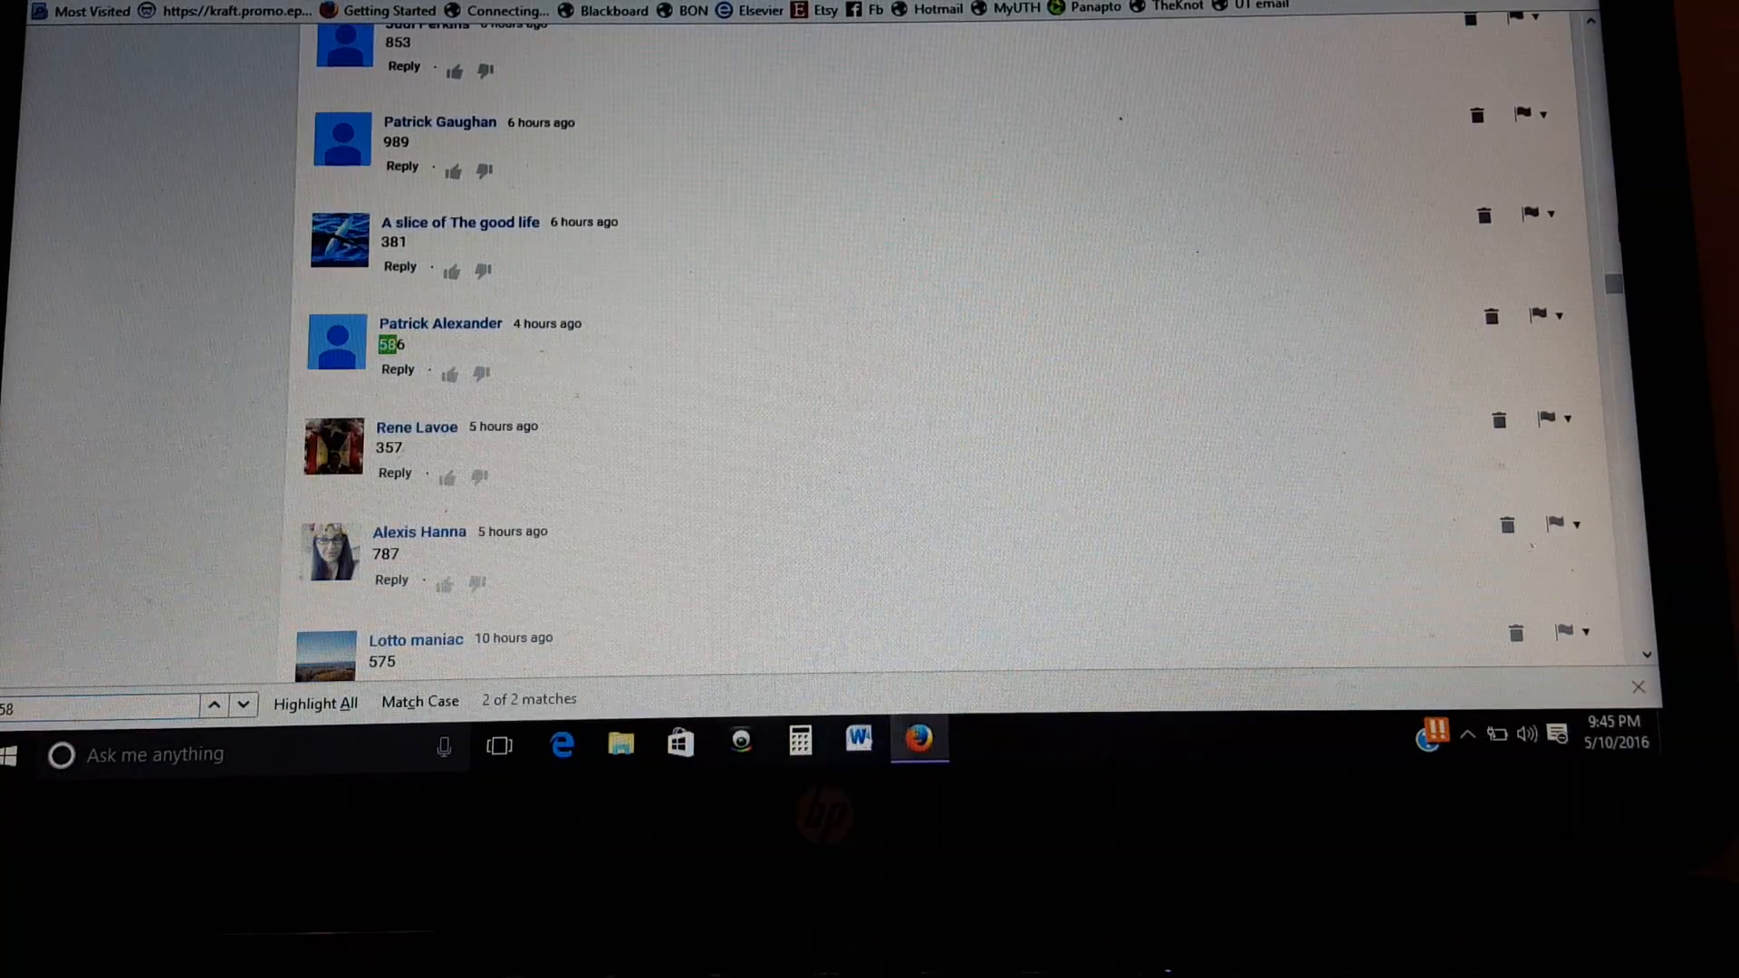
{"action": "left_click", "coordinate": [213, 705]}
{"action": "type", "text": "59"}
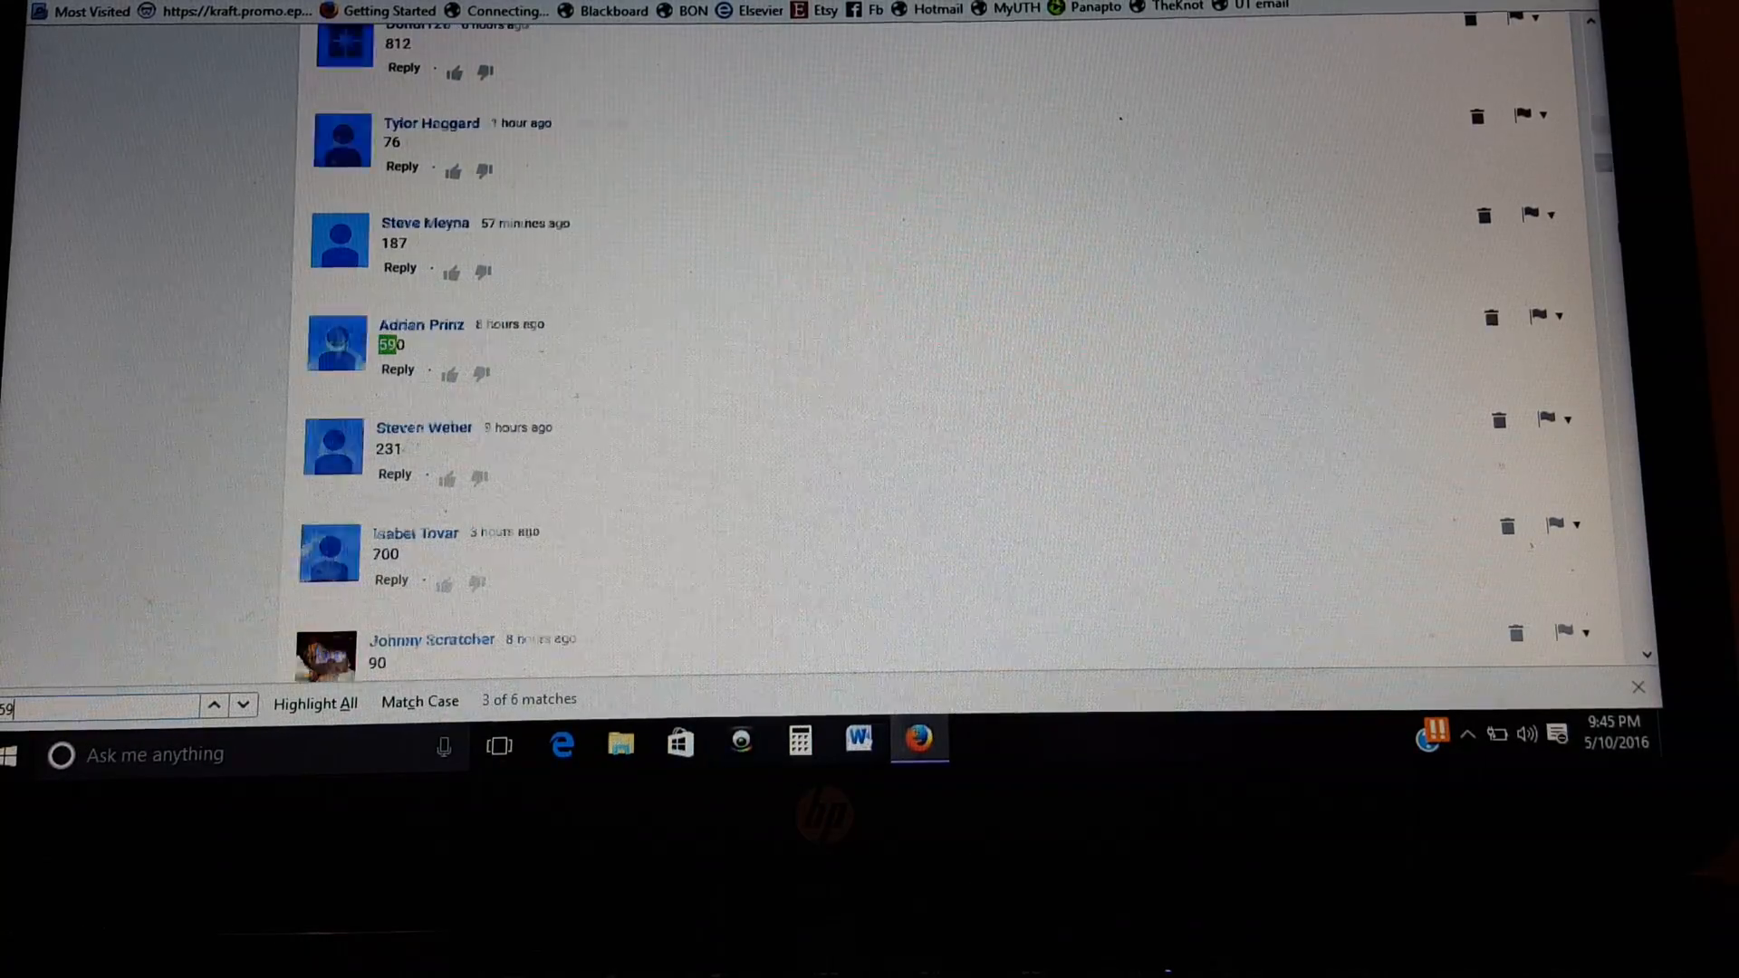
{"action": "left_click", "coordinate": [243, 704]}
{"action": "type", "text": "61"}
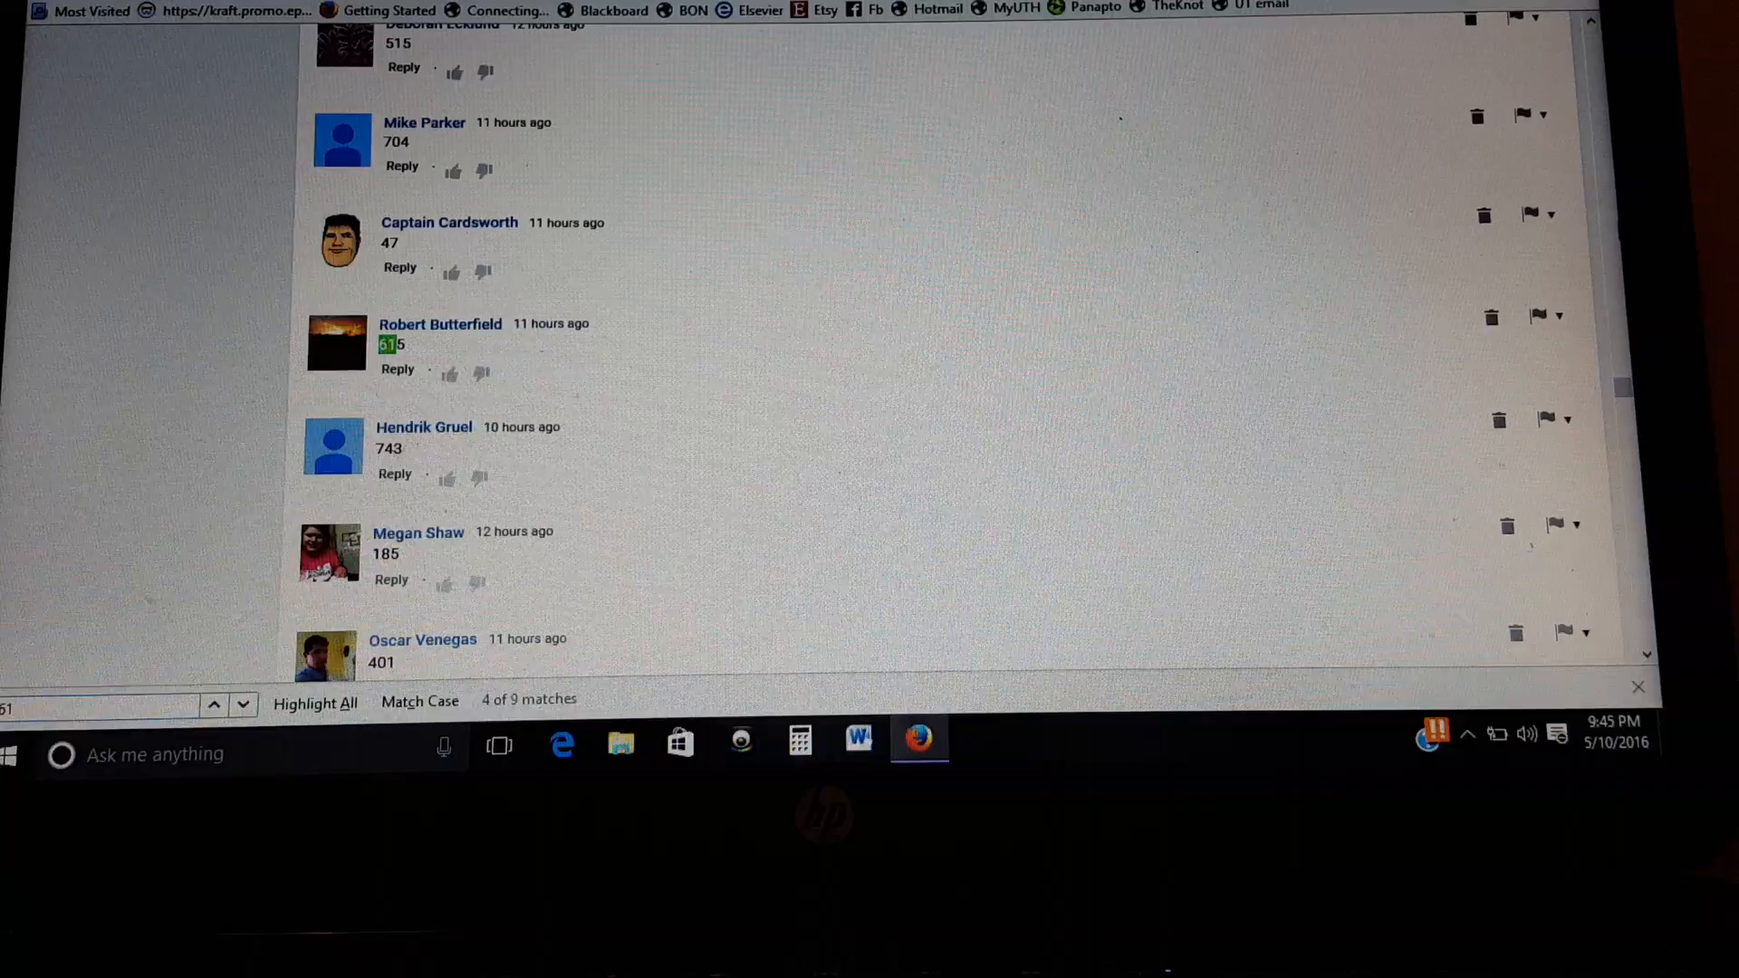
{"action": "left_click", "coordinate": [243, 705]}
{"action": "type", "text": "57"}
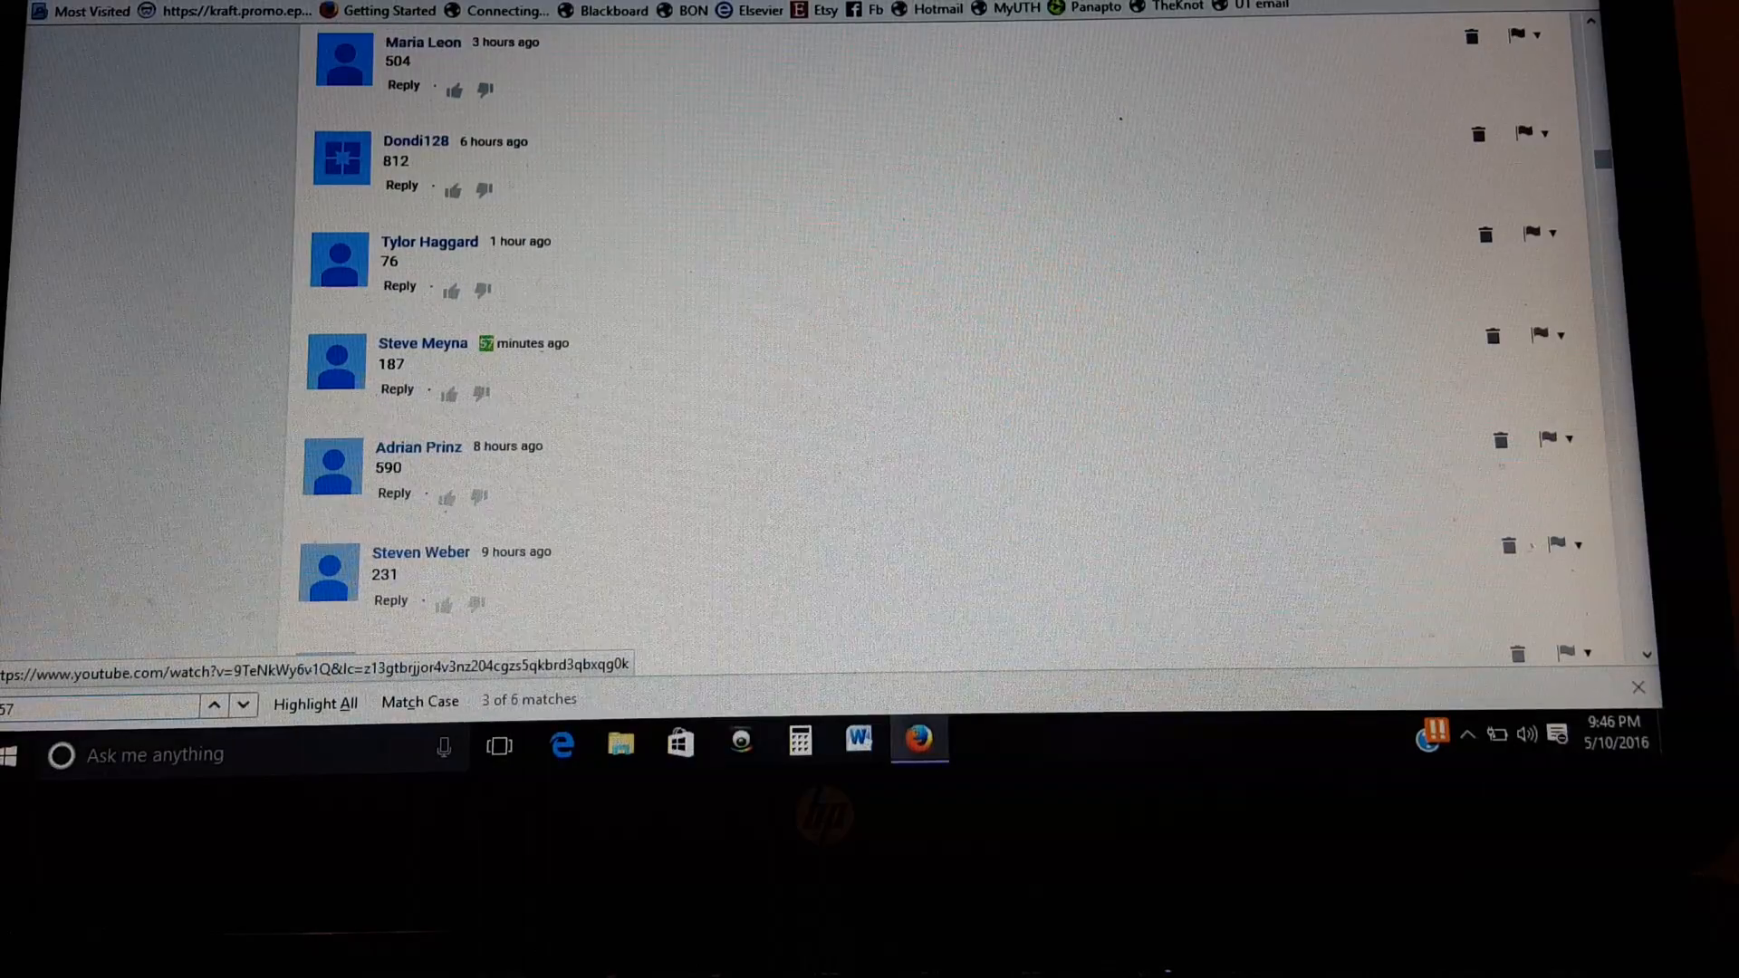
Step: Step through the comment matches for guesses containing 57, 56 and 55
{"action": "left_click", "coordinate": [243, 705]}
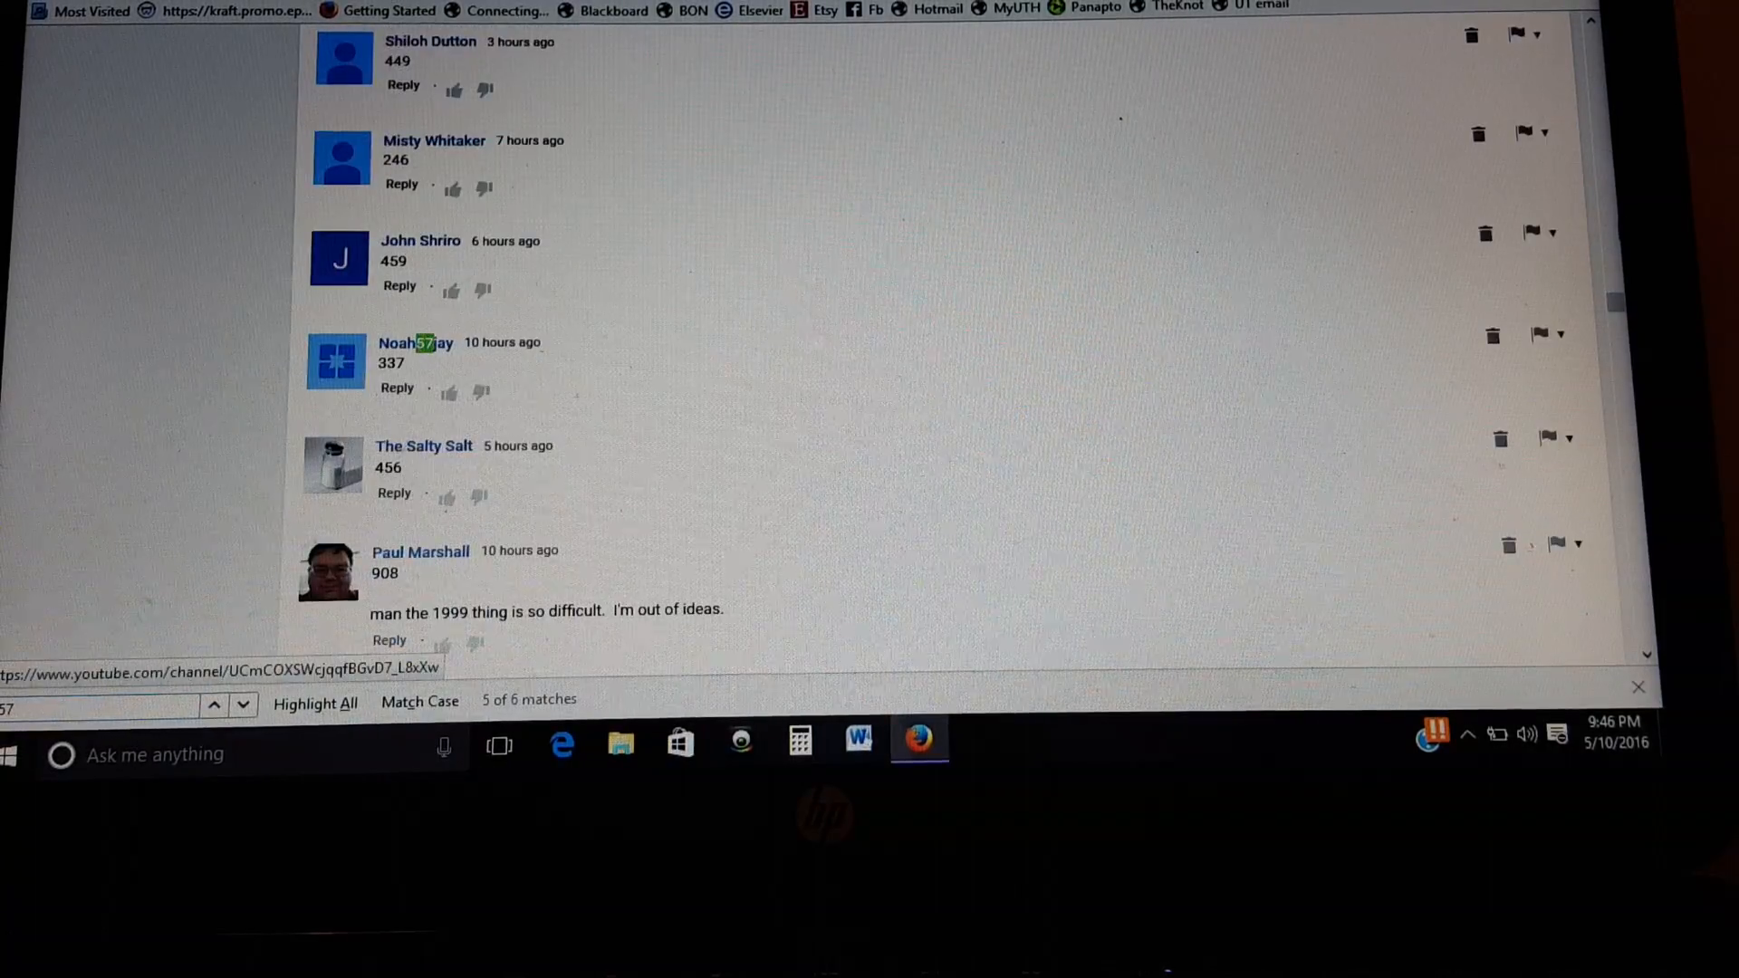
{"action": "left_click", "coordinate": [241, 705]}
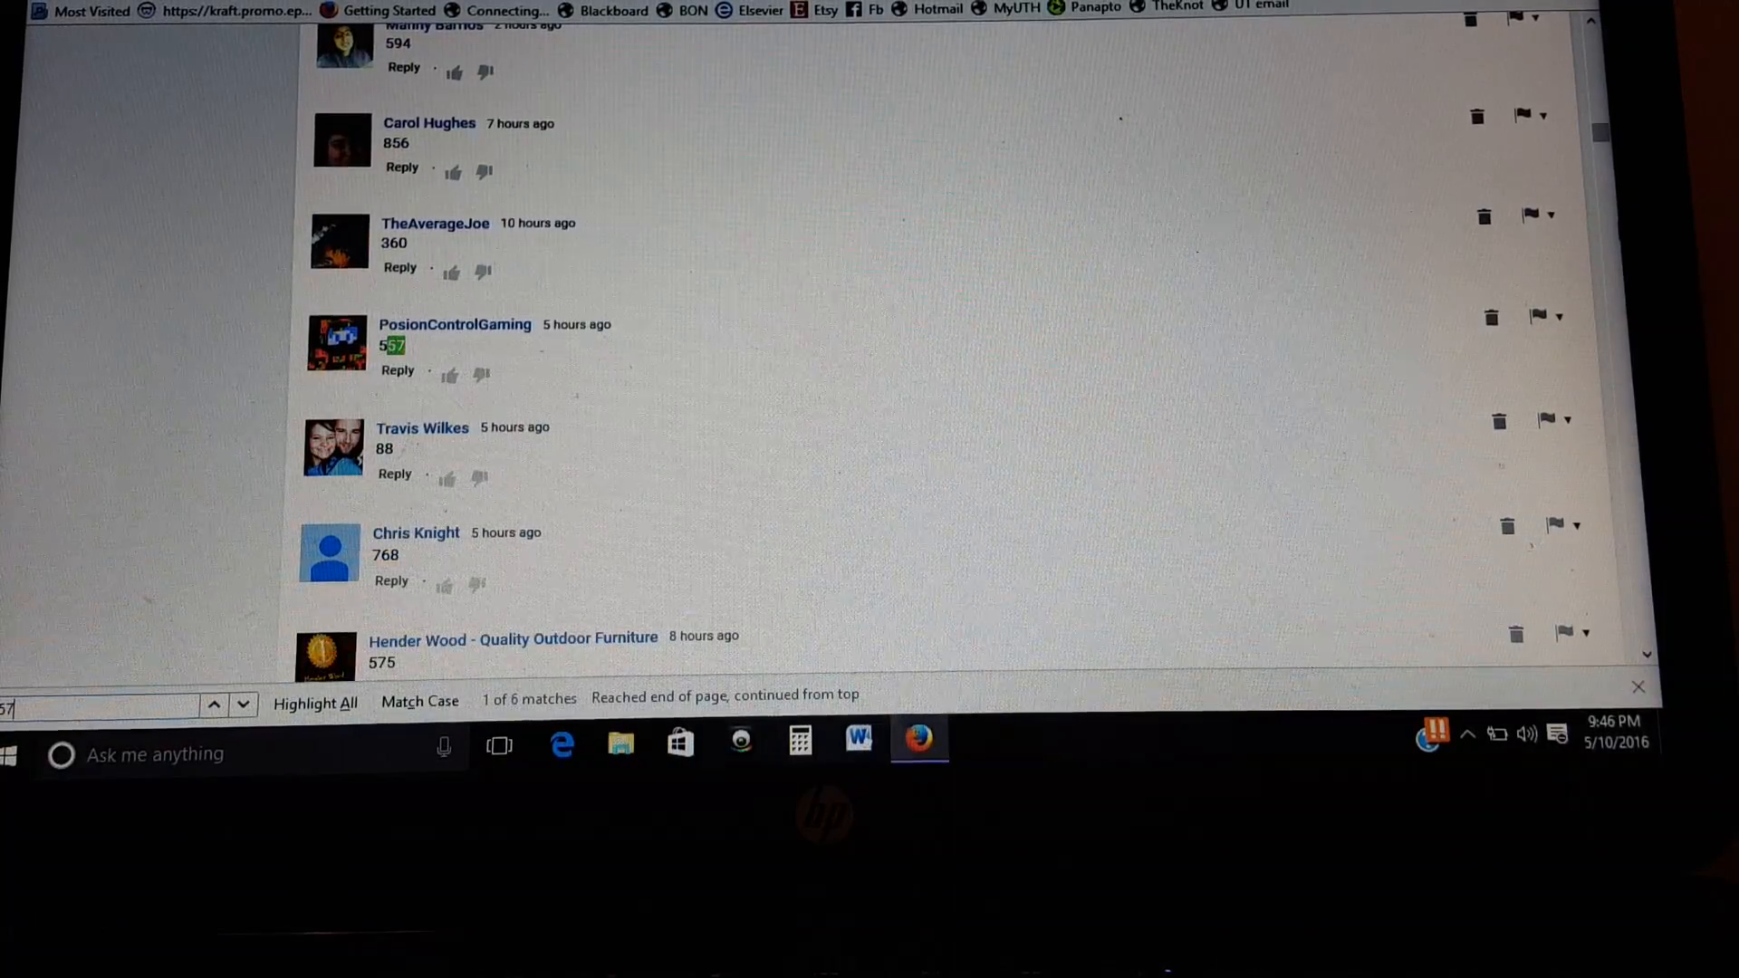
{"action": "left_click", "coordinate": [243, 705]}
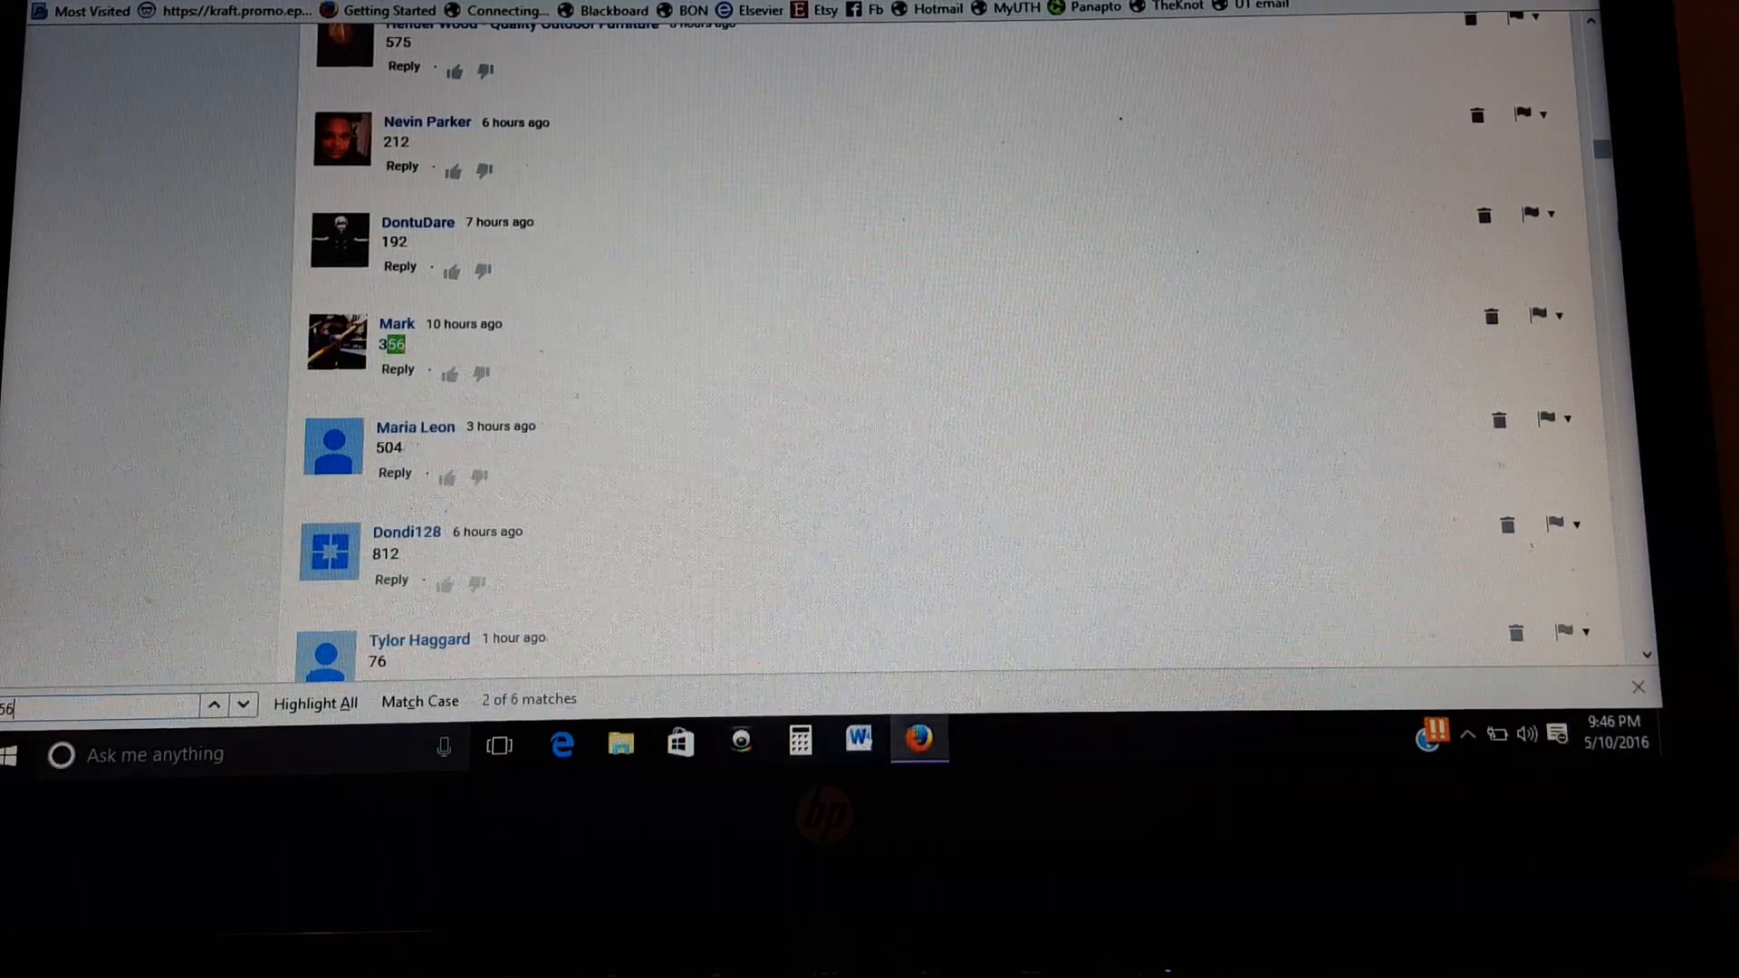
{"action": "left_click", "coordinate": [243, 705]}
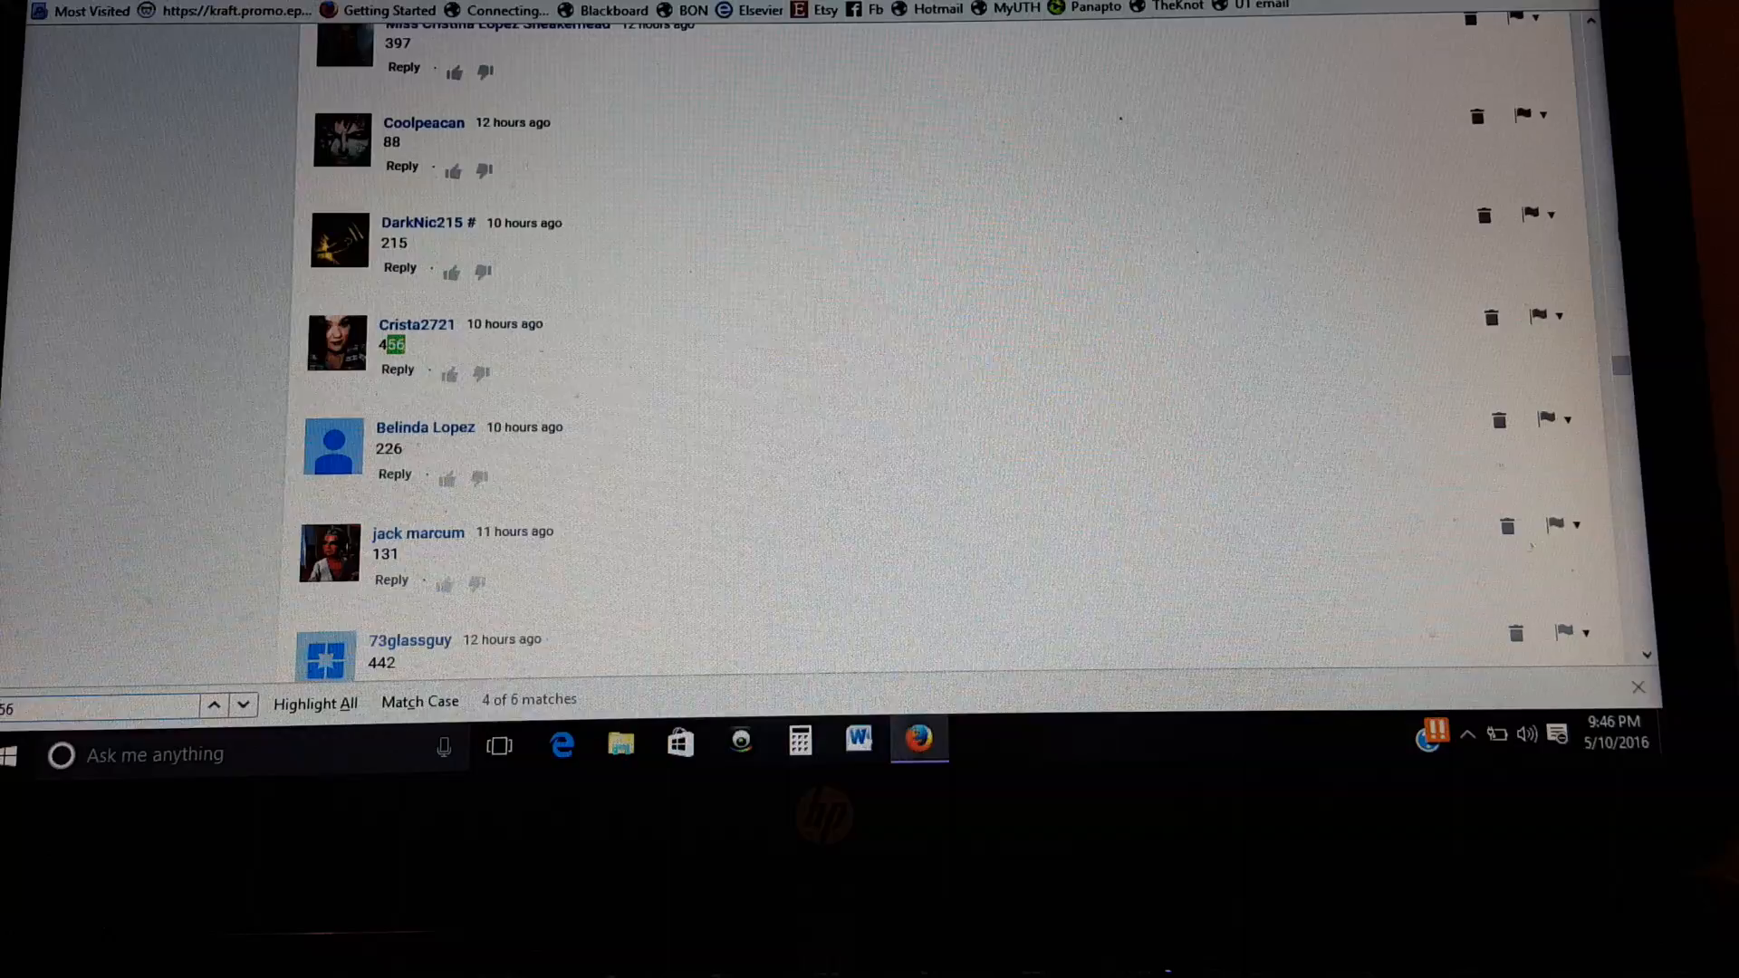
{"action": "left_click", "coordinate": [241, 705]}
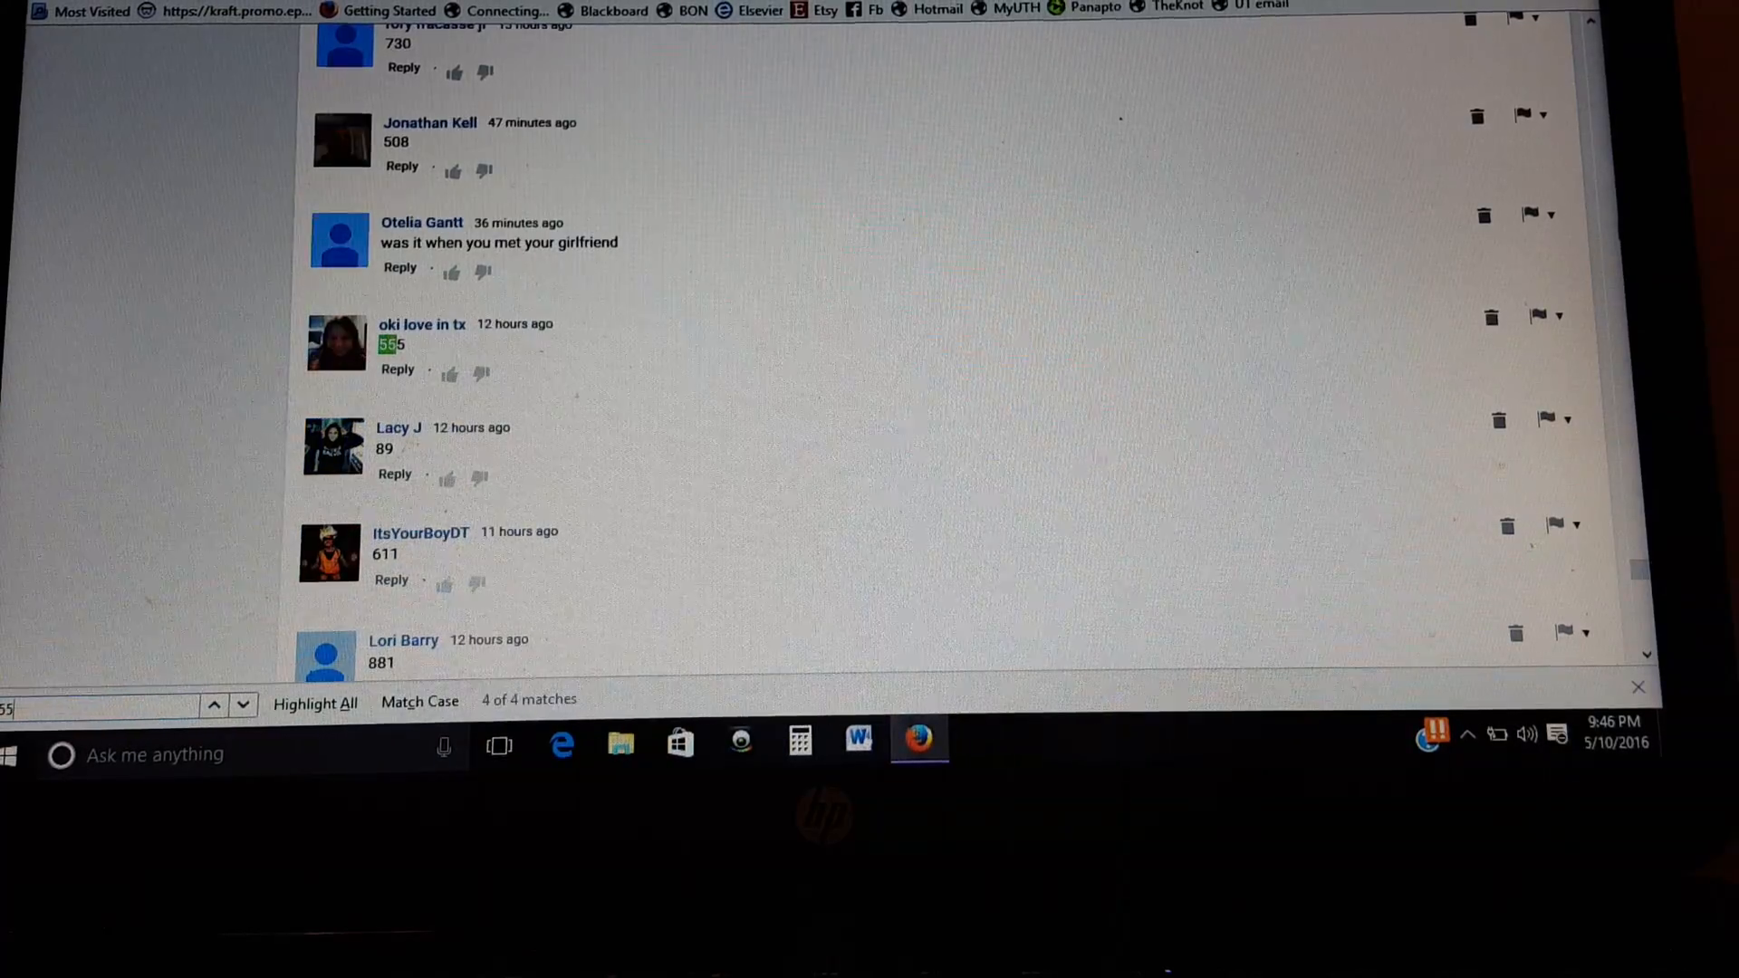
{"action": "left_click", "coordinate": [241, 707]}
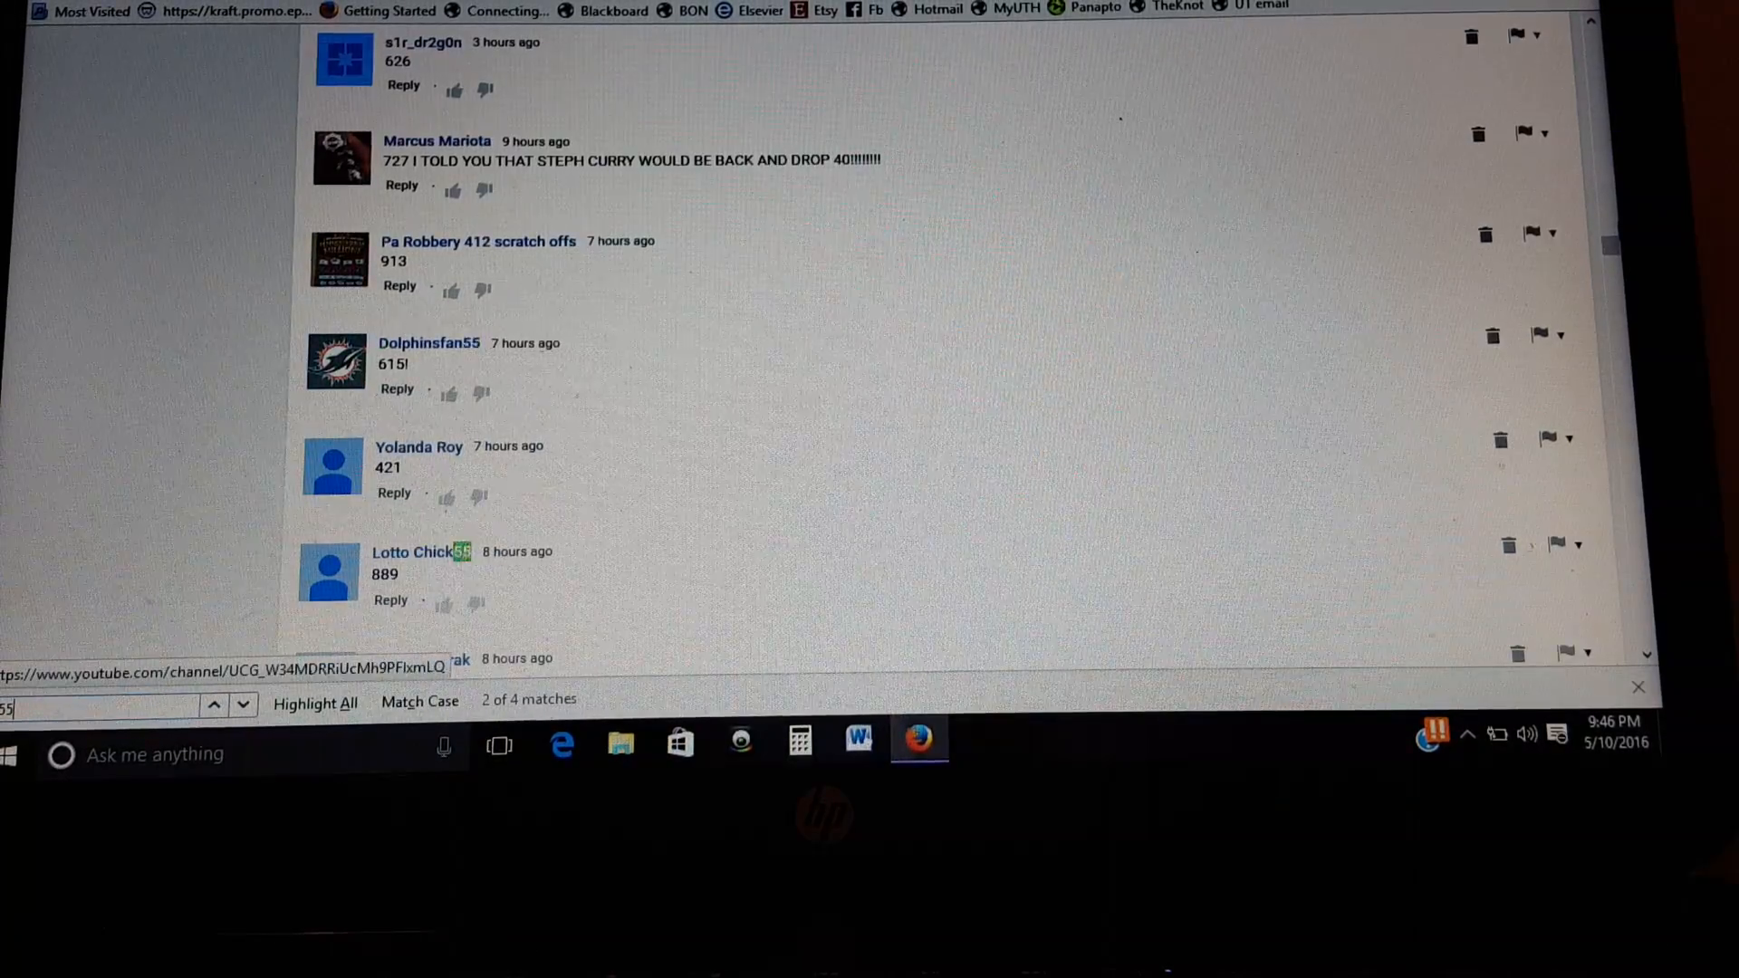
Step: Step through the comment matches for guesses containing 54, 53 and 52
{"action": "left_click", "coordinate": [243, 705]}
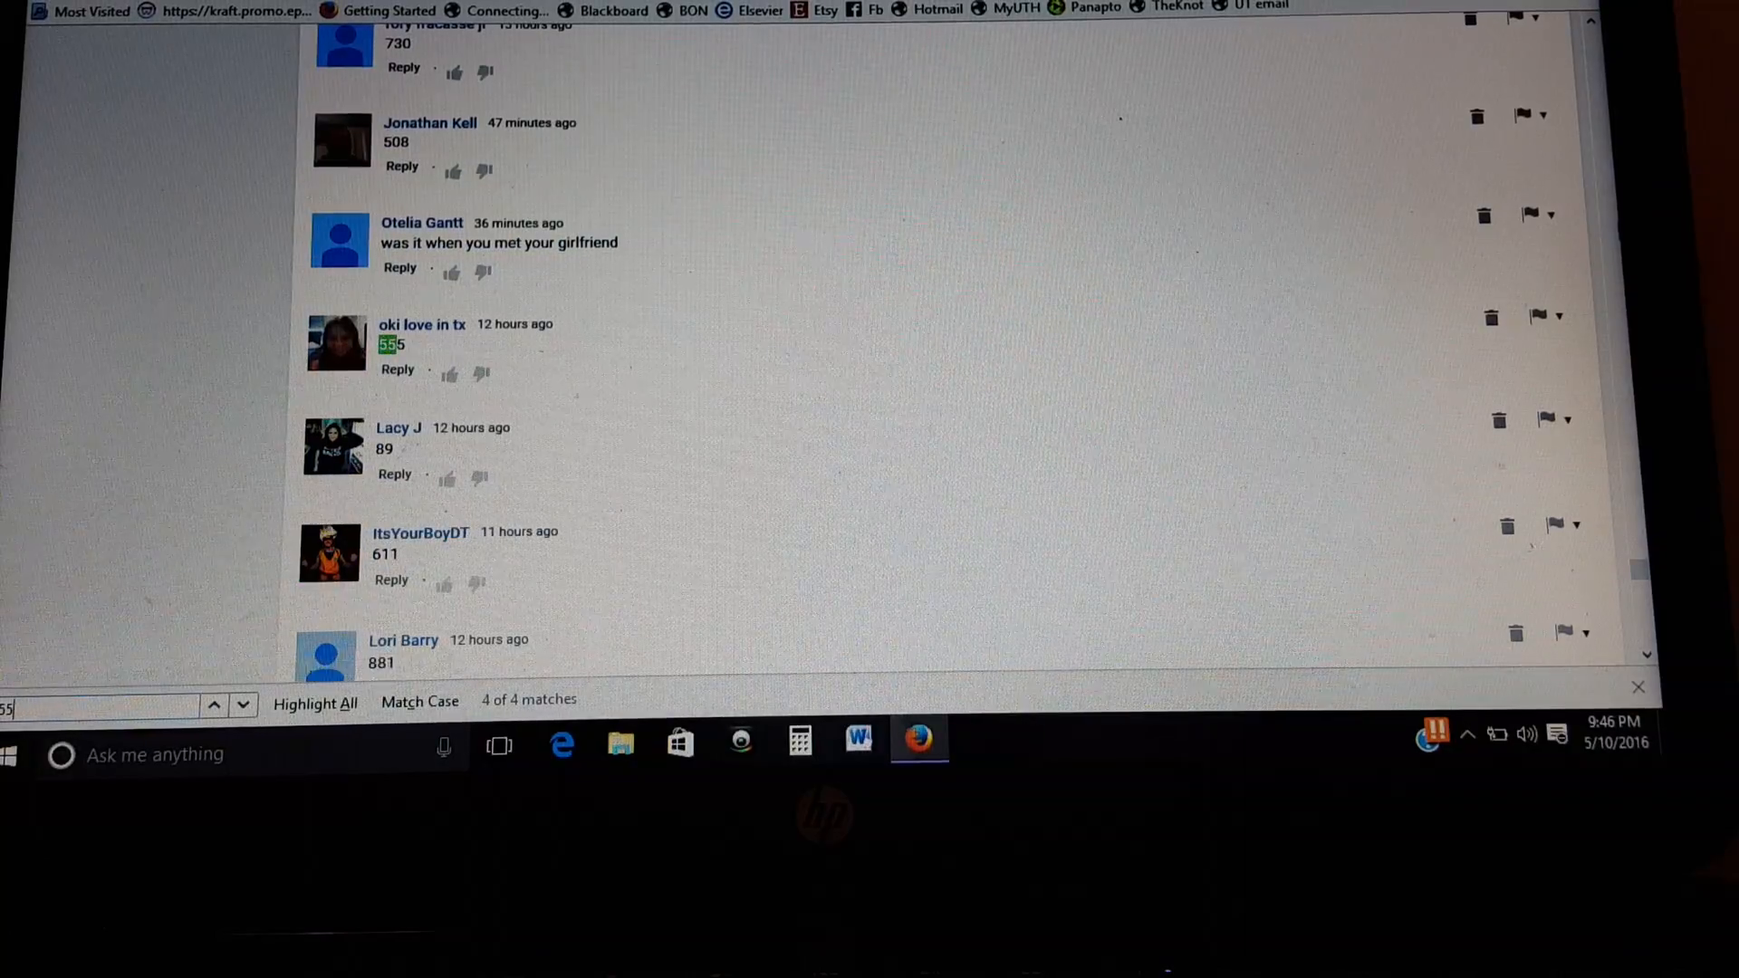
{"action": "left_click", "coordinate": [241, 704]}
{"action": "type", "text": "54"}
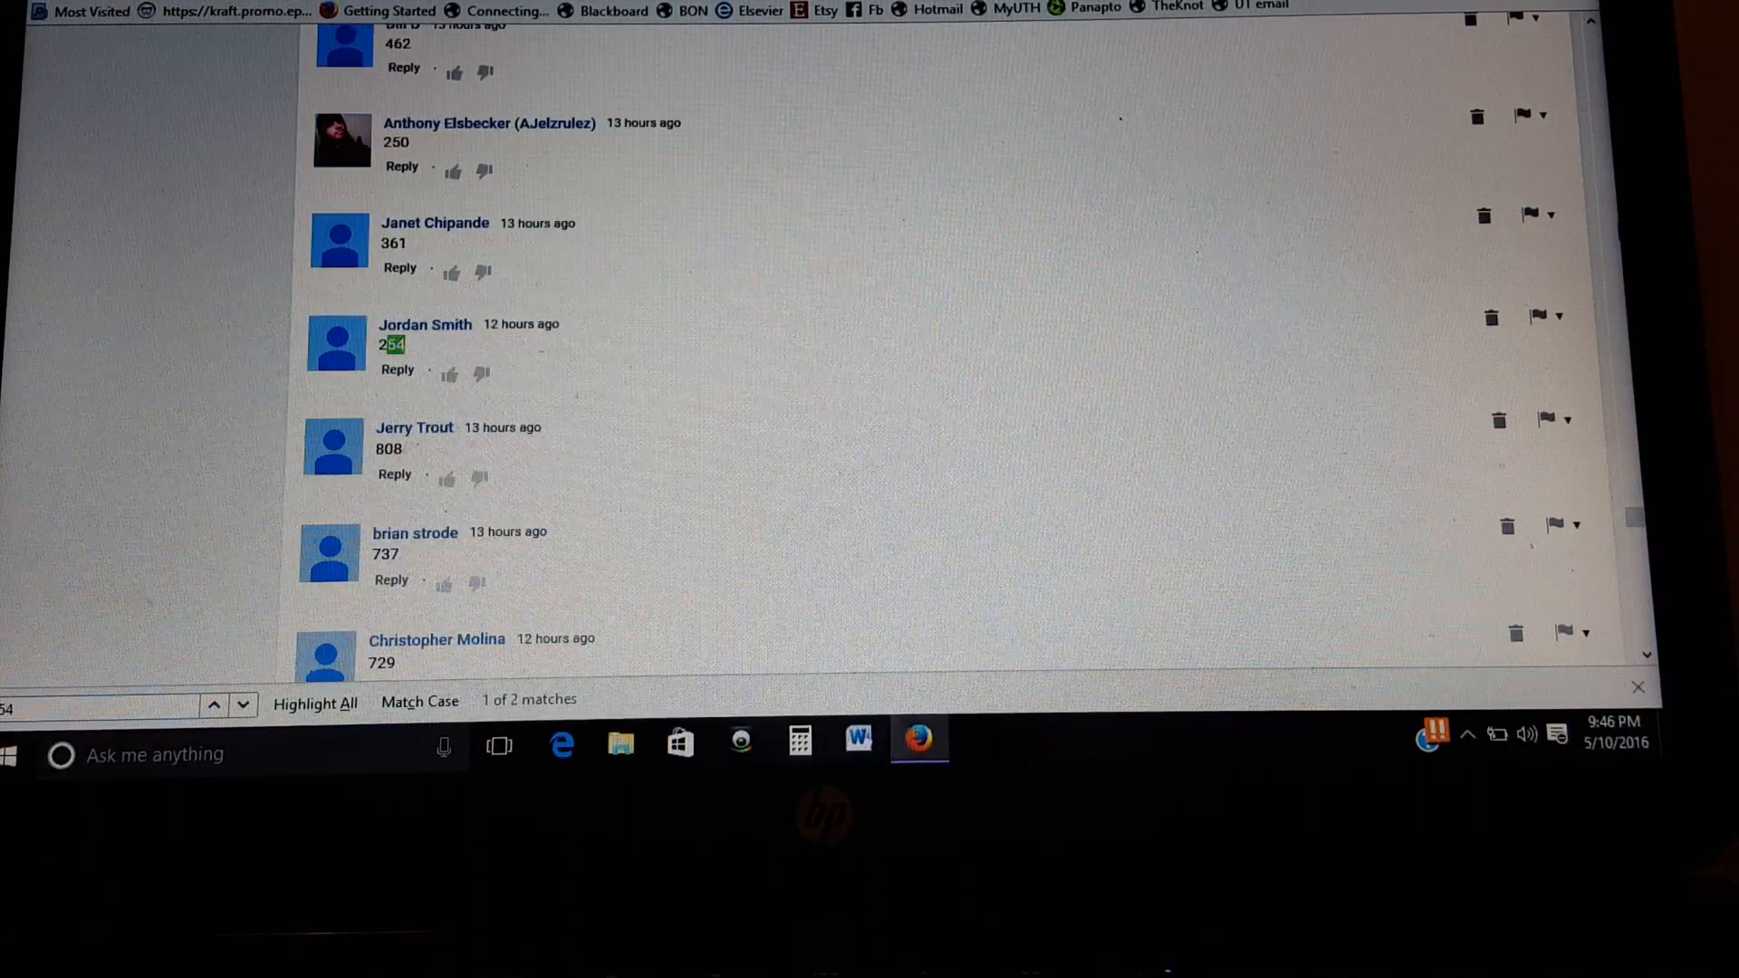
{"action": "left_click", "coordinate": [241, 704]}
{"action": "type", "text": "53"}
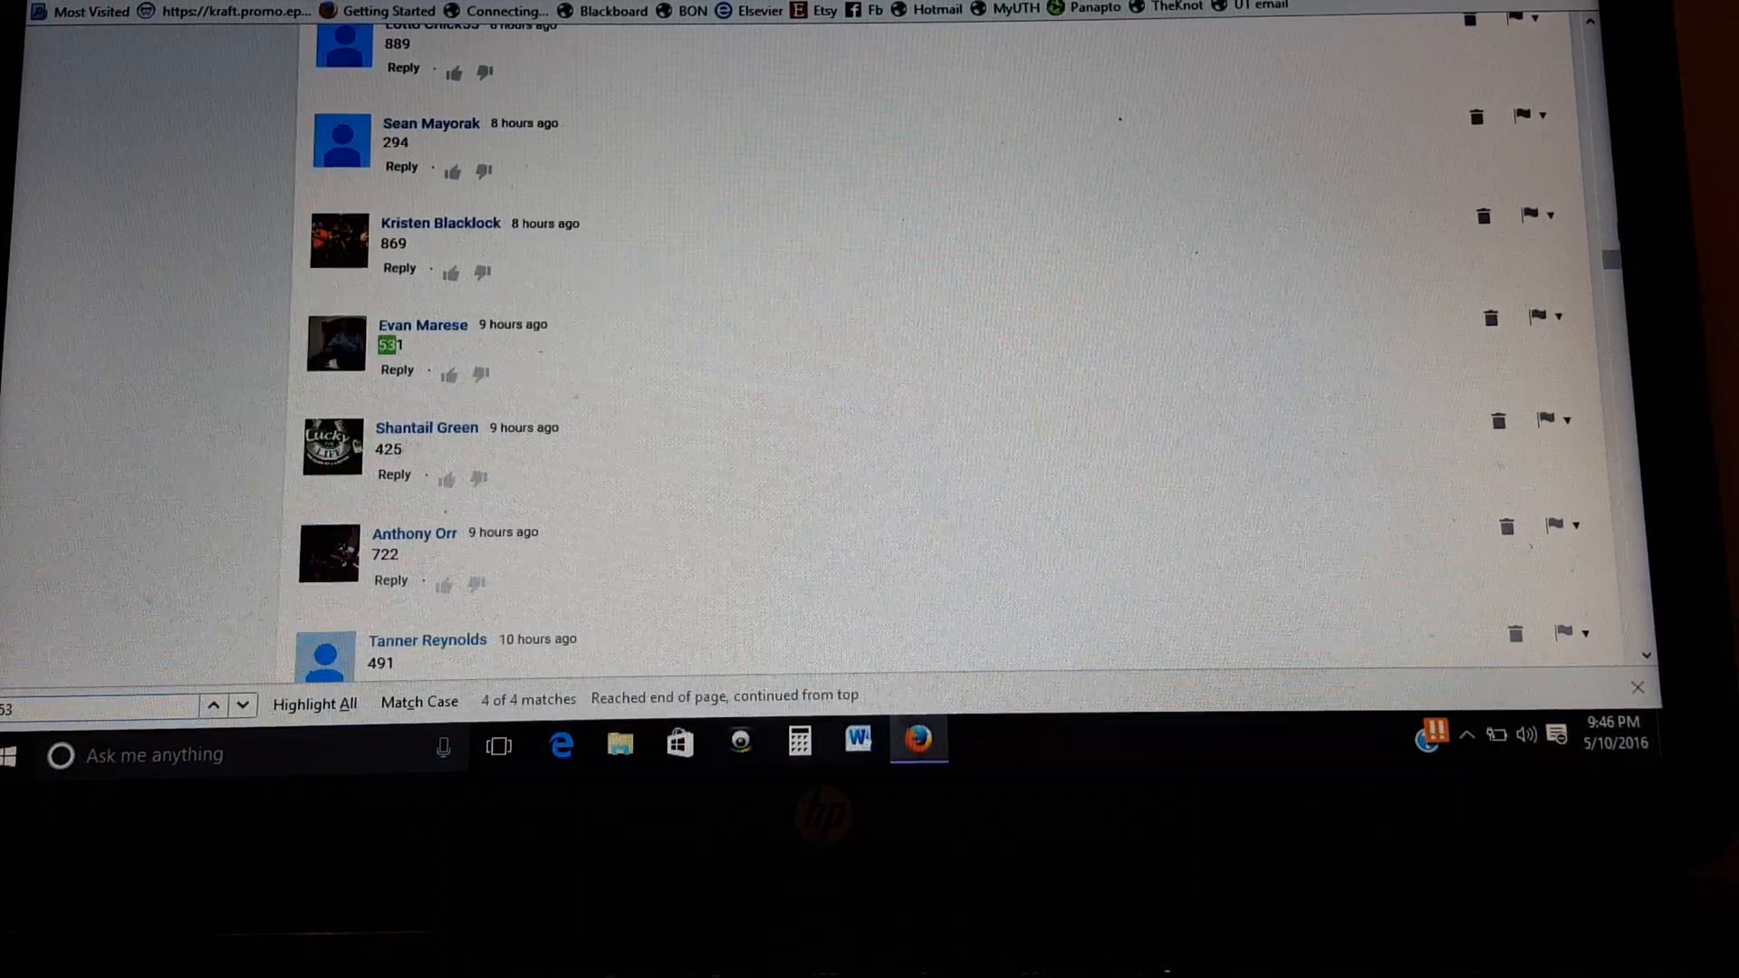
{"action": "left_click", "coordinate": [241, 705]}
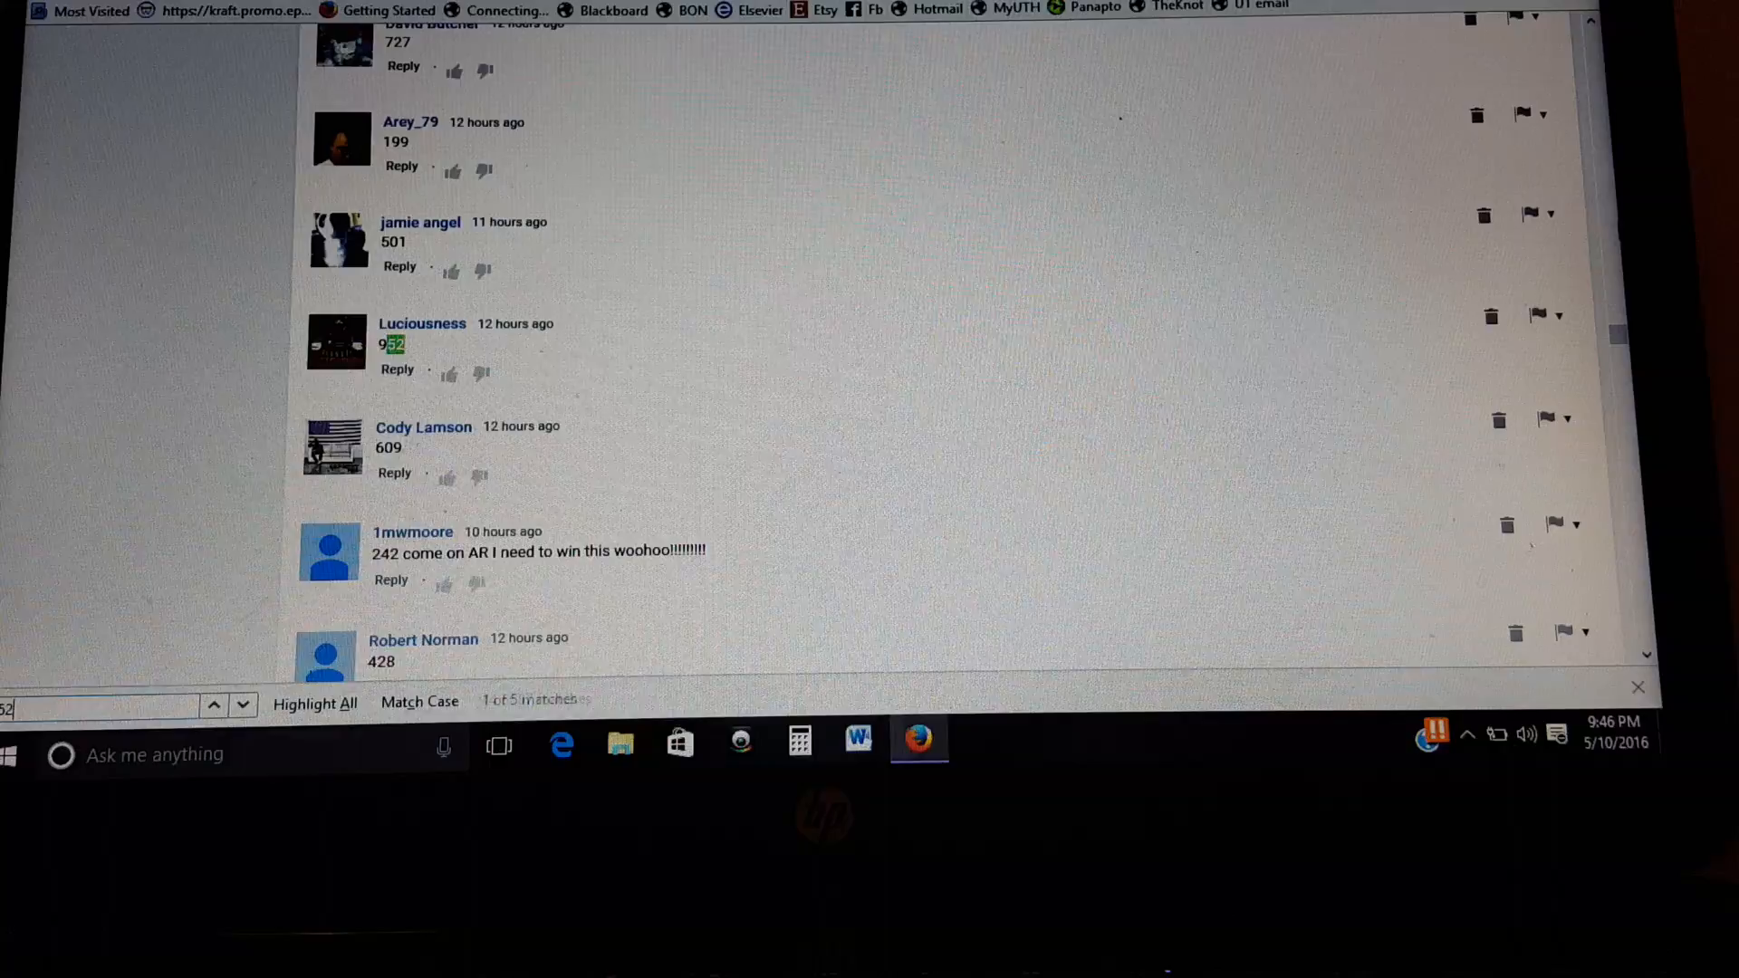
{"action": "left_click", "coordinate": [243, 703]}
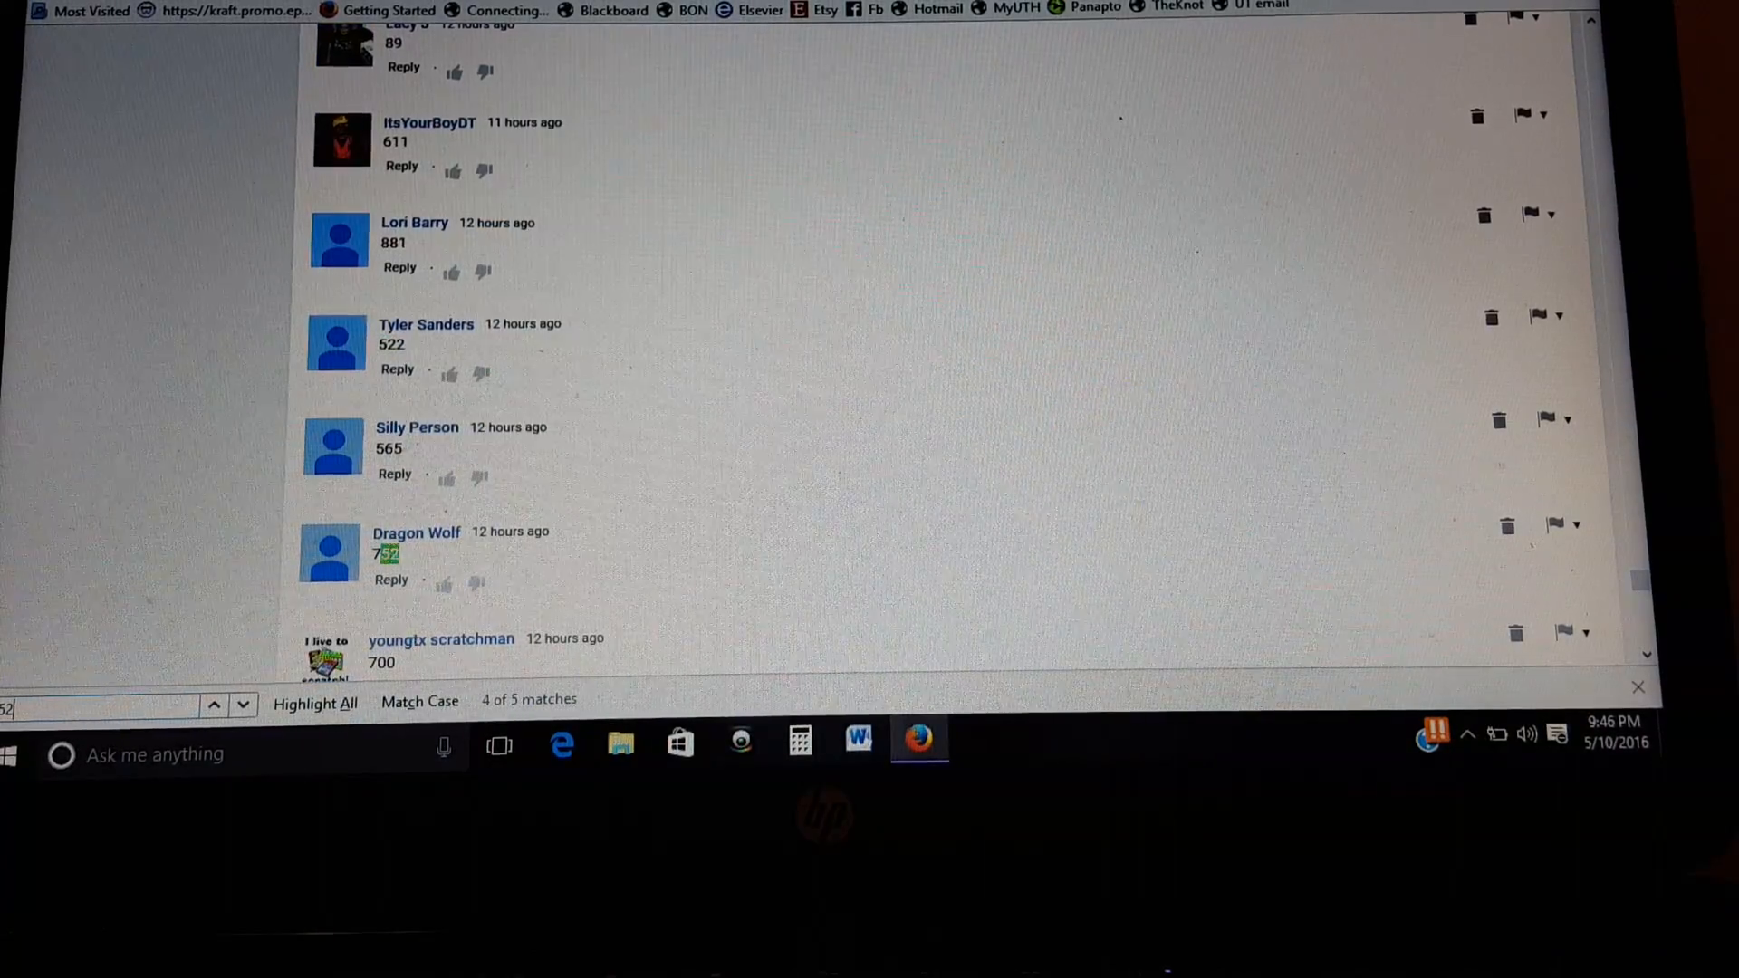
Step: Step through the comment matches for guesses containing 51, 50, 62 and 64
{"action": "left_click", "coordinate": [214, 704]}
{"action": "type", "text": "51"}
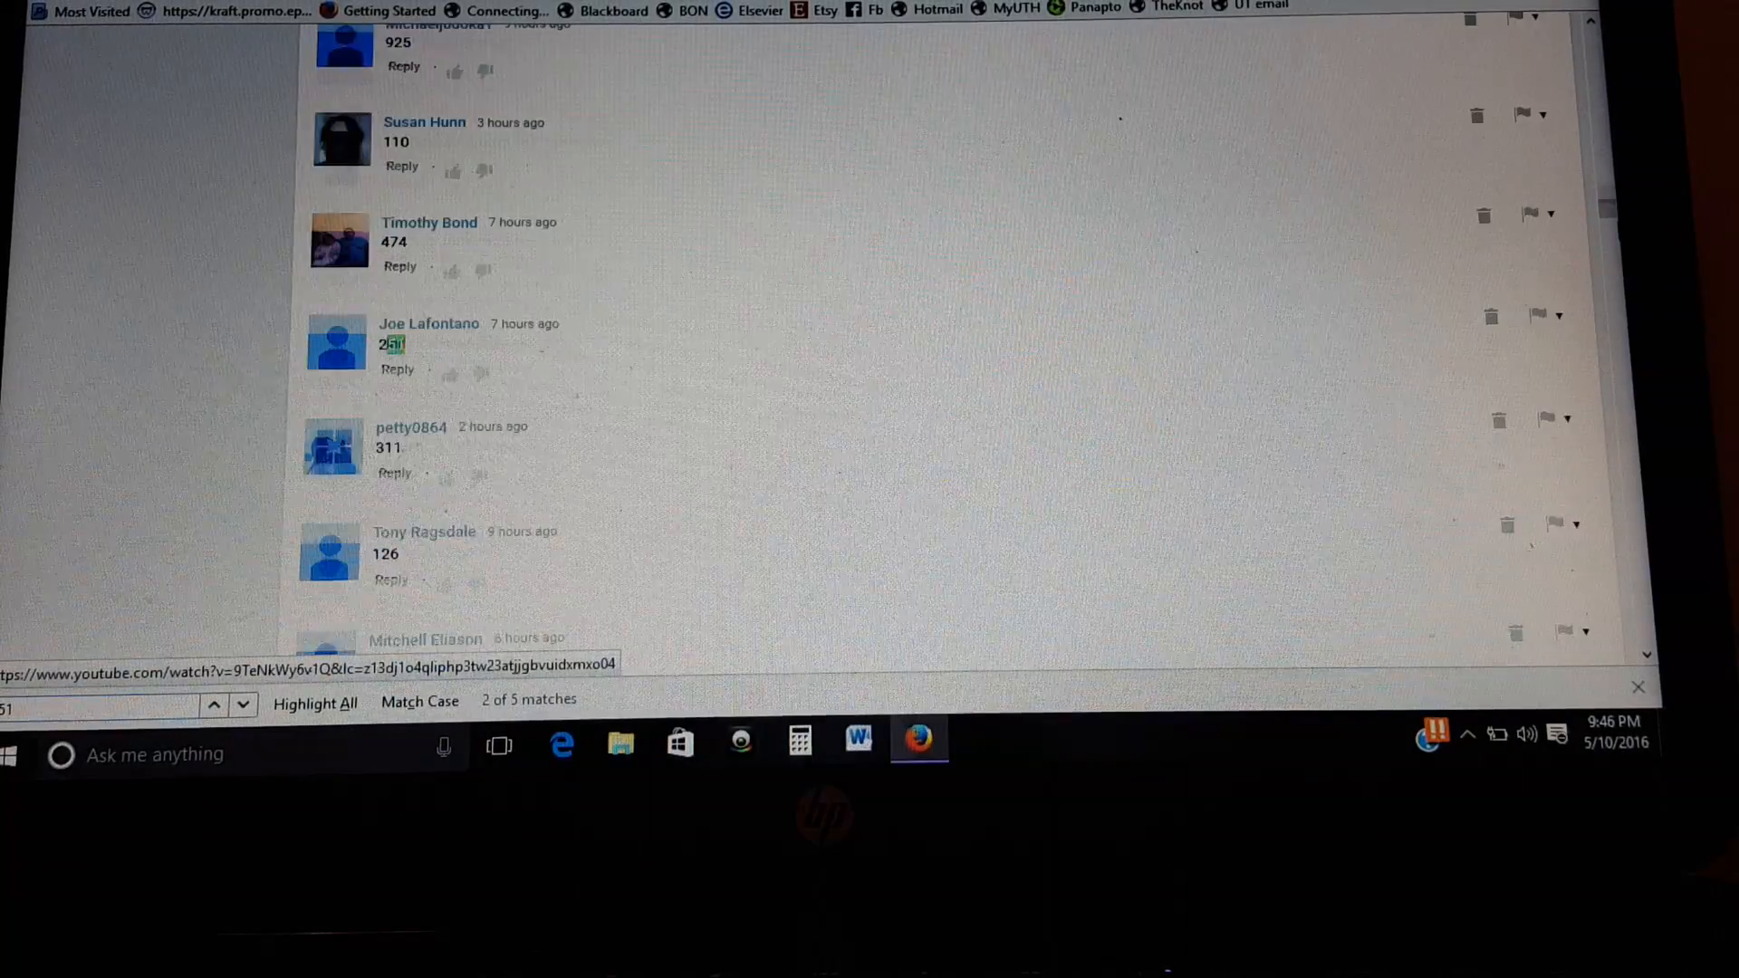
{"action": "left_click", "coordinate": [242, 704]}
{"action": "type", "text": "50"}
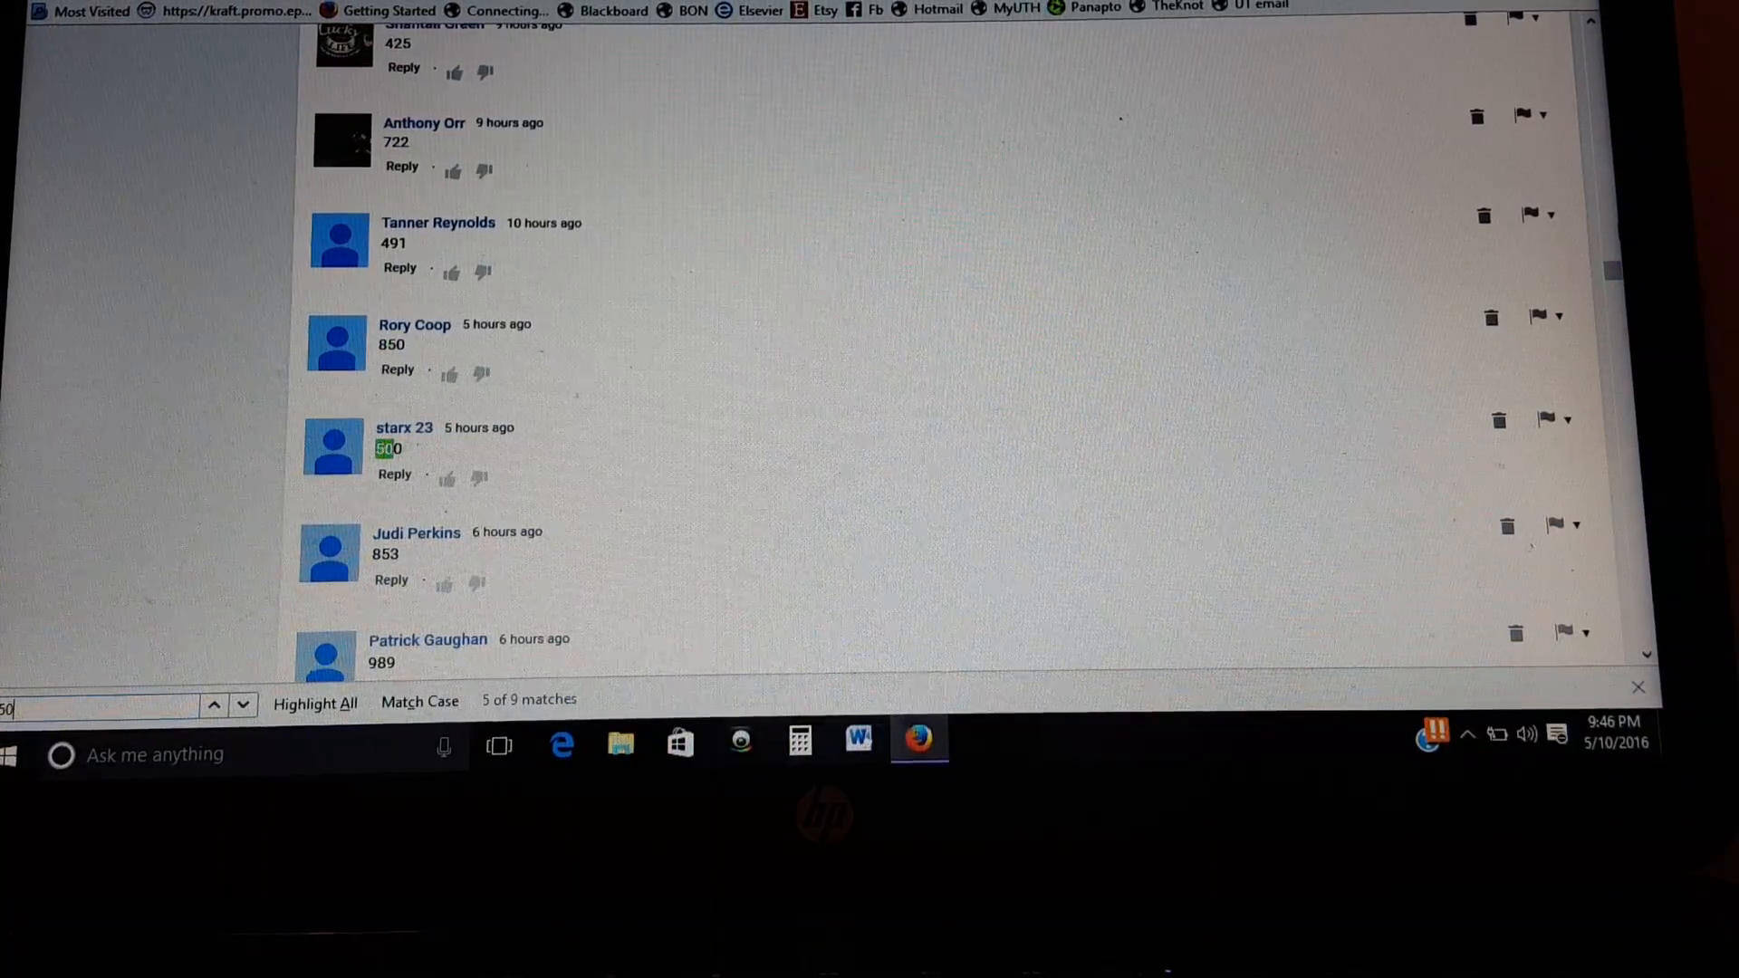
{"action": "left_click", "coordinate": [243, 704]}
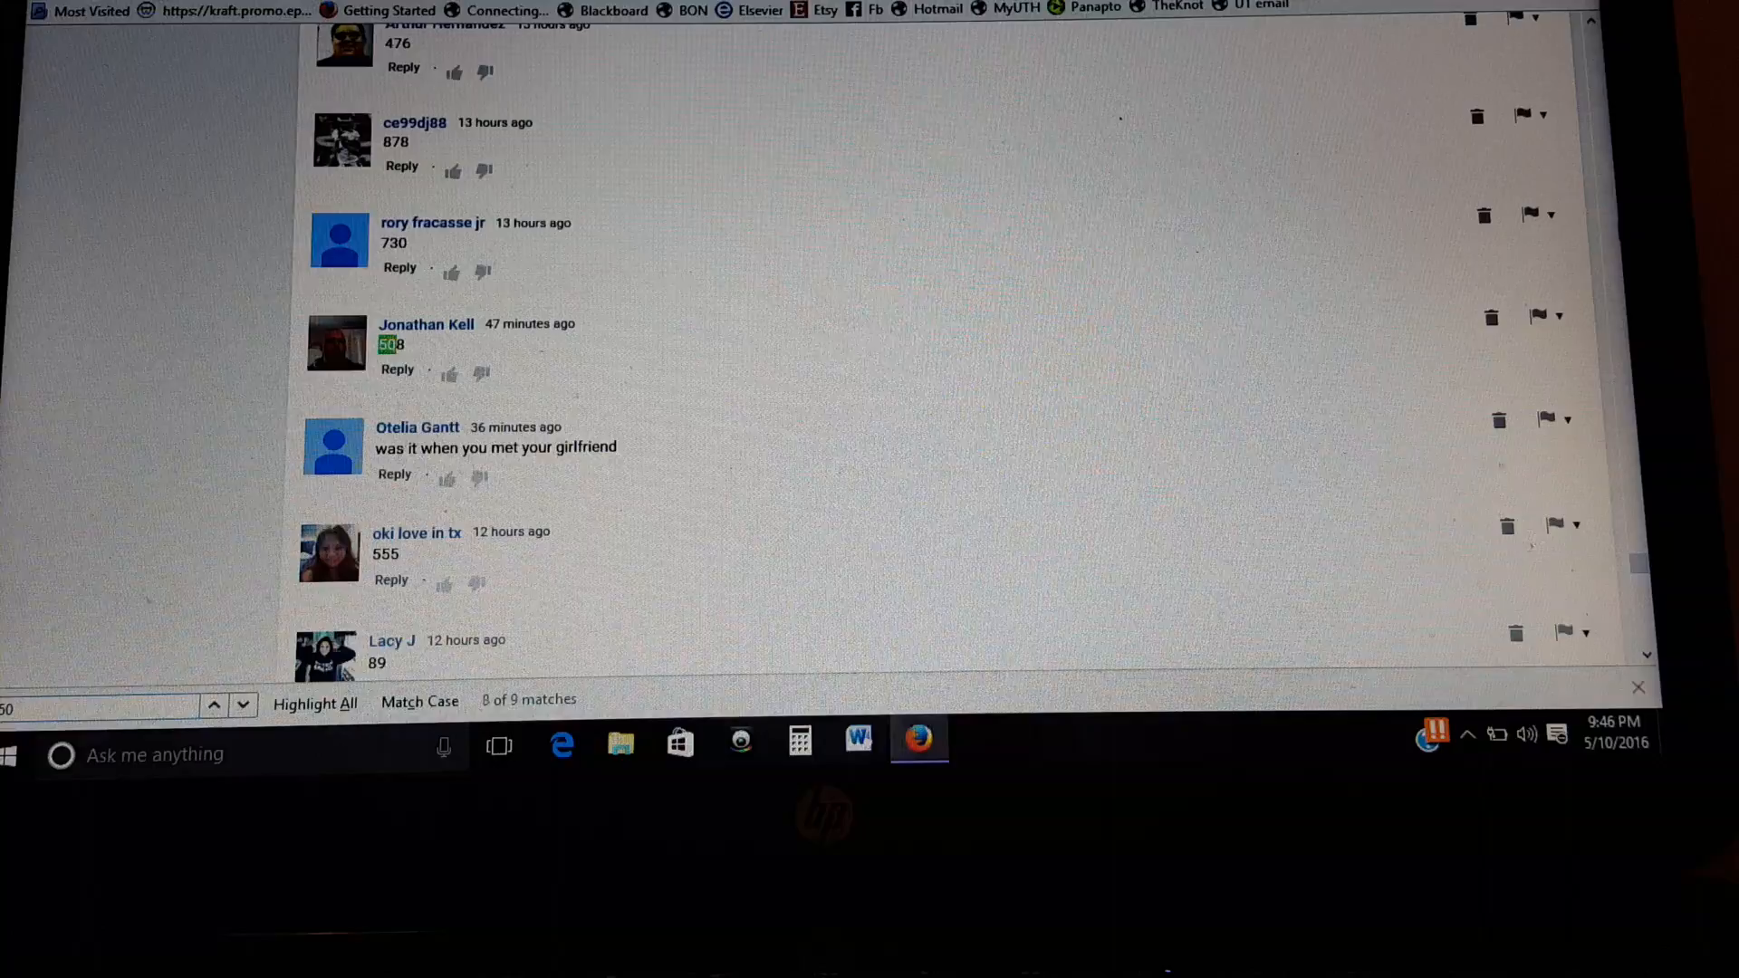
{"action": "left_click", "coordinate": [212, 704]}
{"action": "type", "text": "62"}
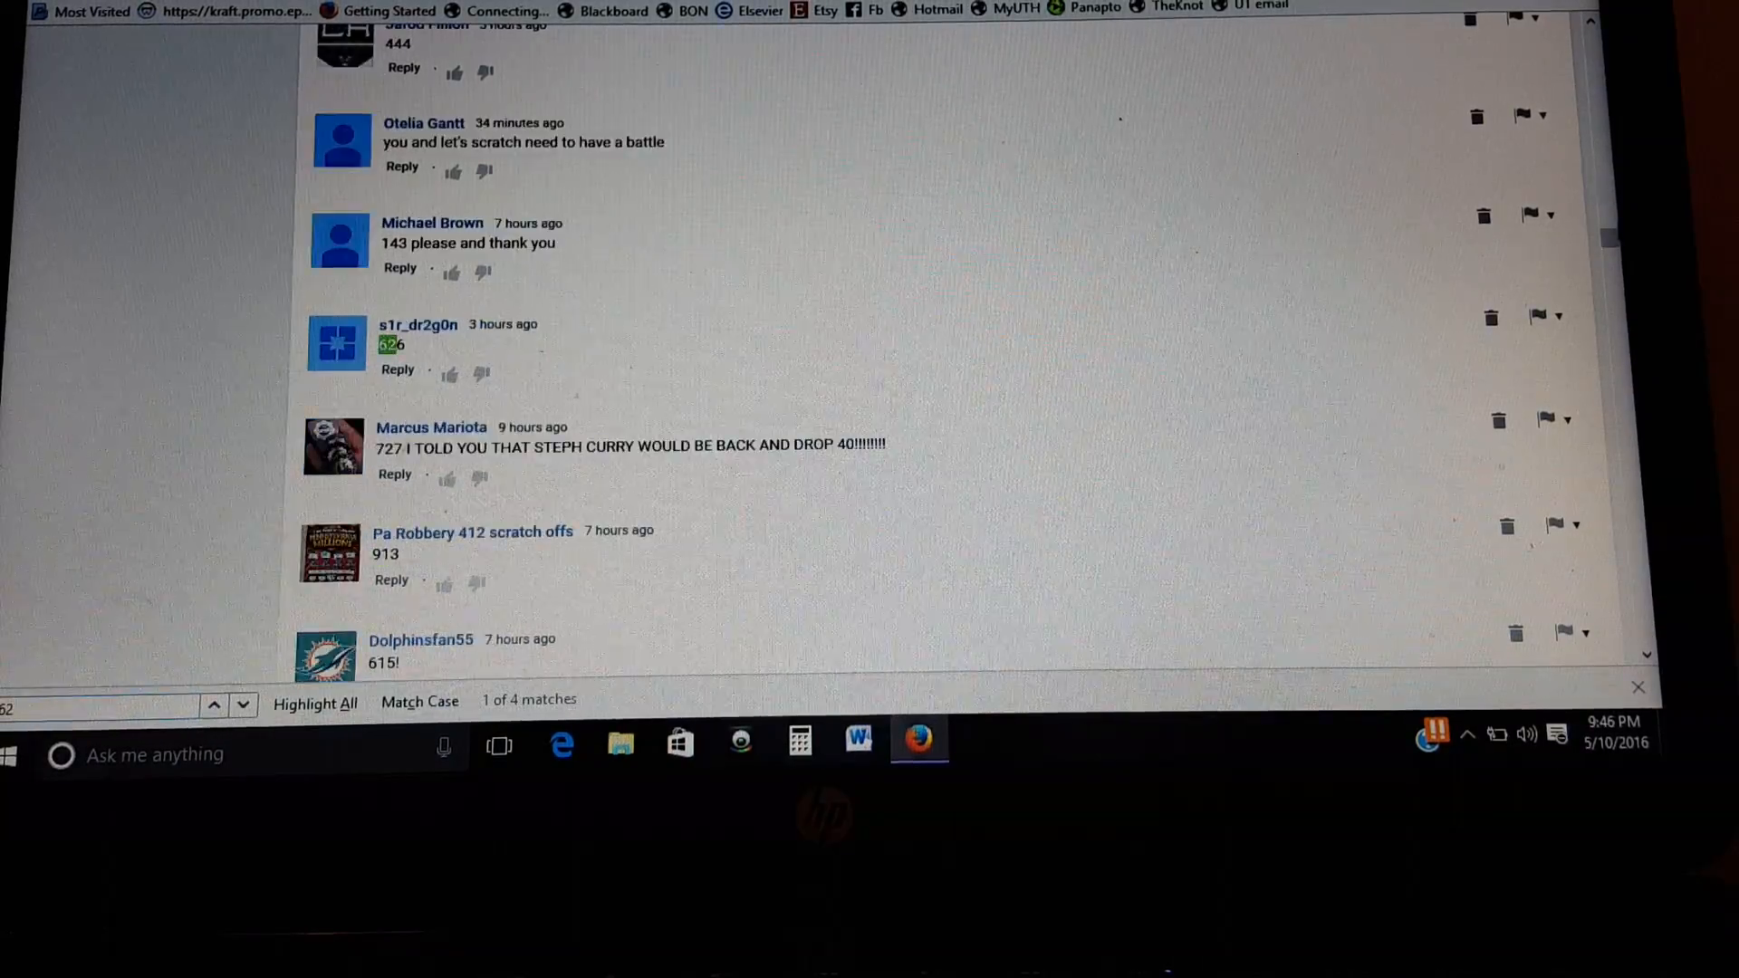
{"action": "left_click", "coordinate": [214, 705]}
{"action": "type", "text": "54"}
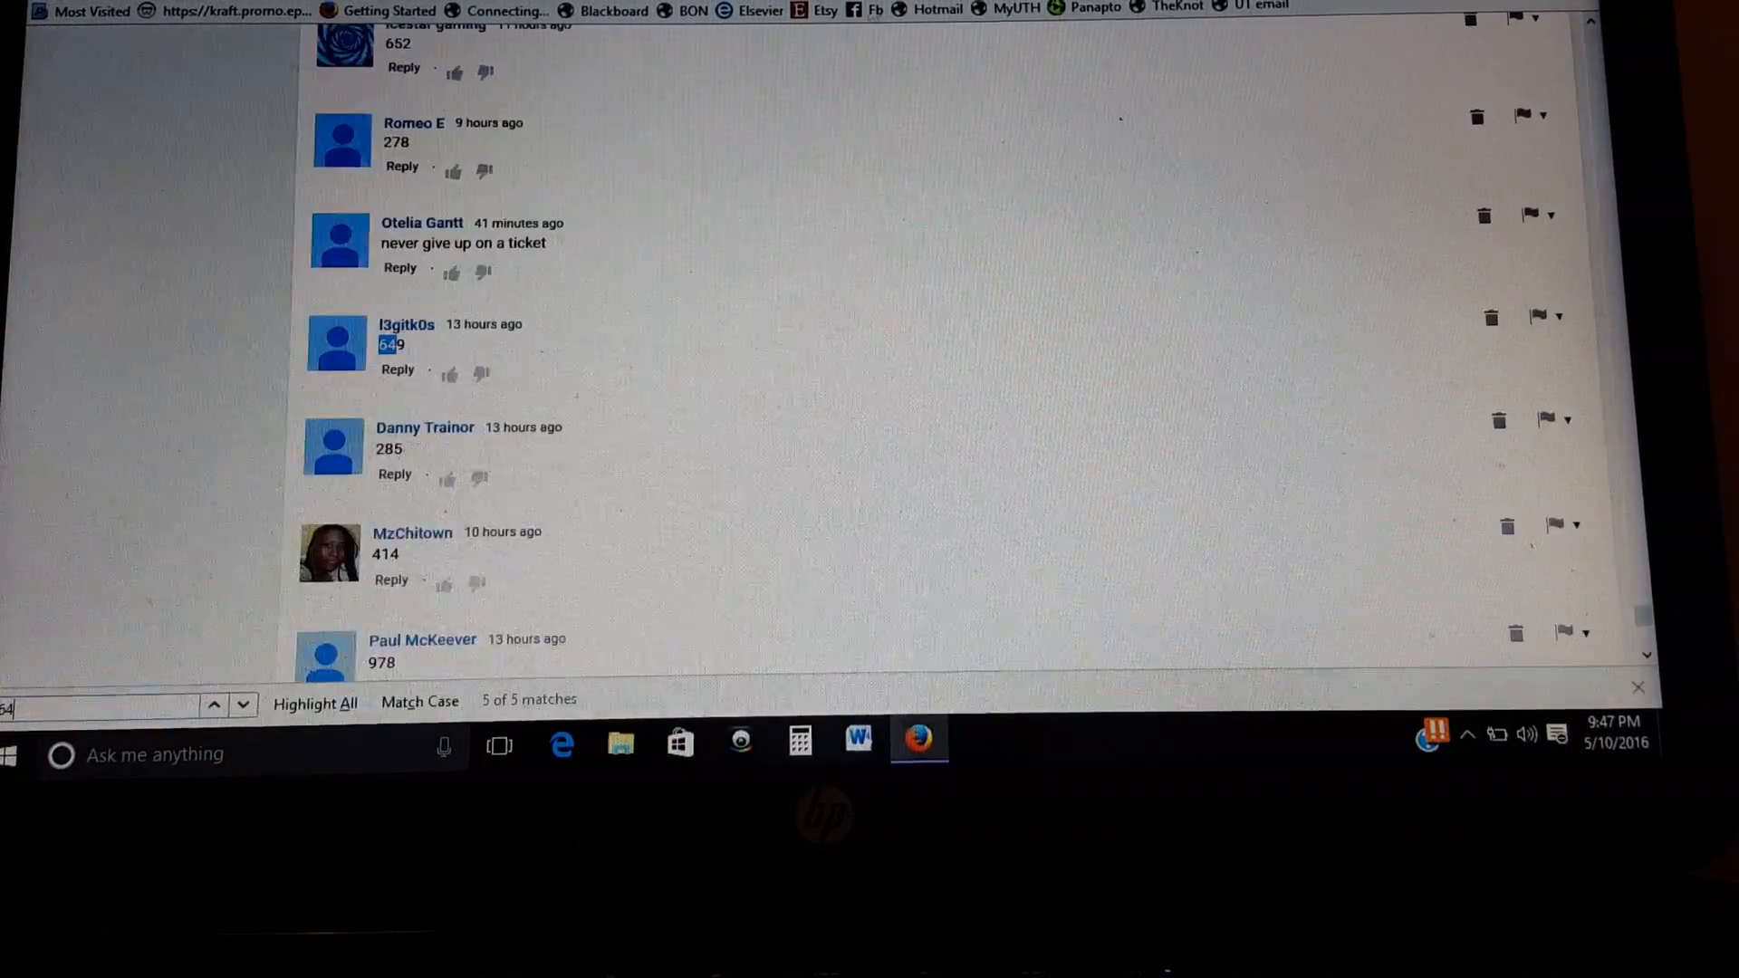
{"action": "scroll", "scroll_direction": "down", "scroll_amount": 3}
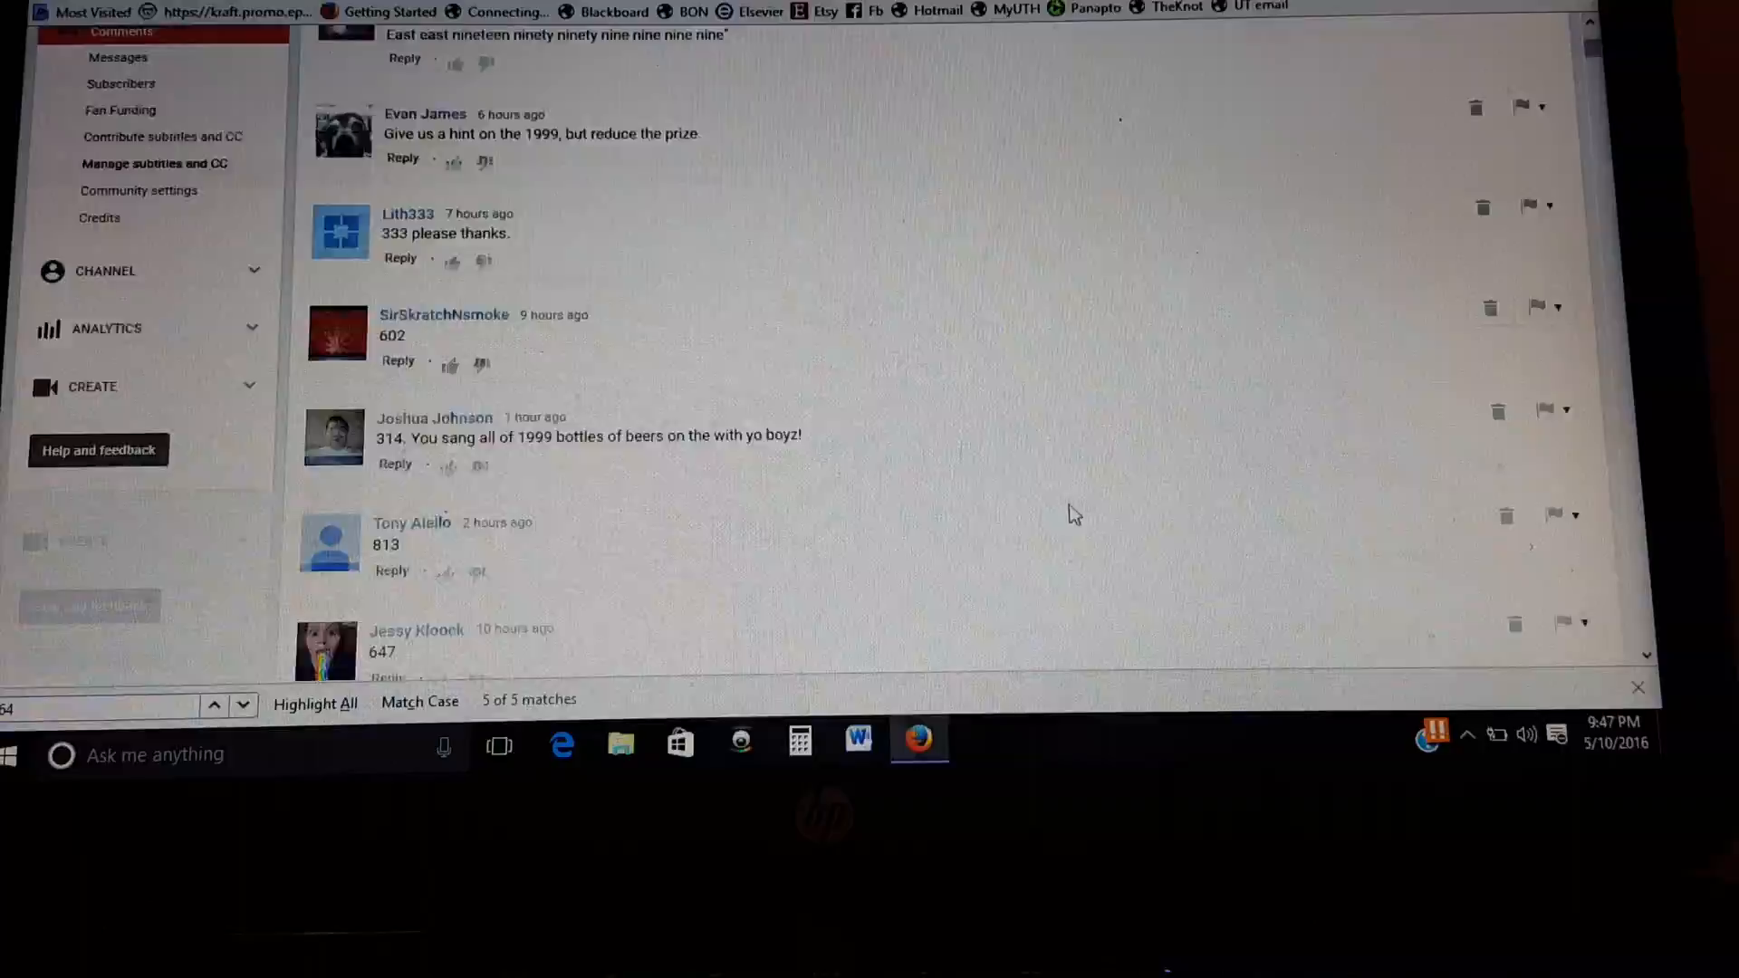
Step: Reshuffle the 1000-number list with Again! into a new order beginning with 150
{"action": "scroll", "scroll_direction": "down", "scroll_amount": 3}
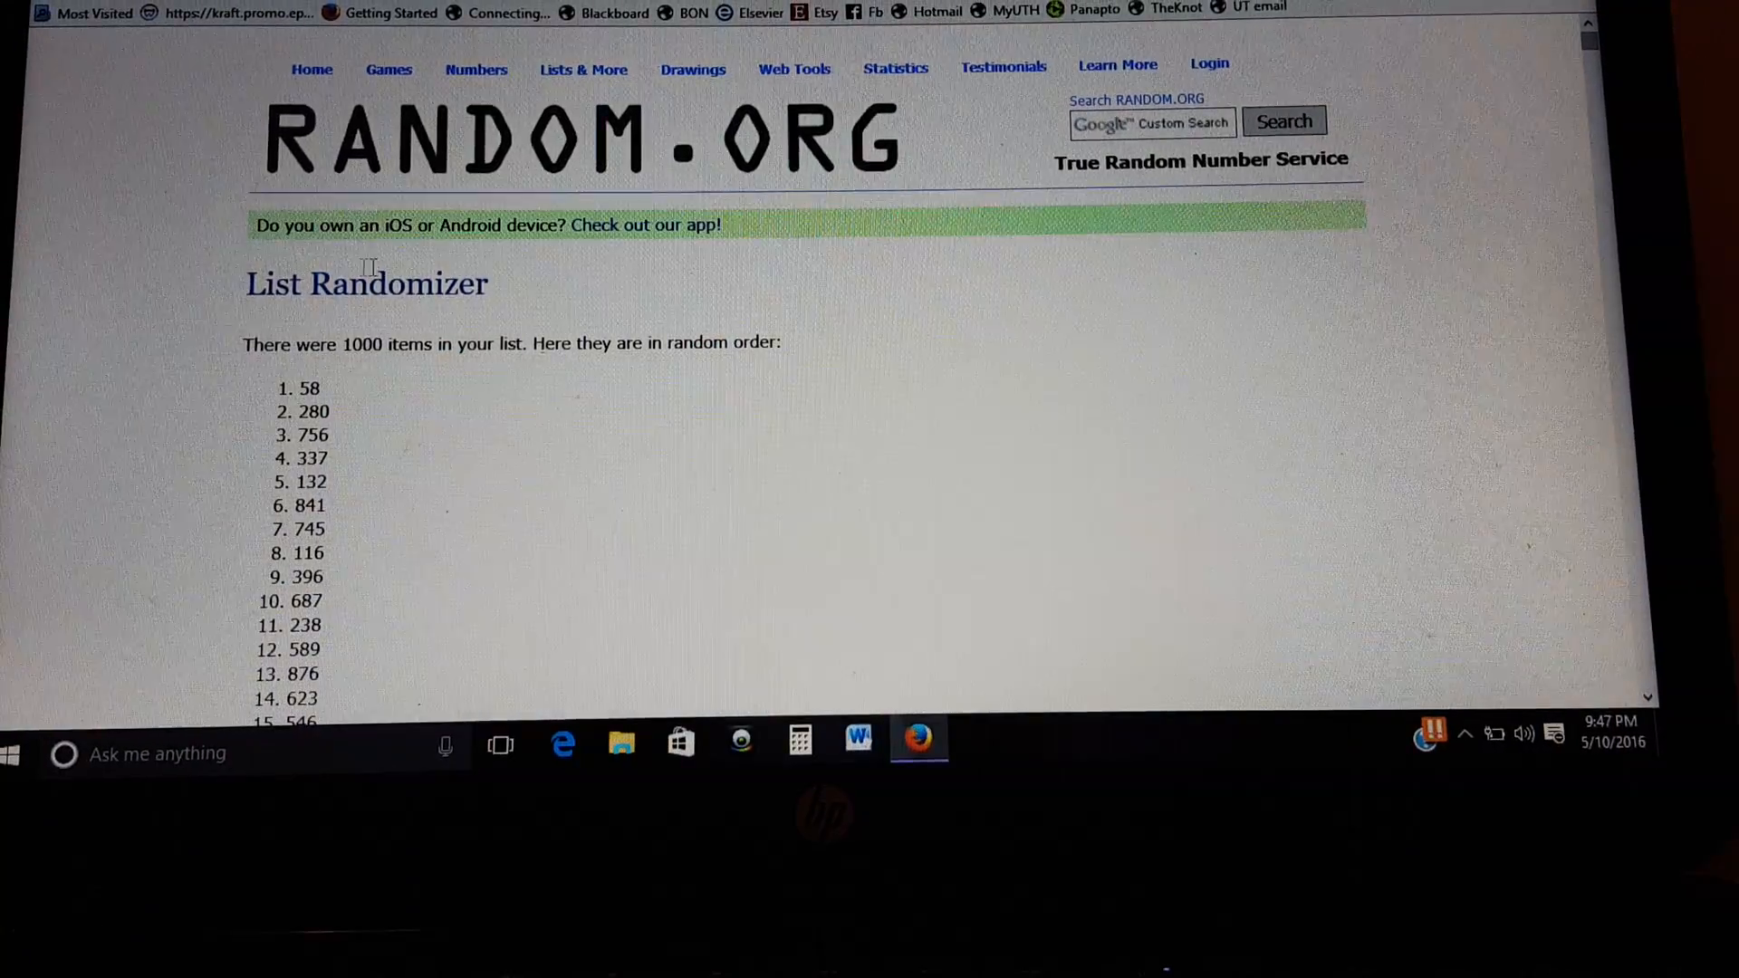
{"action": "scroll", "scroll_direction": "down", "scroll_amount": 3}
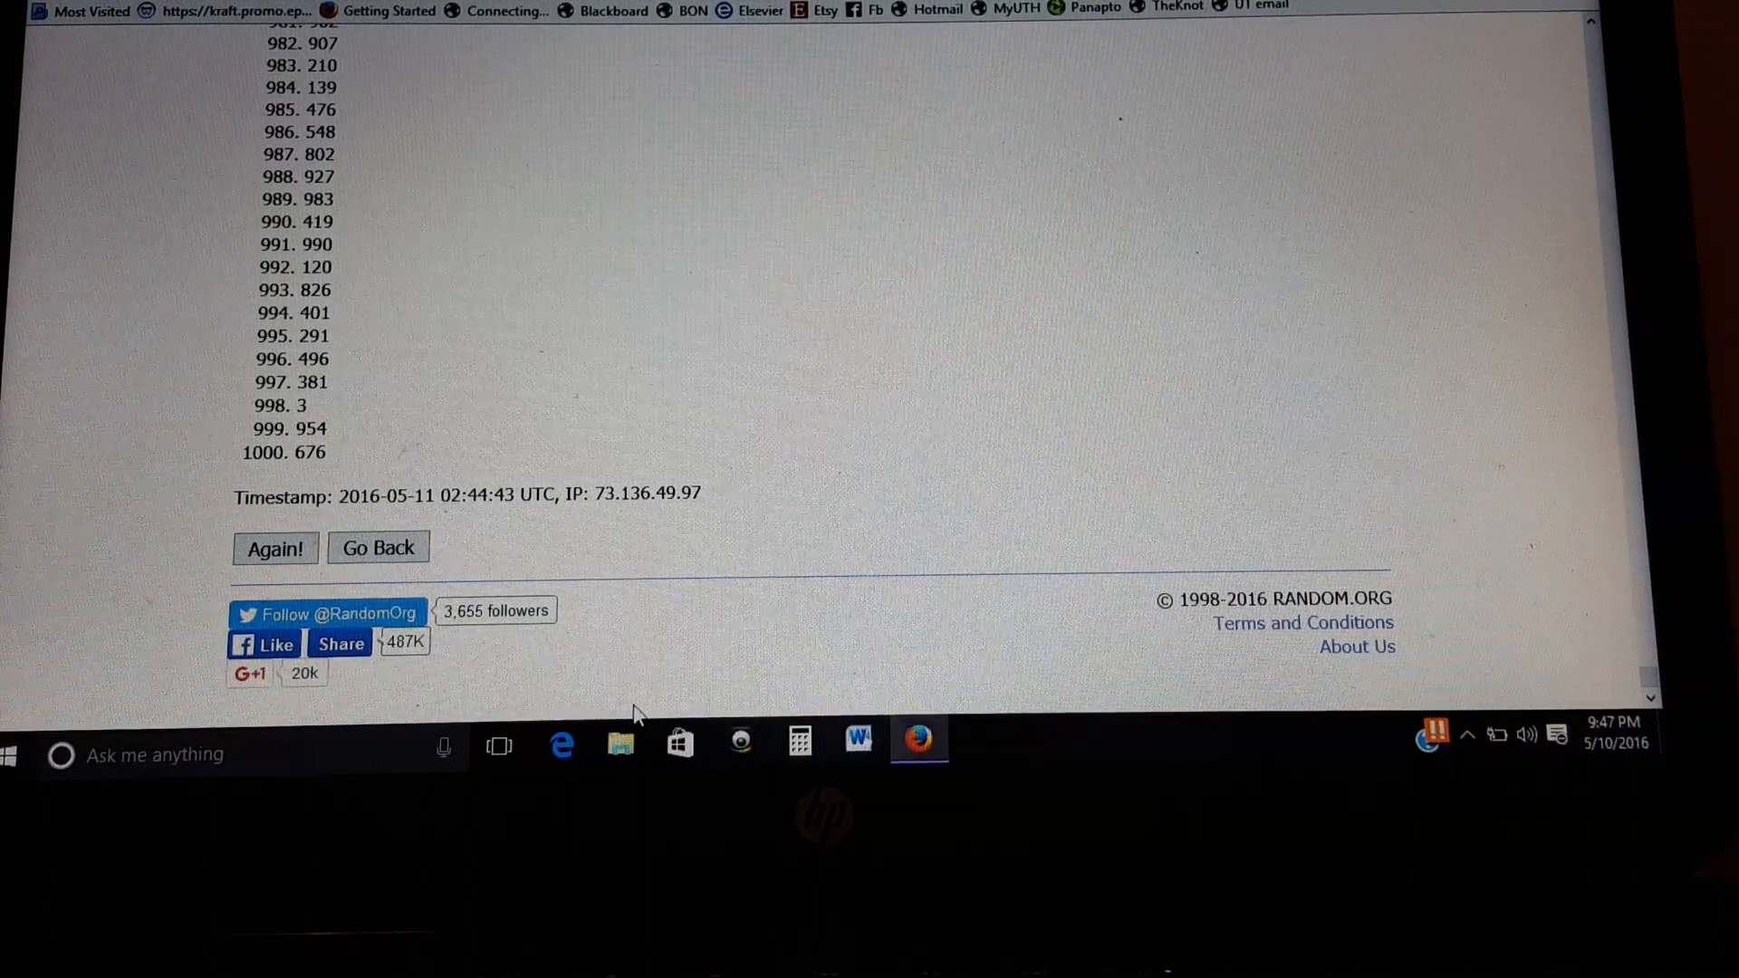
{"action": "mouse_move", "coordinate": [78, 270]}
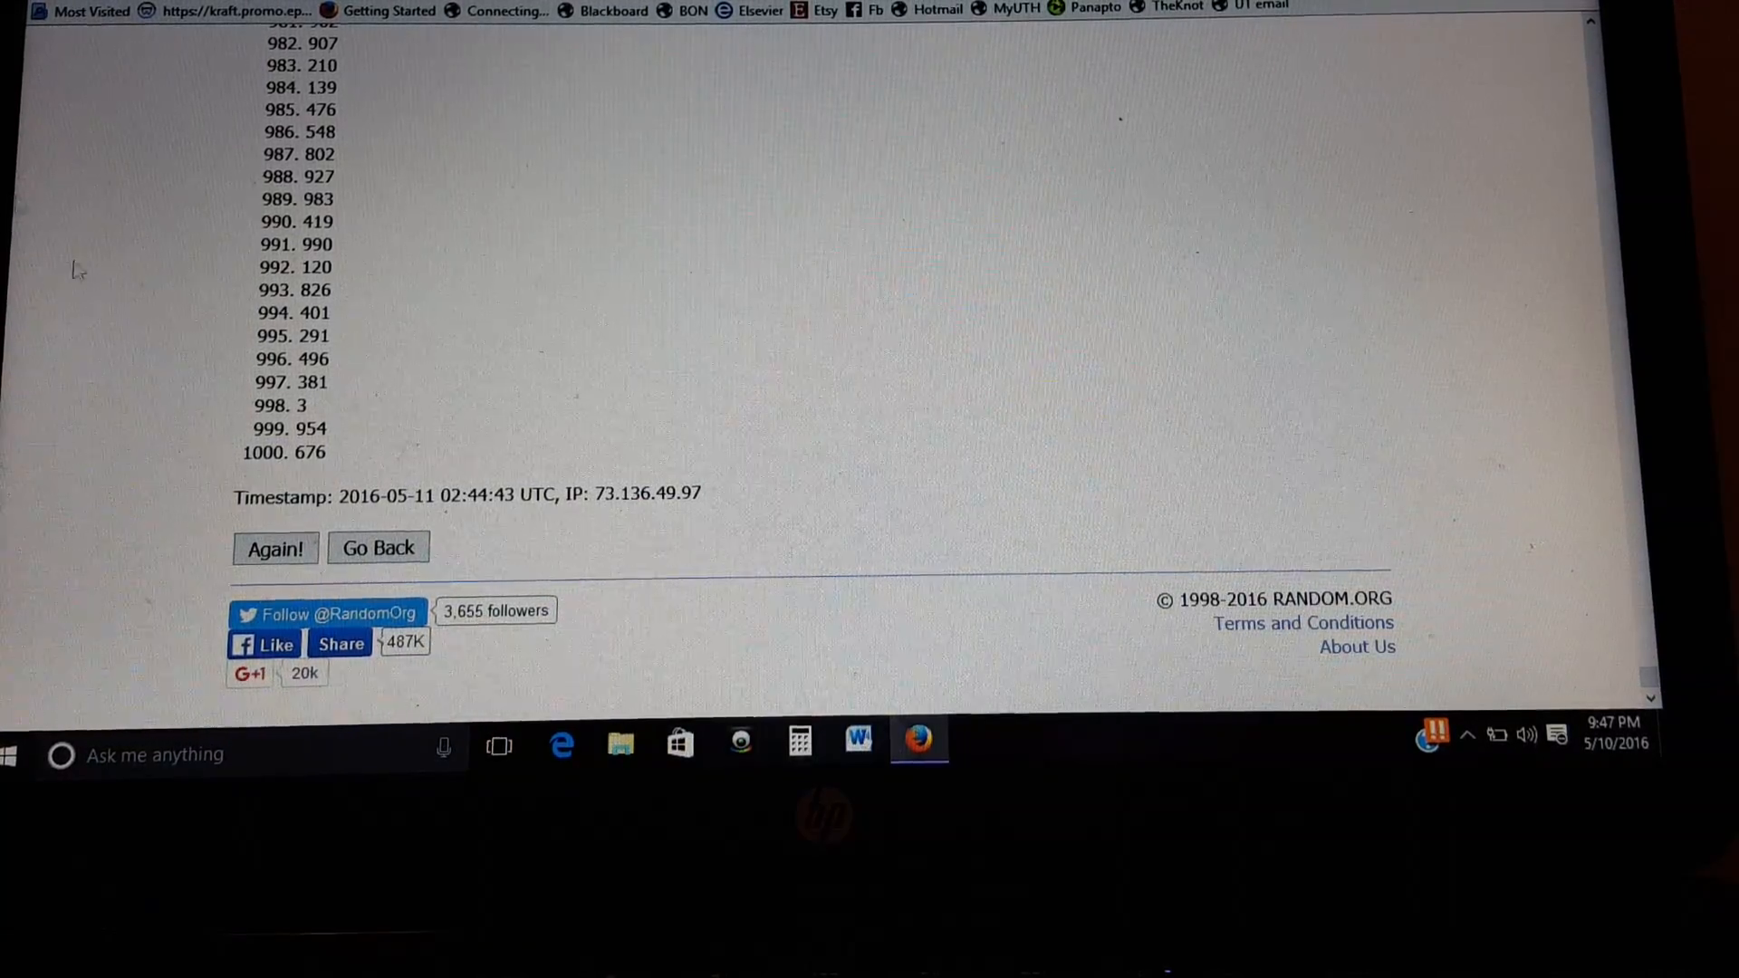
{"action": "left_click", "coordinate": [274, 547]}
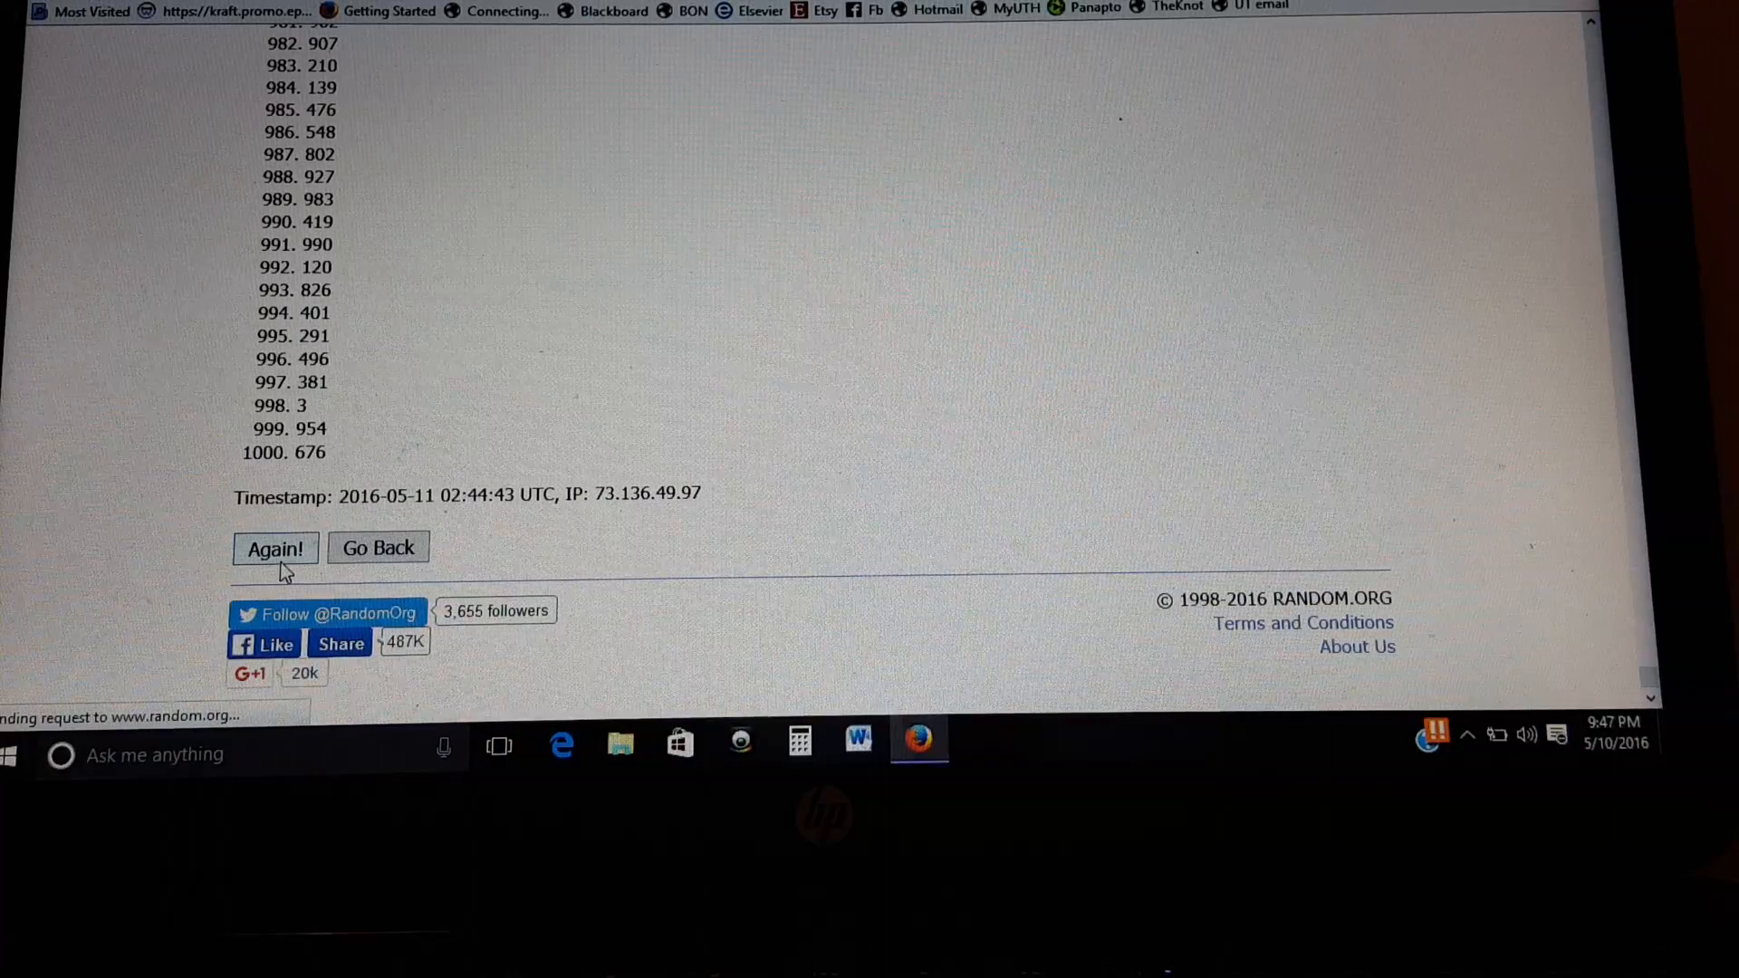
{"action": "left_click", "coordinate": [273, 547]}
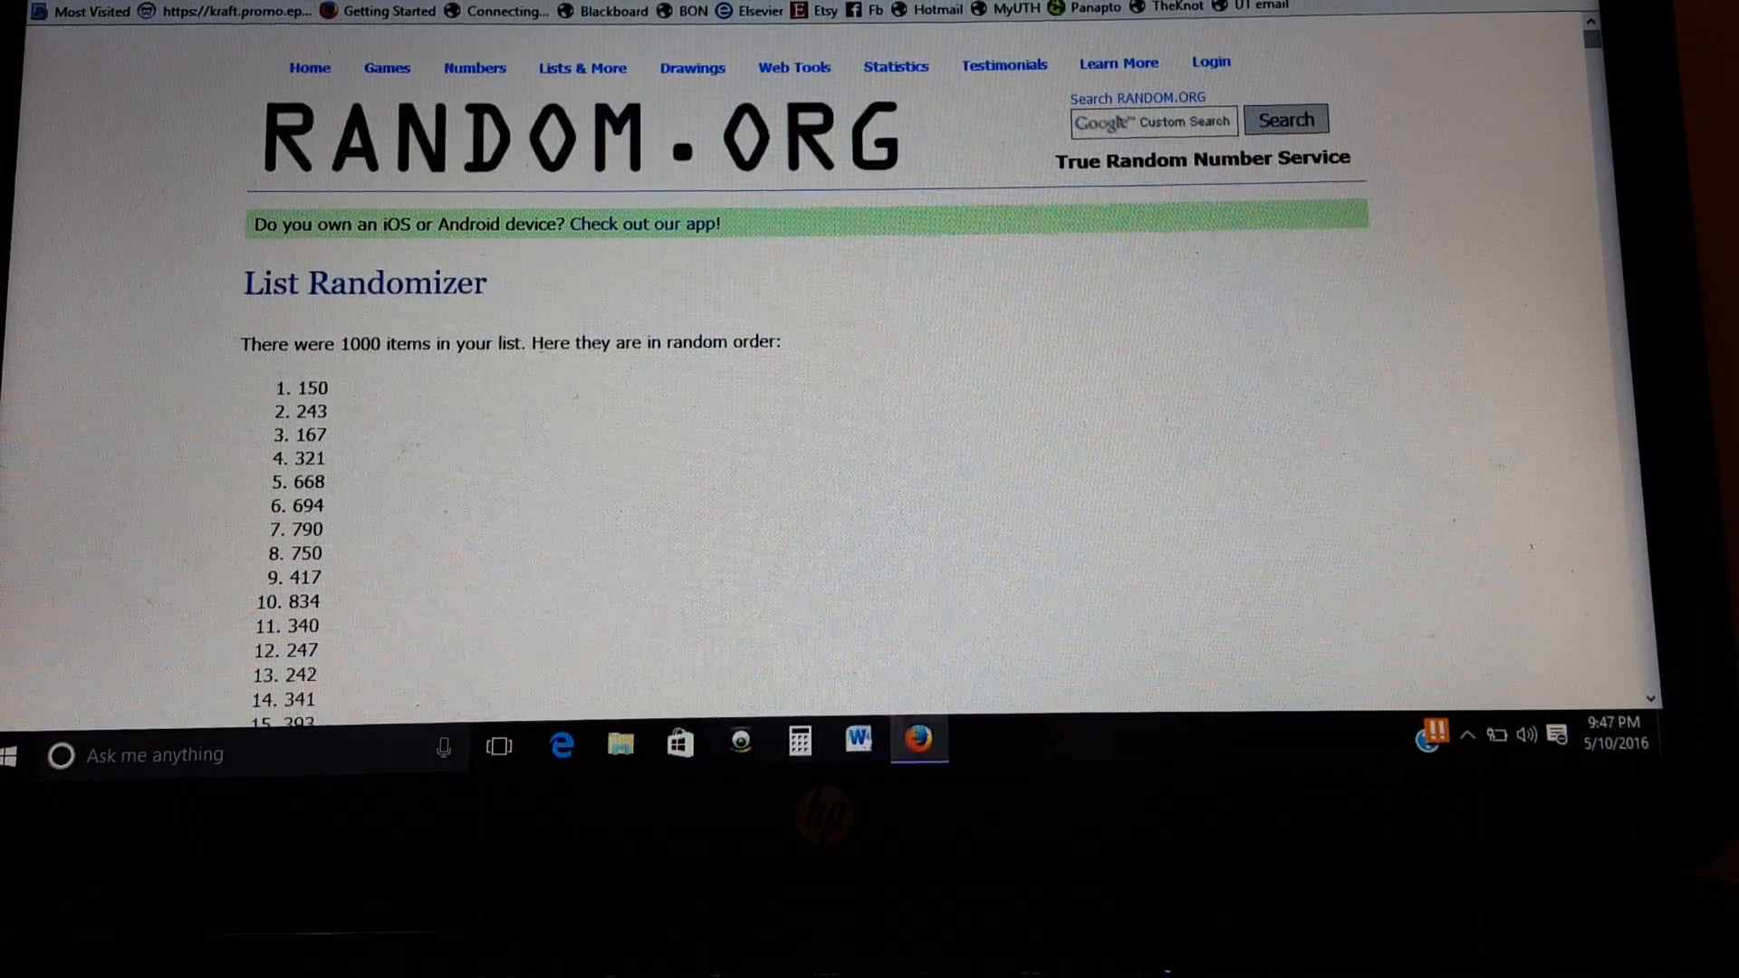
{"action": "scroll", "scroll_direction": "down", "scroll_amount": 3}
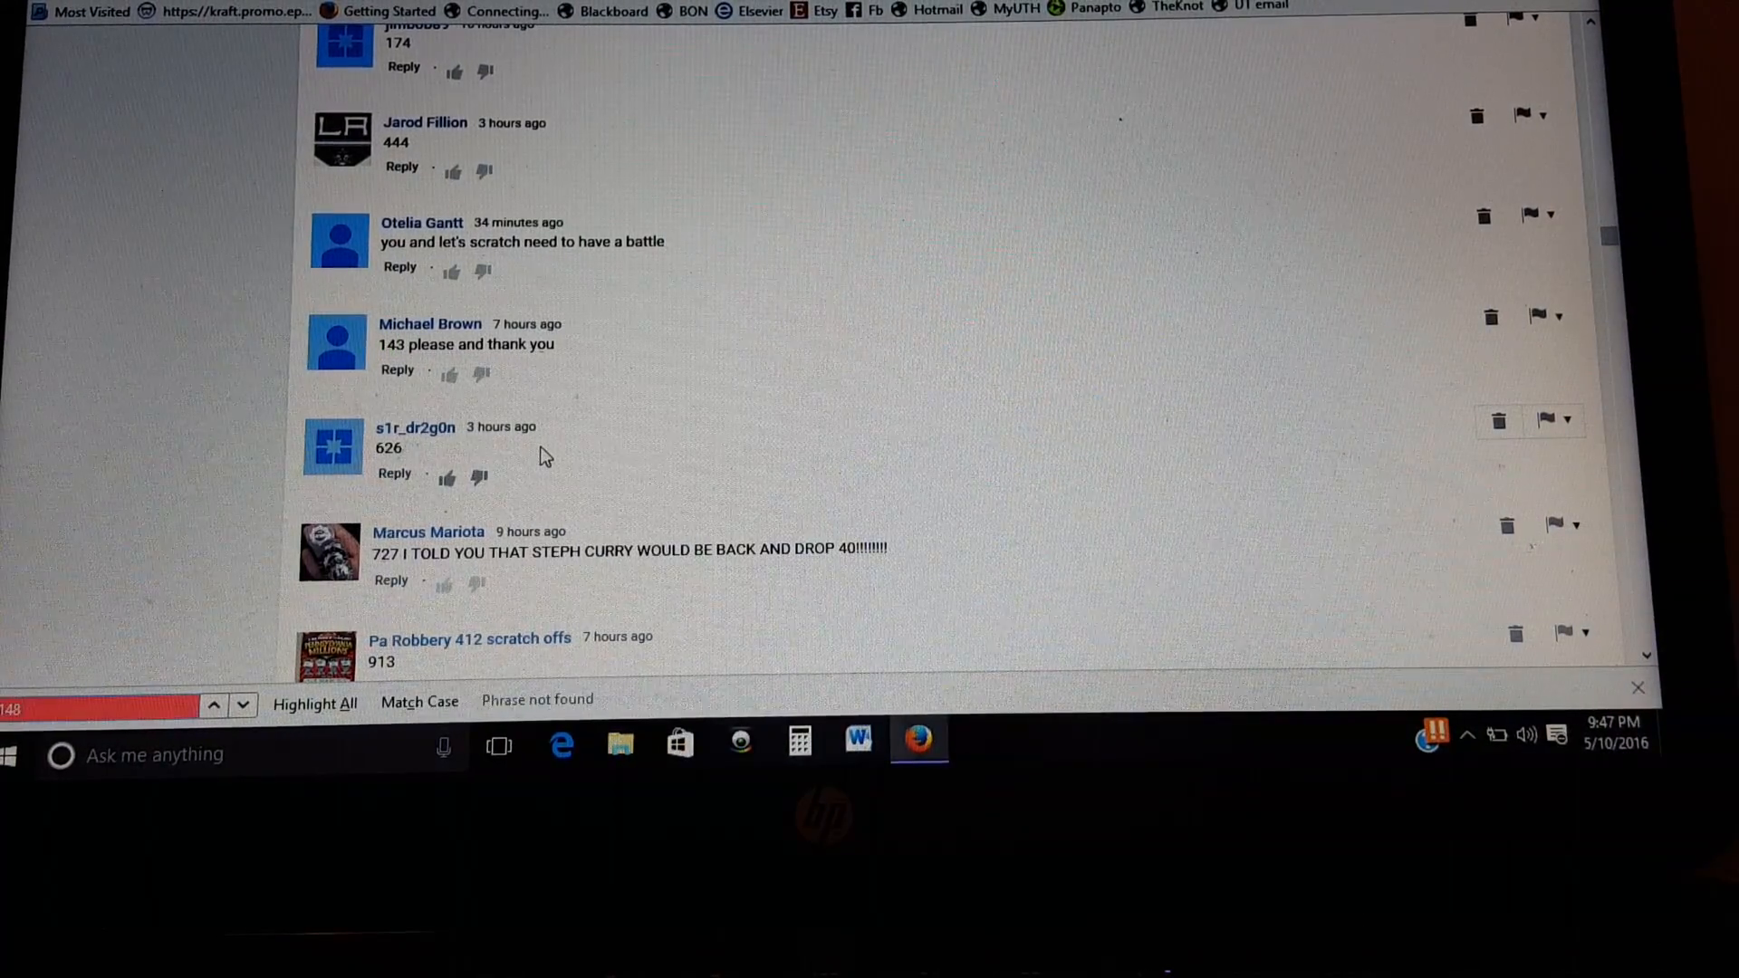
Step: Find the comment guessing 151 and open that commenter's channel page
{"action": "type", "text": "151"}
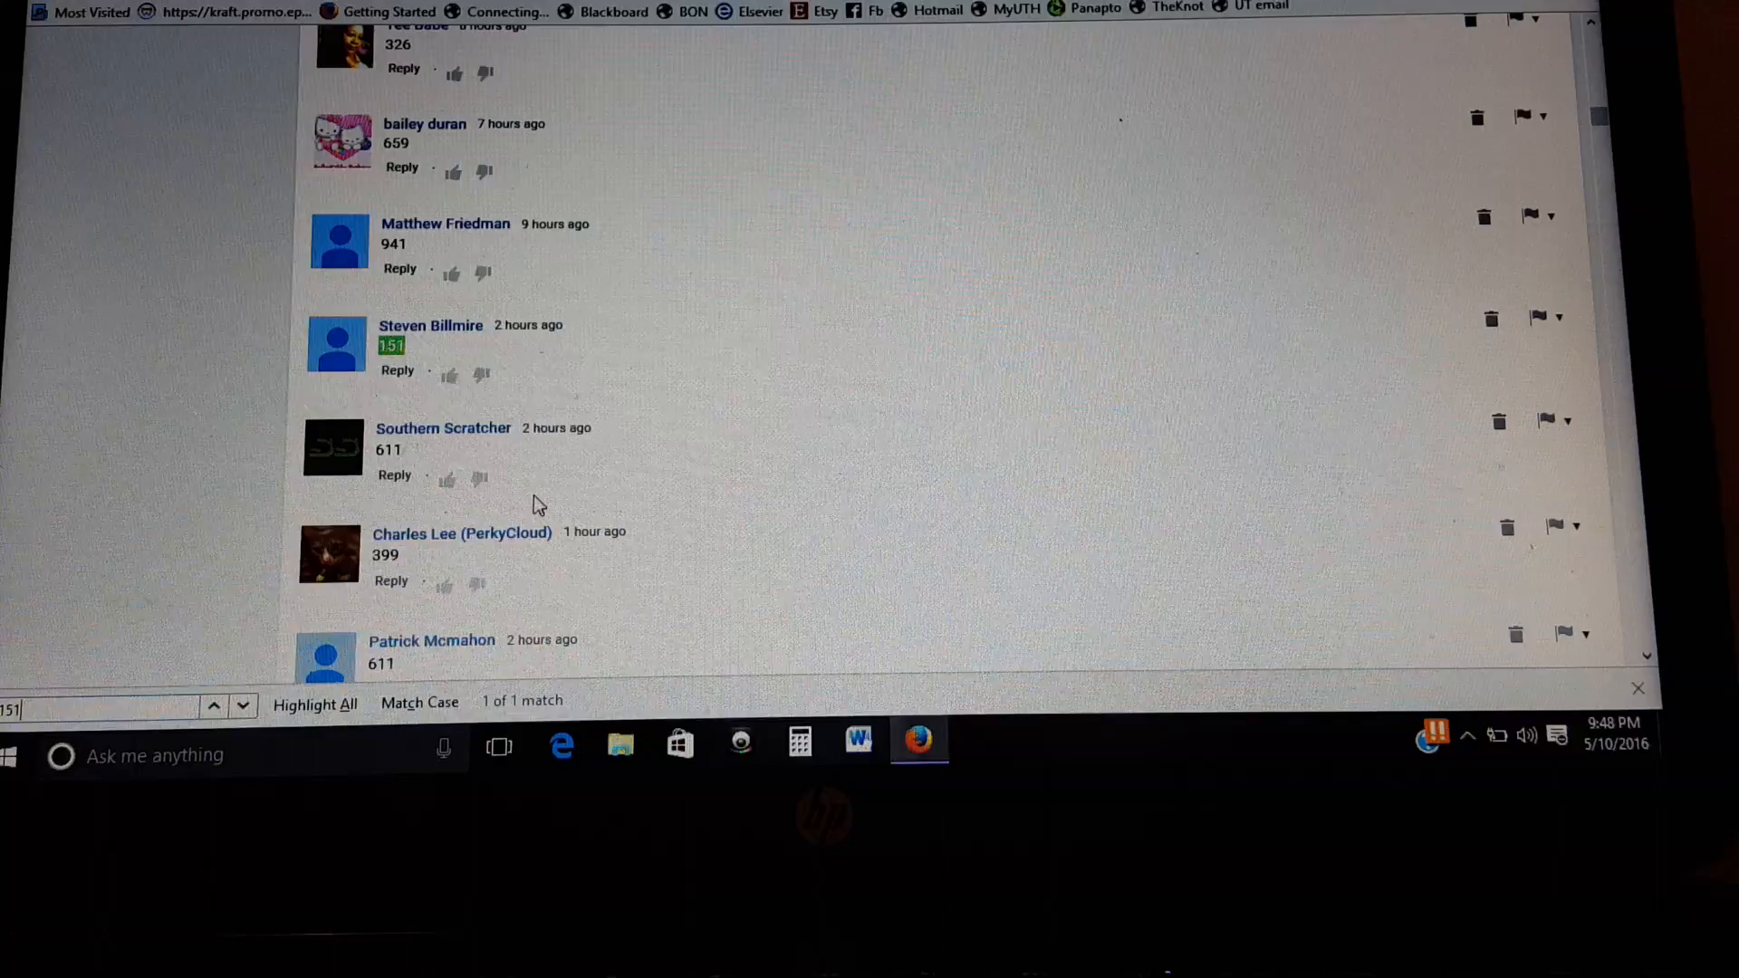
{"action": "mouse_move", "coordinate": [432, 325]}
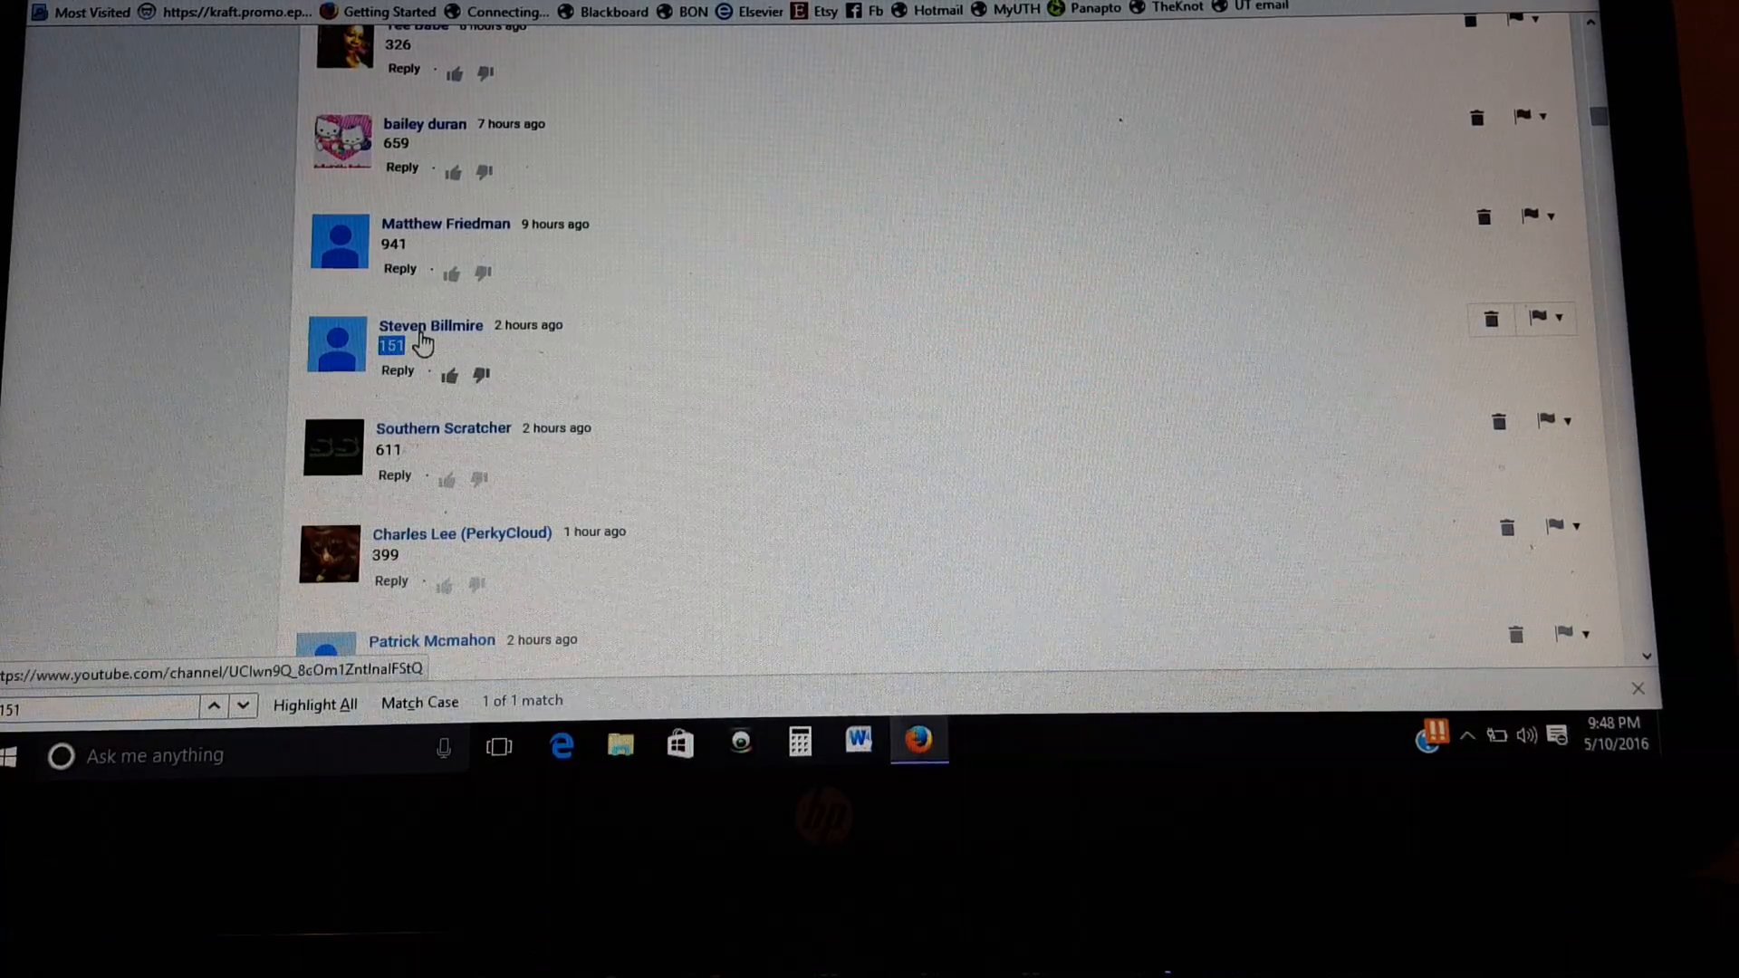
{"action": "left_click", "coordinate": [431, 324]}
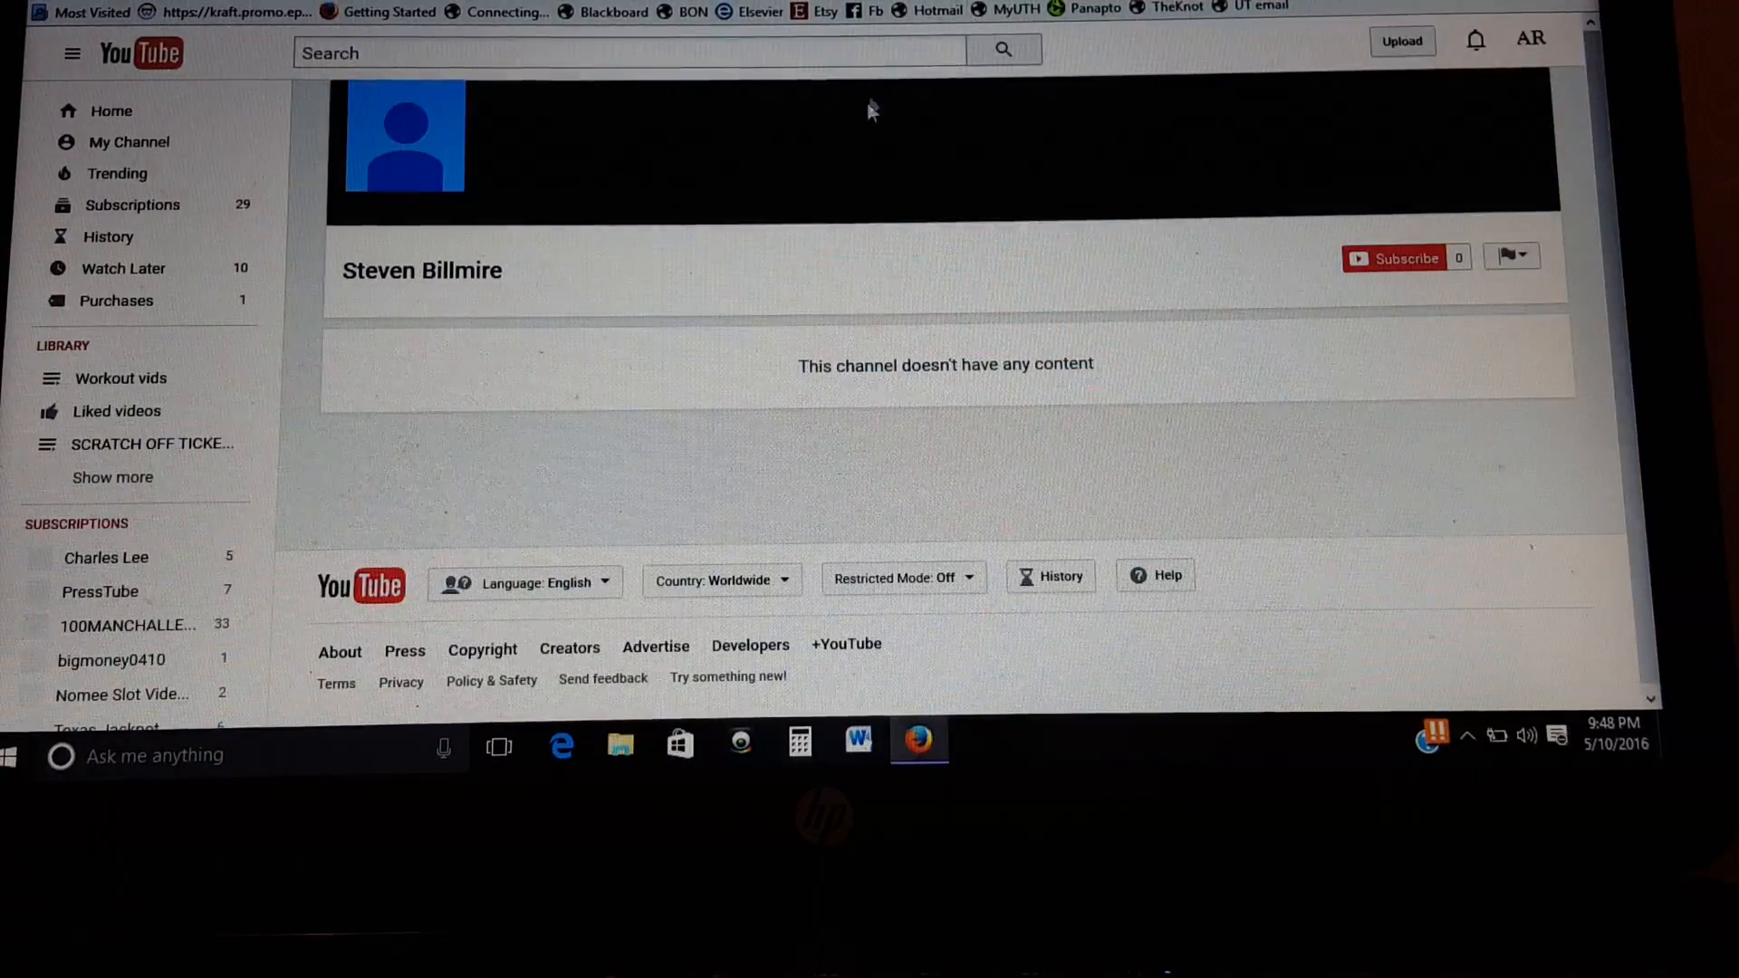